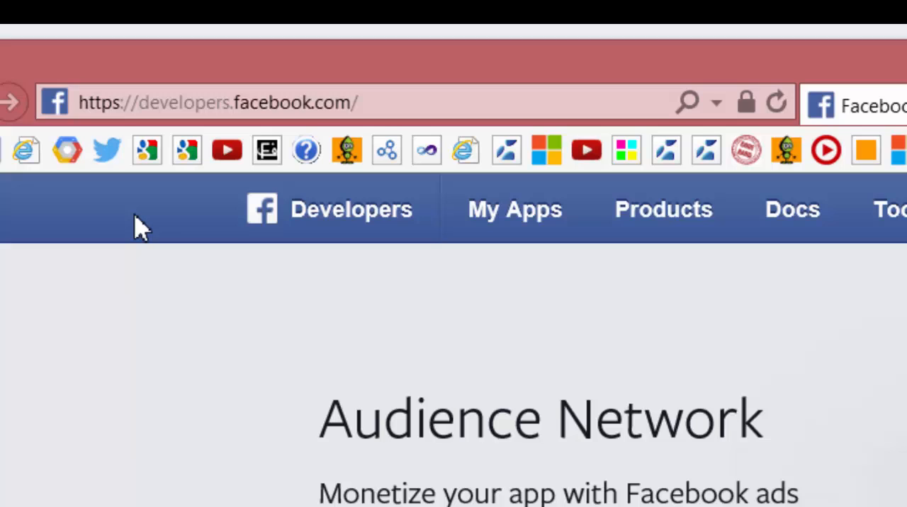
pyautogui.moveTo(394, 125)
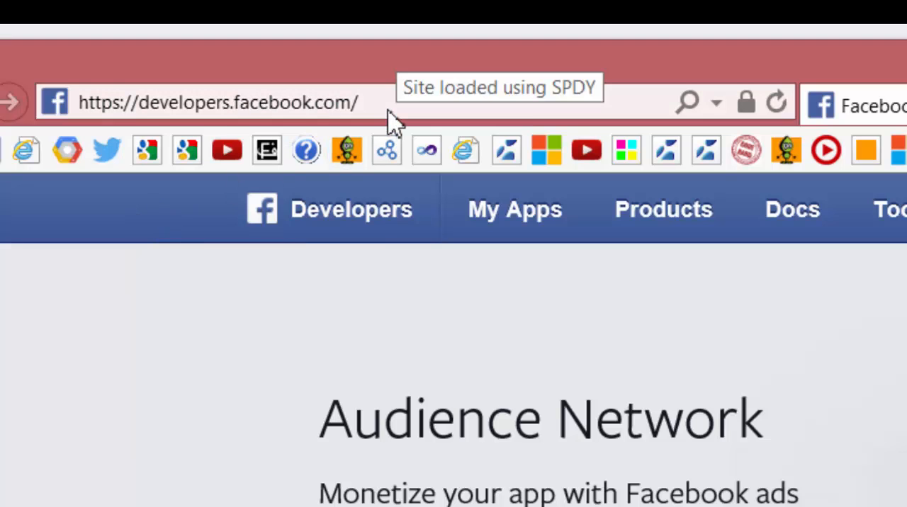
# Show the My Apps list with the Add a New App option on developers.facebook.com.
pyautogui.click(205, 102)
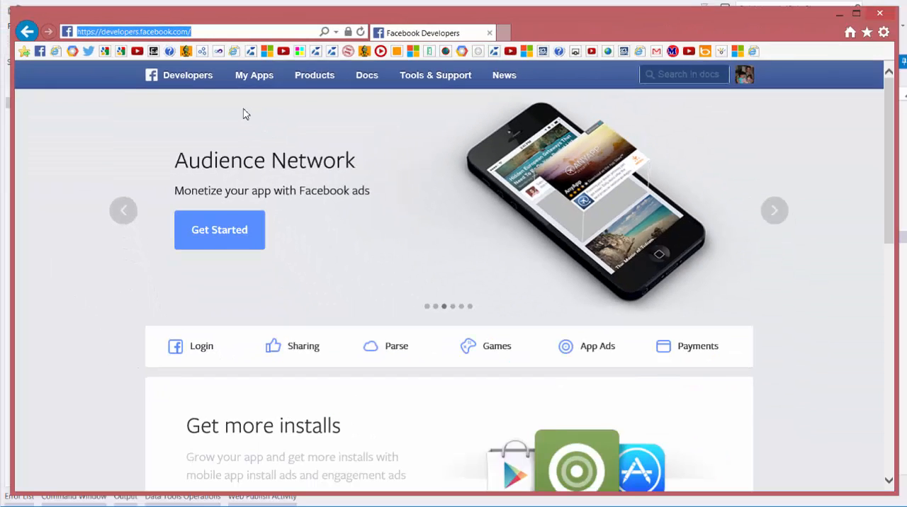
pyautogui.click(253, 75)
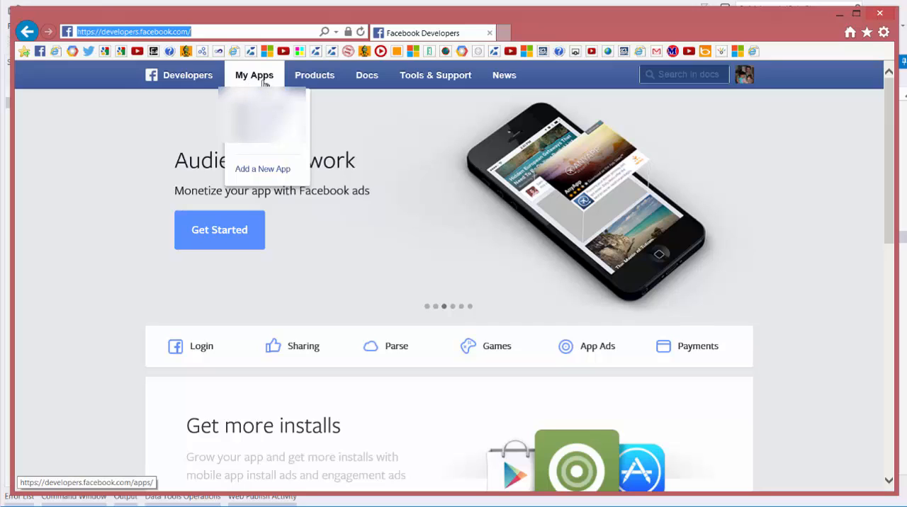
pyautogui.moveTo(262, 173)
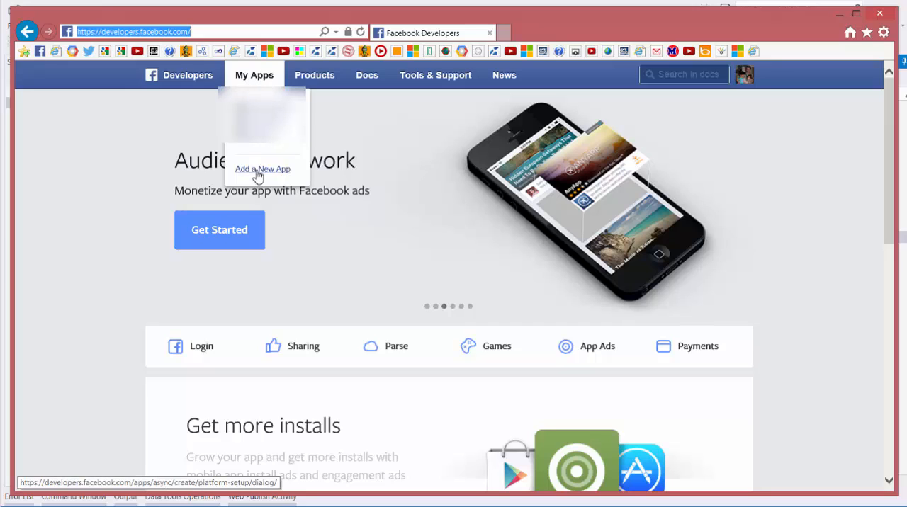
# Add a new Website app named Identity and request a new Facebook App ID for it.
pyautogui.click(262, 169)
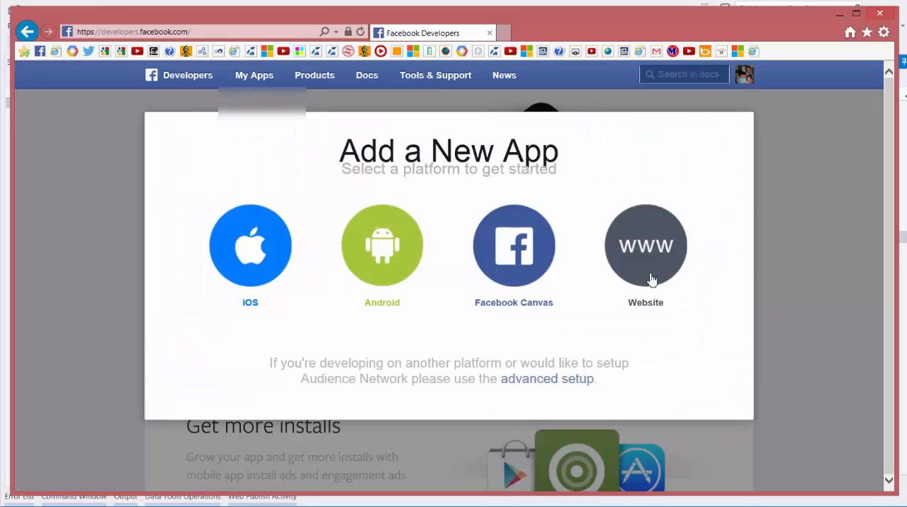
pyautogui.moveTo(646, 255)
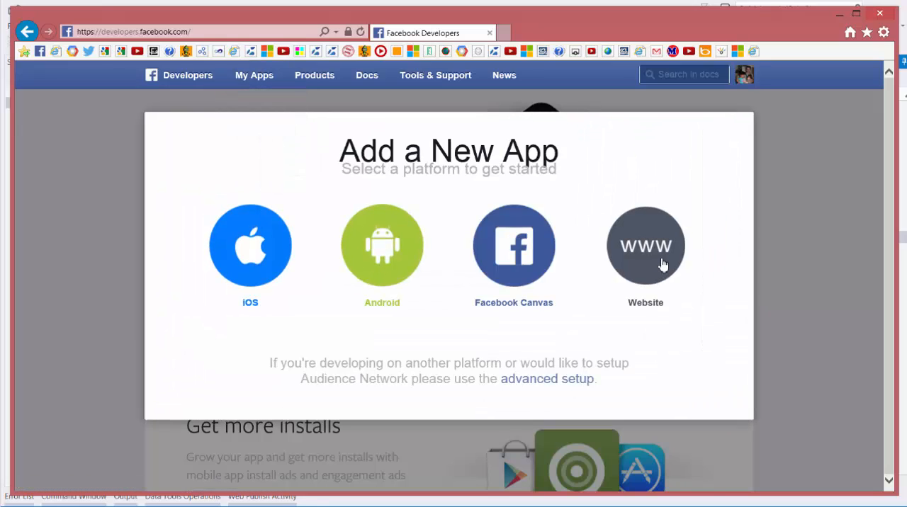
pyautogui.click(646, 245)
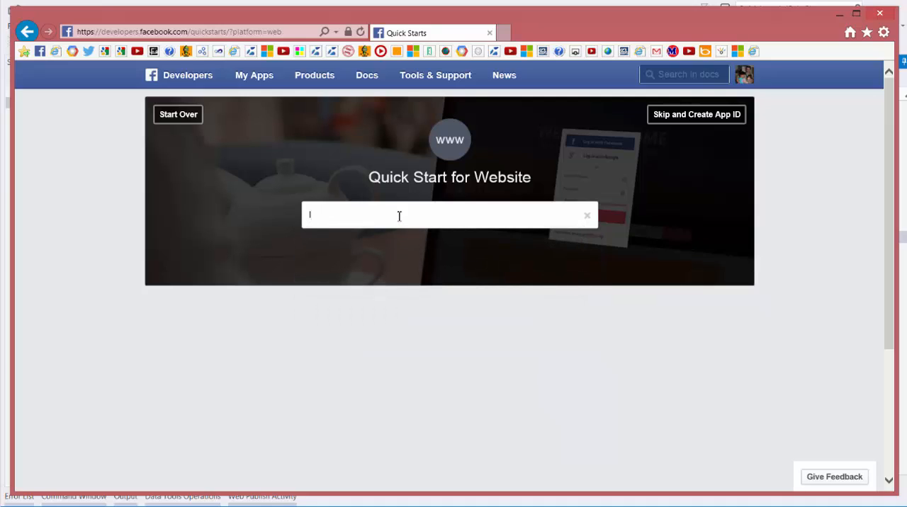
pyautogui.write('Identity')
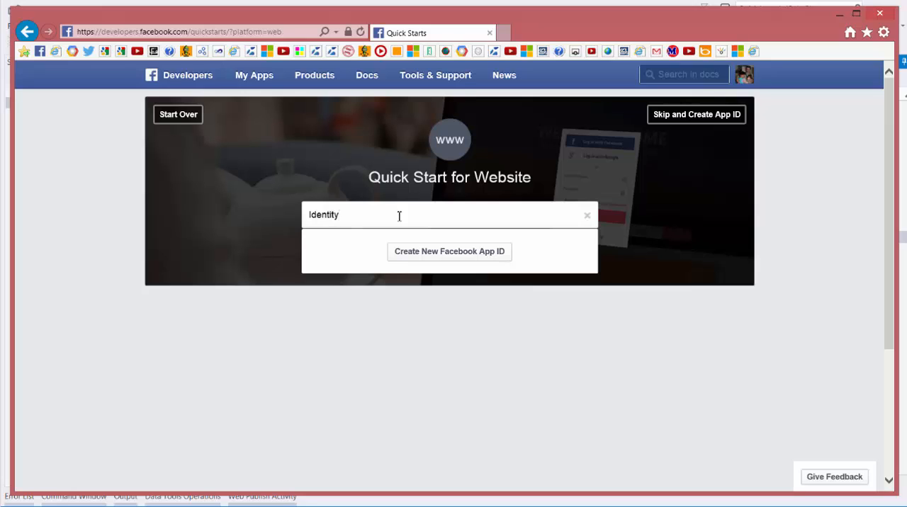
pyautogui.click(449, 252)
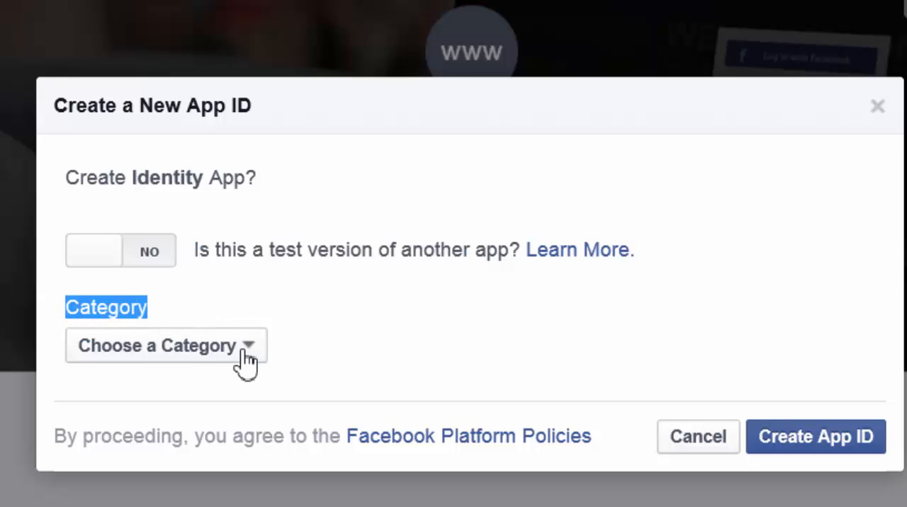
# Choose the Education category and create the Identity App ID.
pyautogui.click(166, 345)
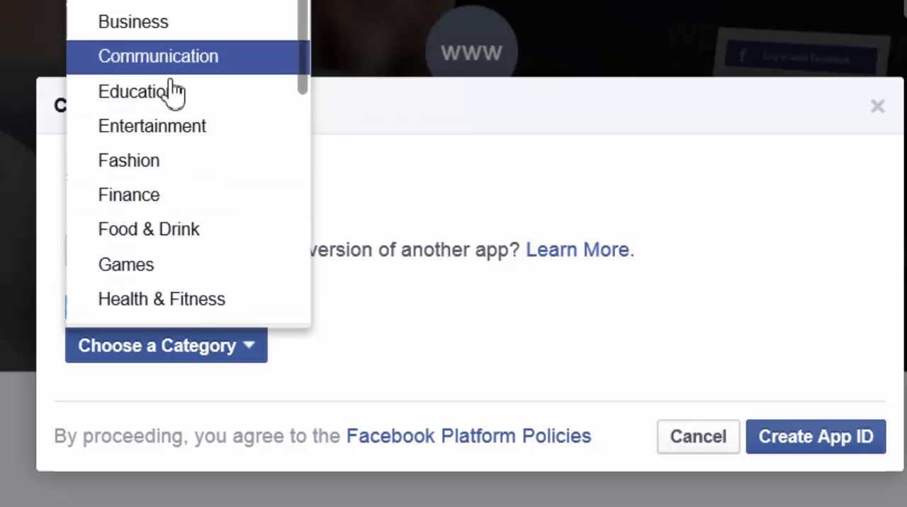
pyautogui.click(133, 90)
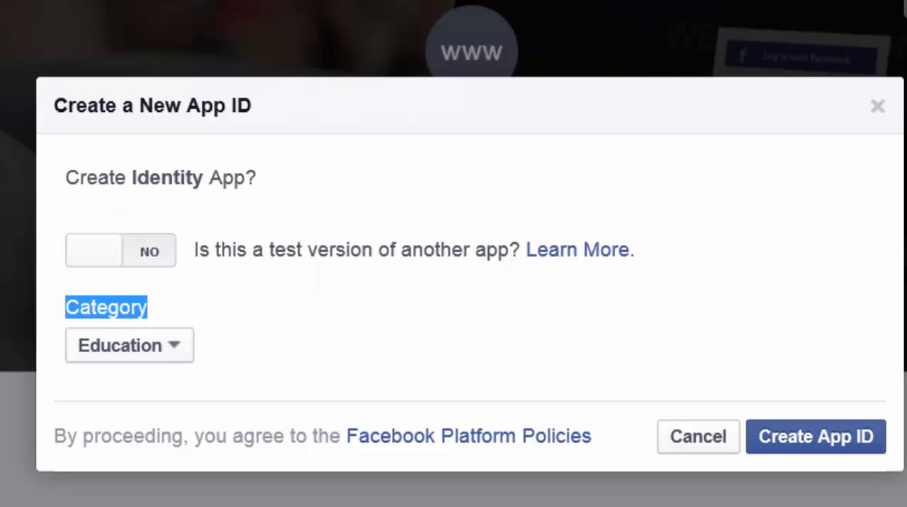
pyautogui.click(815, 436)
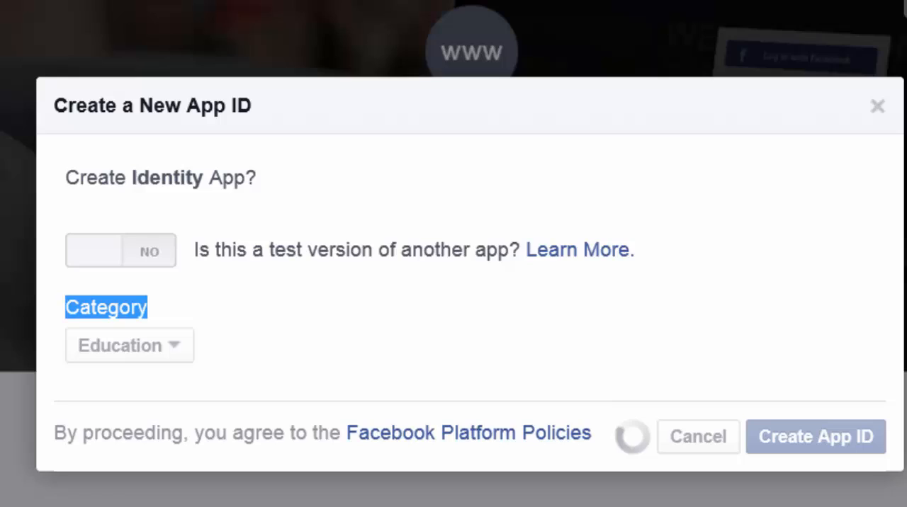
pyautogui.click(815, 436)
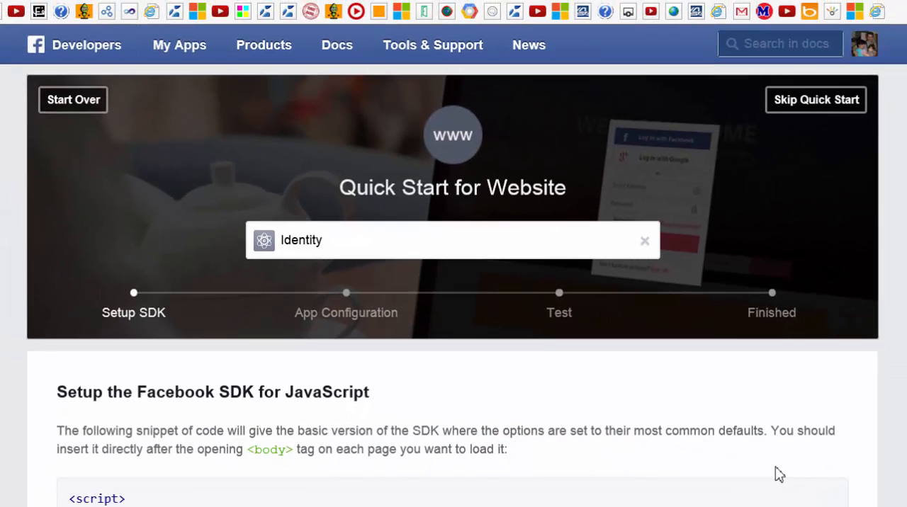
pyautogui.moveTo(824, 111)
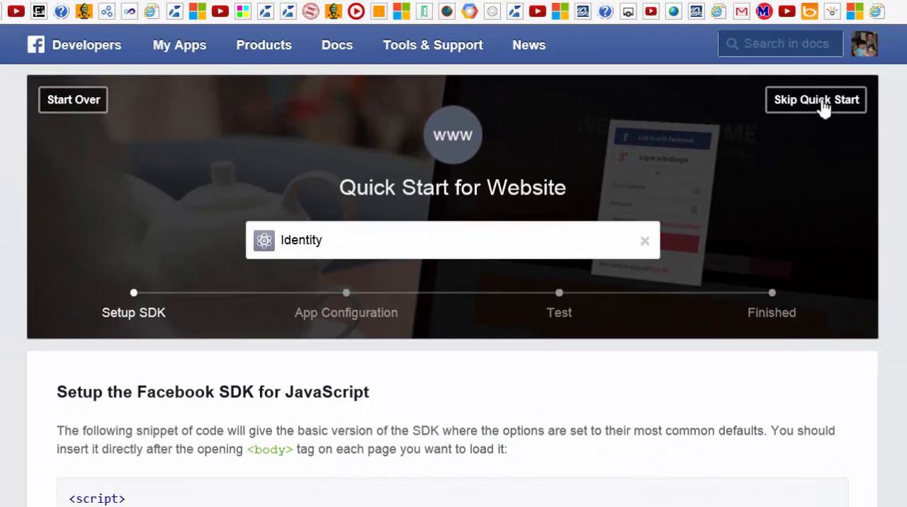
# Skip Quick Start to reach the Identity app dashboard showing its App ID.
pyautogui.click(817, 99)
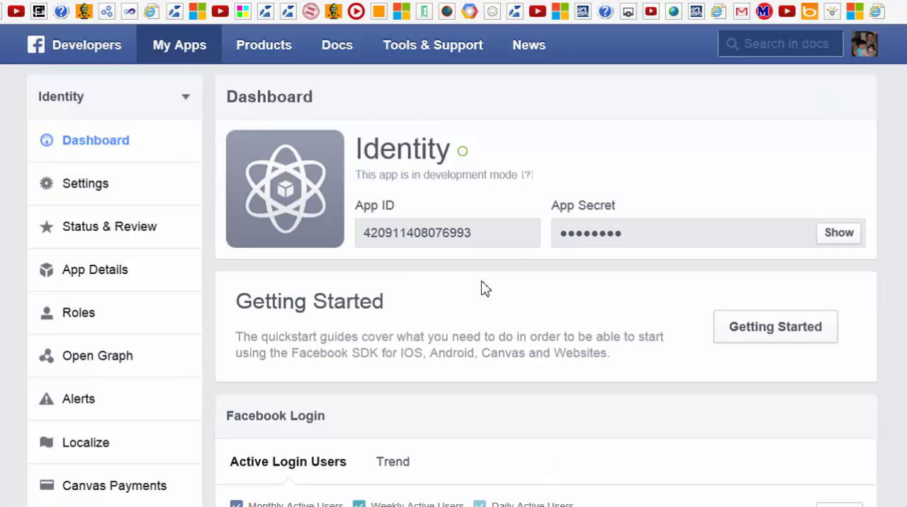
pyautogui.moveTo(437, 263)
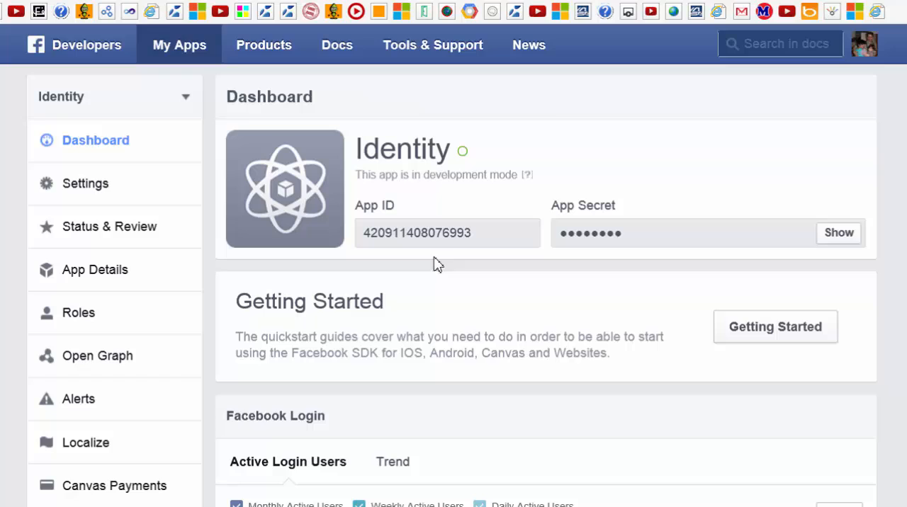
pyautogui.moveTo(352, 227)
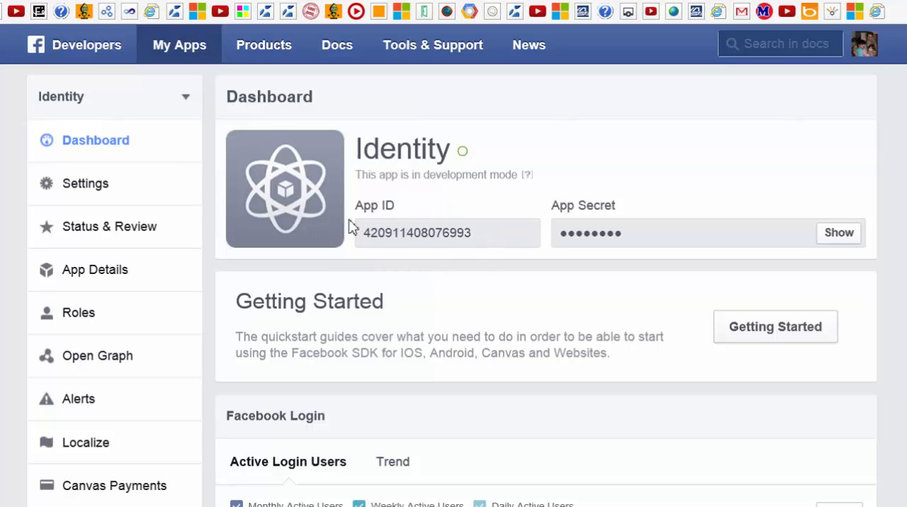
pyautogui.moveTo(574, 213)
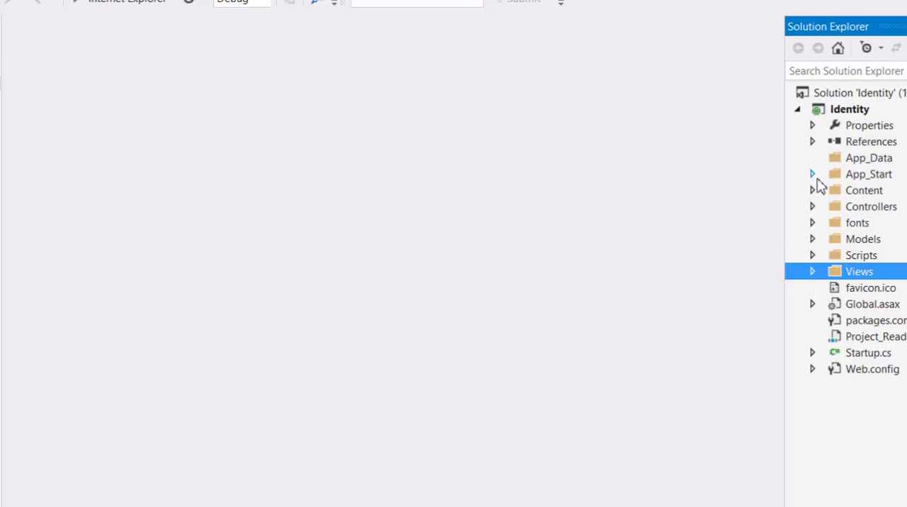
# Load App_Start/Startup.Auth.cs in the editor and scroll to the Facebook authentication block.
pyautogui.click(812, 173)
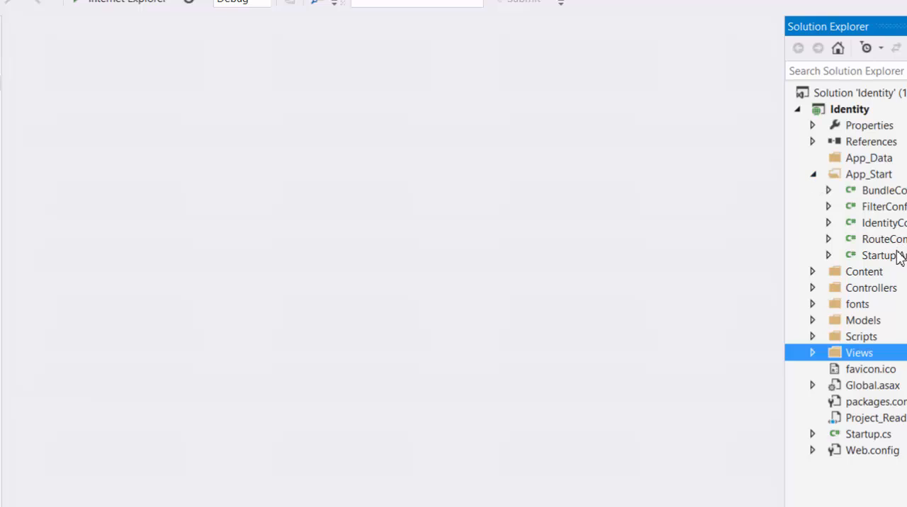
pyautogui.click(882, 255)
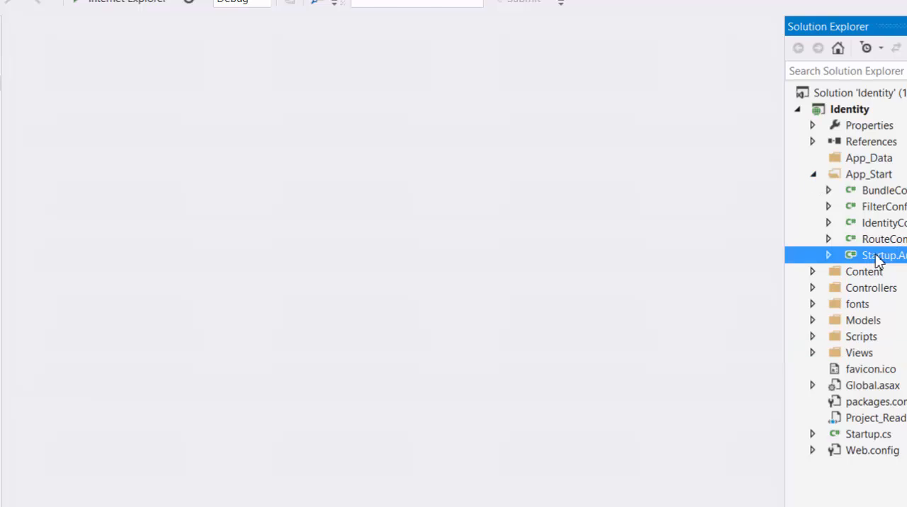
pyautogui.doubleClick(884, 255)
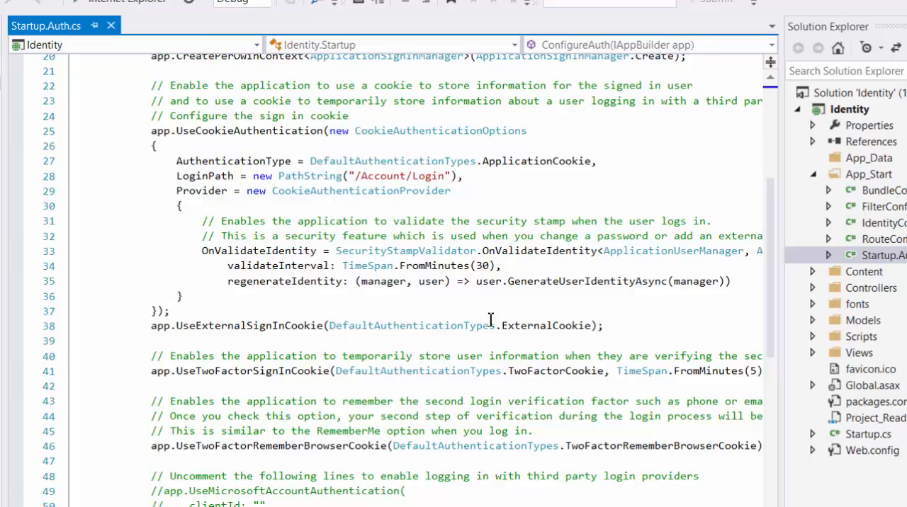
pyautogui.scroll(-3)
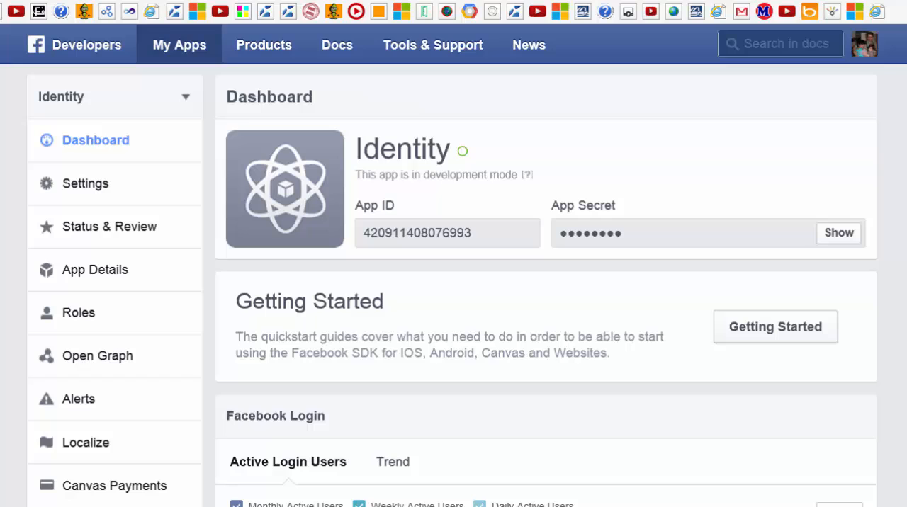
# Copy the Identity App ID from the dashboard into the appId value of UseFacebookAuthentication.
pyautogui.doubleClick(416, 233)
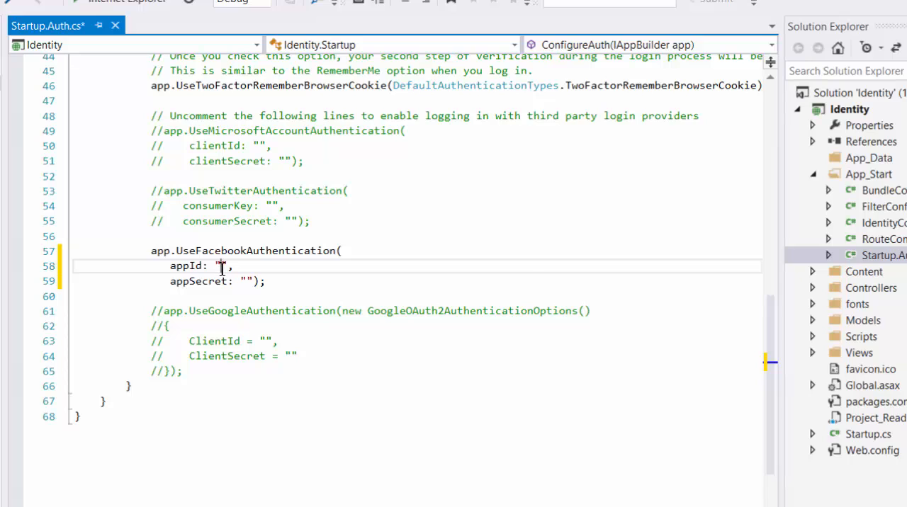
pyautogui.rightClick(219, 267)
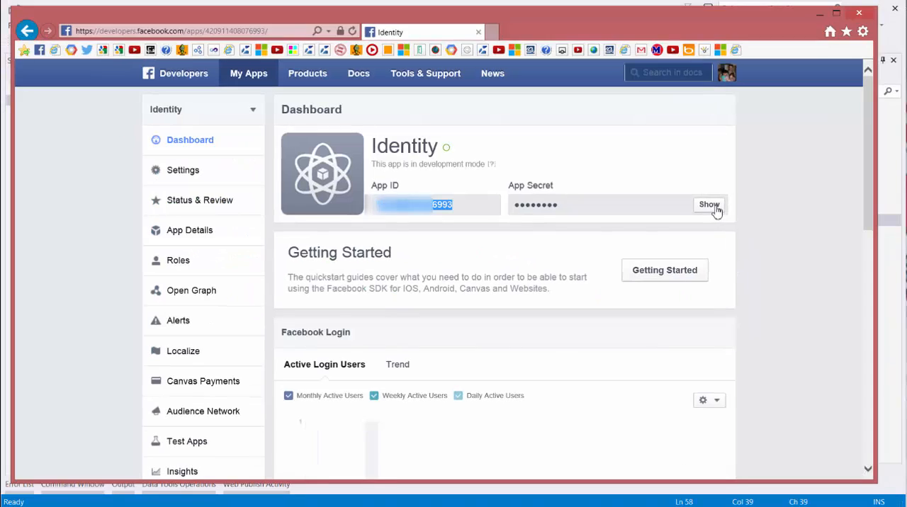
# Reveal the hidden App Secret by re-entering the account password.
pyautogui.click(708, 204)
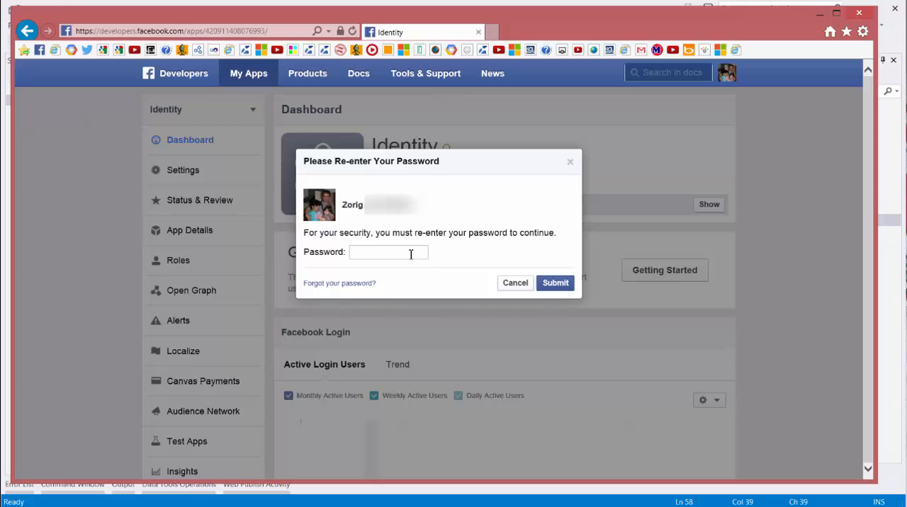
pyautogui.click(389, 252)
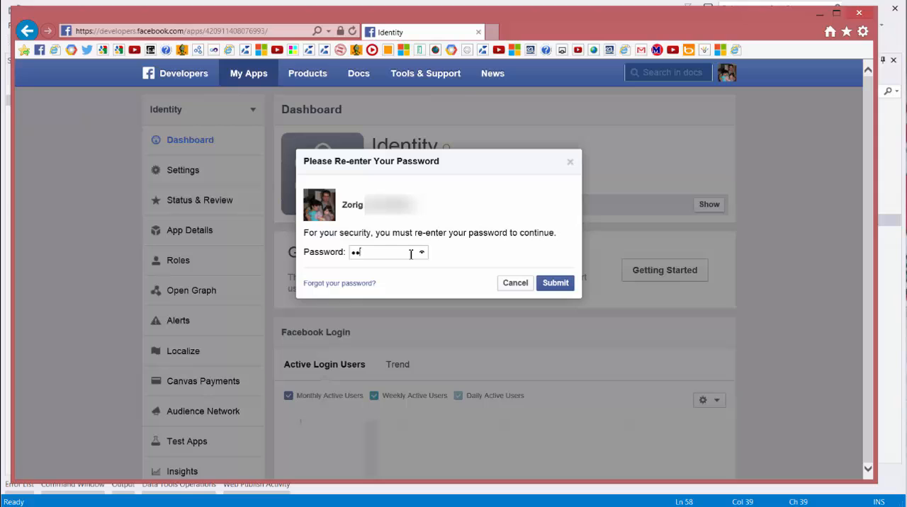
pyautogui.write('••')
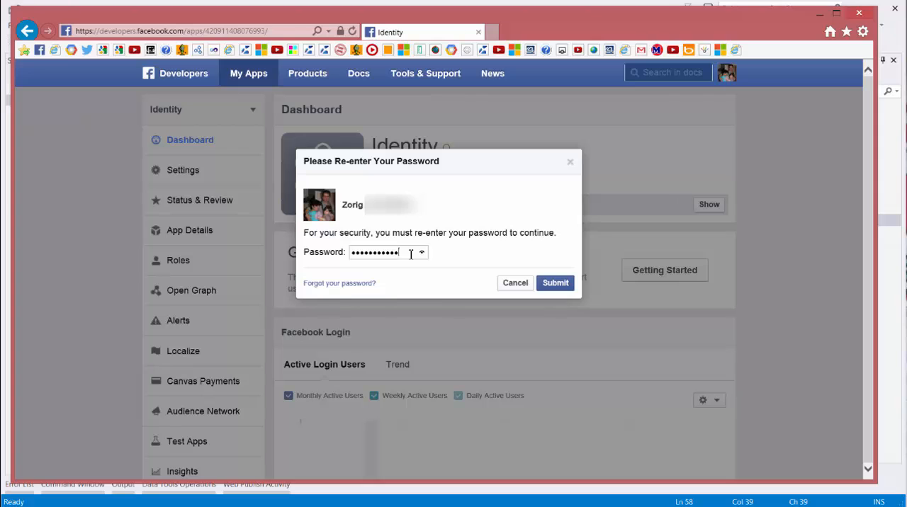
pyautogui.click(555, 282)
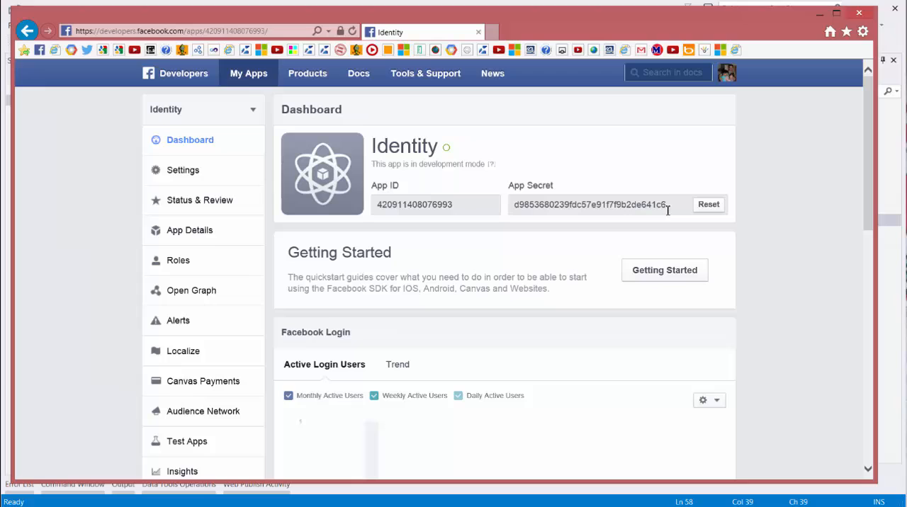
# Copy the revealed App Secret from the dashboard.
pyautogui.doubleClick(588, 204)
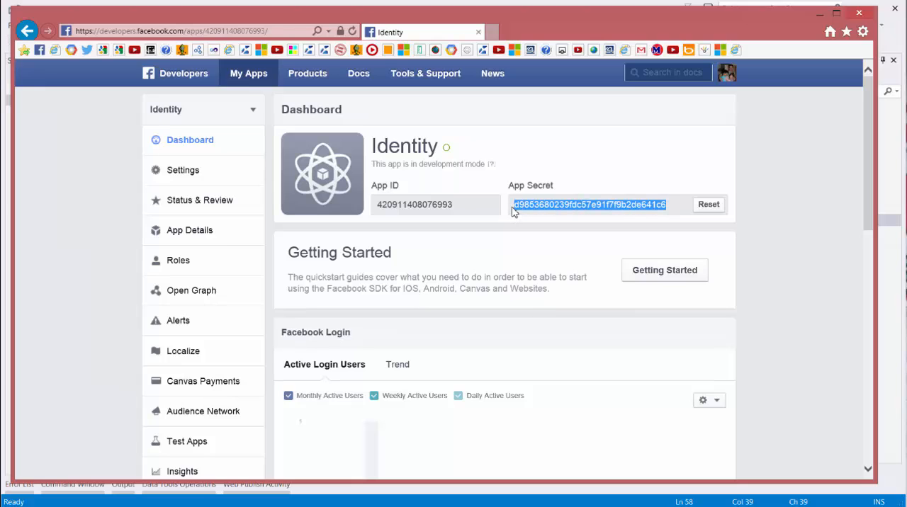
pyautogui.rightClick(588, 204)
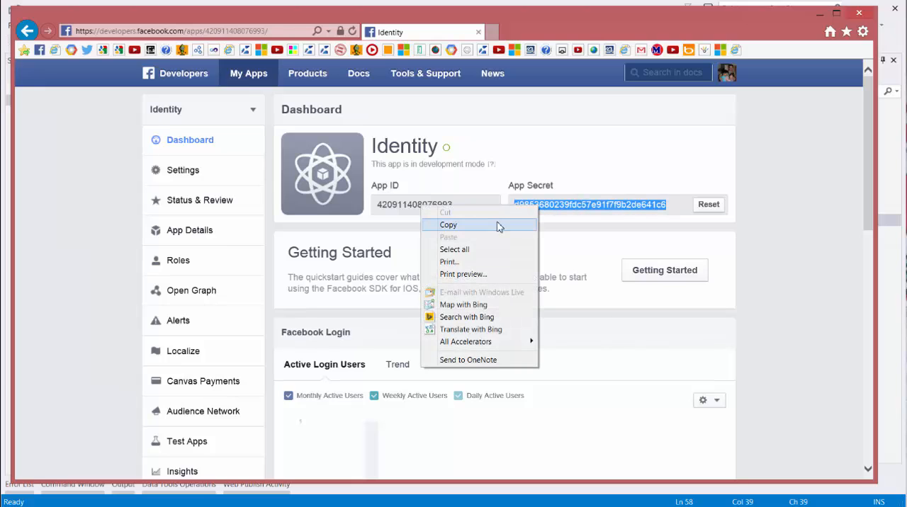
pyautogui.click(448, 224)
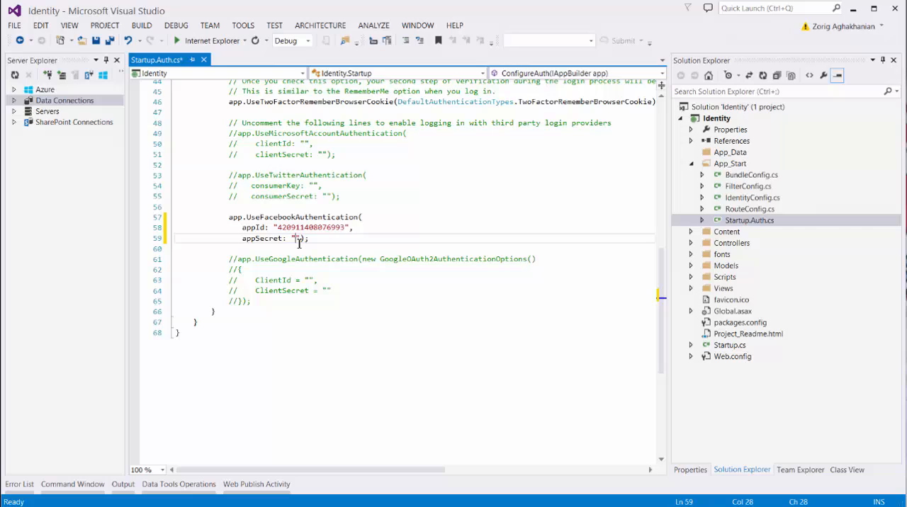
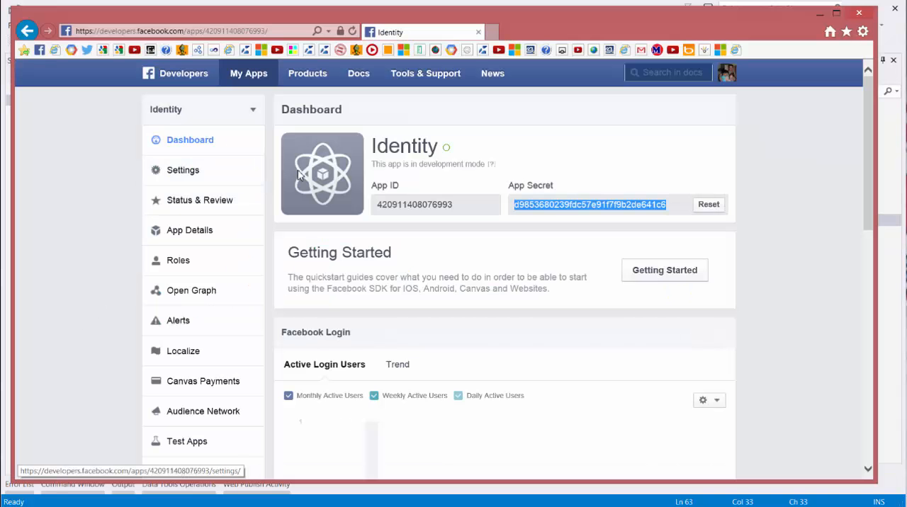
# In the Identity app Settings, add a Website platform and focus its Site URL field.
pyautogui.click(182, 170)
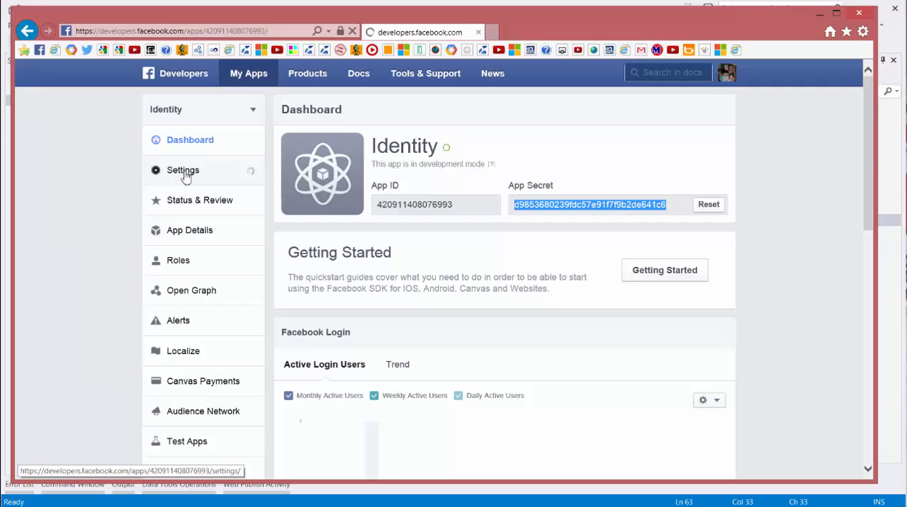
pyautogui.click(182, 170)
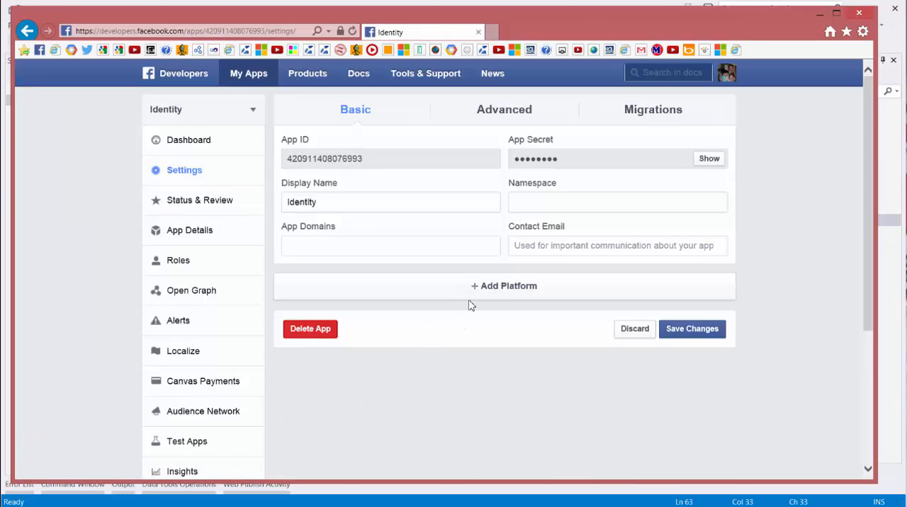
pyautogui.moveTo(488, 290)
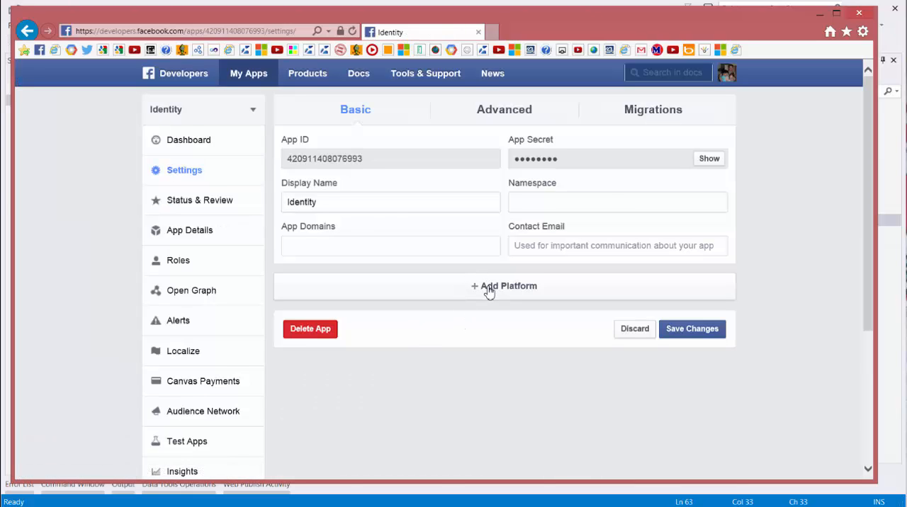
pyautogui.click(505, 286)
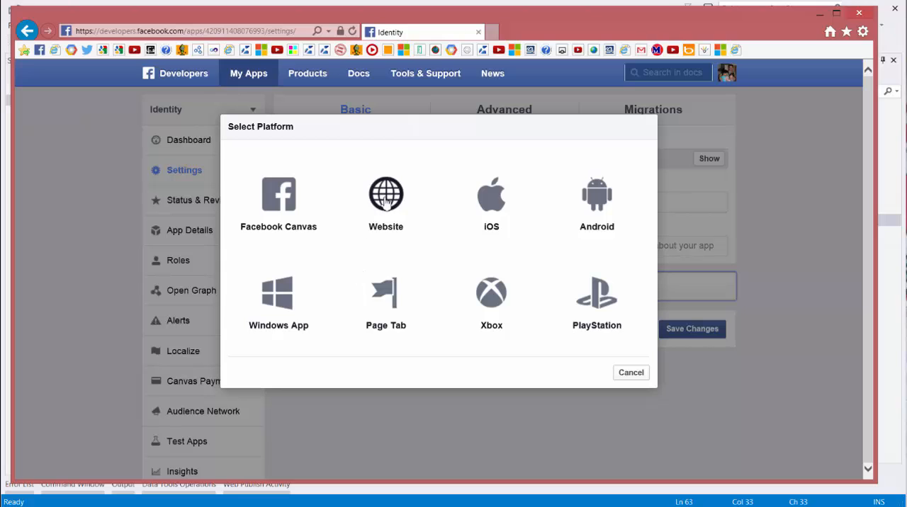
pyautogui.click(385, 201)
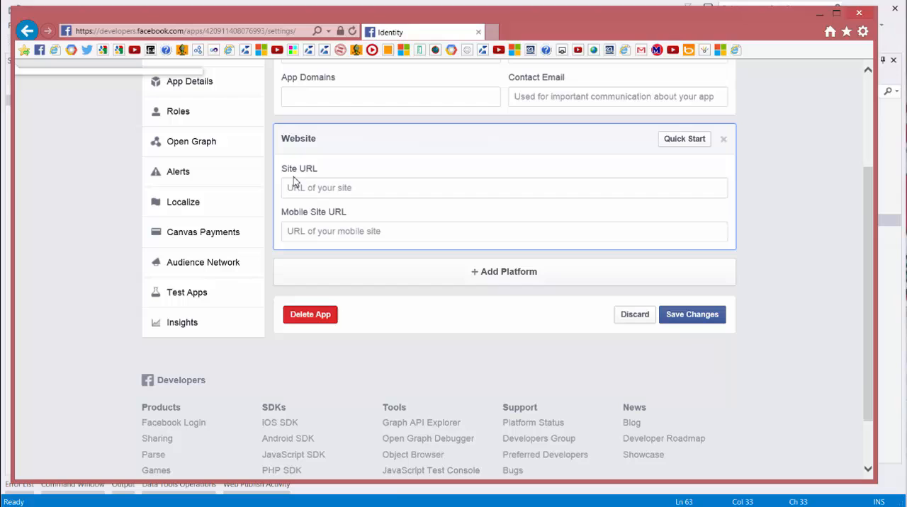
pyautogui.doubleClick(299, 169)
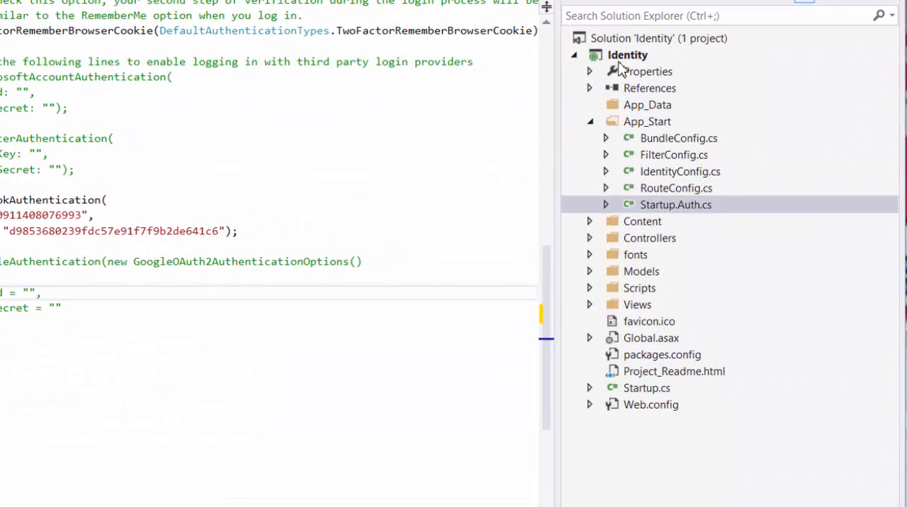
pyautogui.moveTo(622, 68)
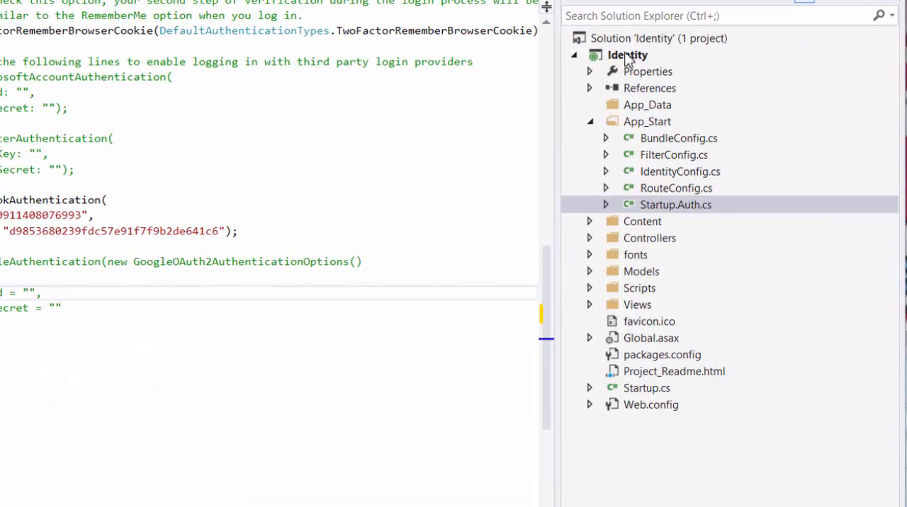
# Look up the Identity project's localhost URL in its Properties window.
pyautogui.click(626, 54)
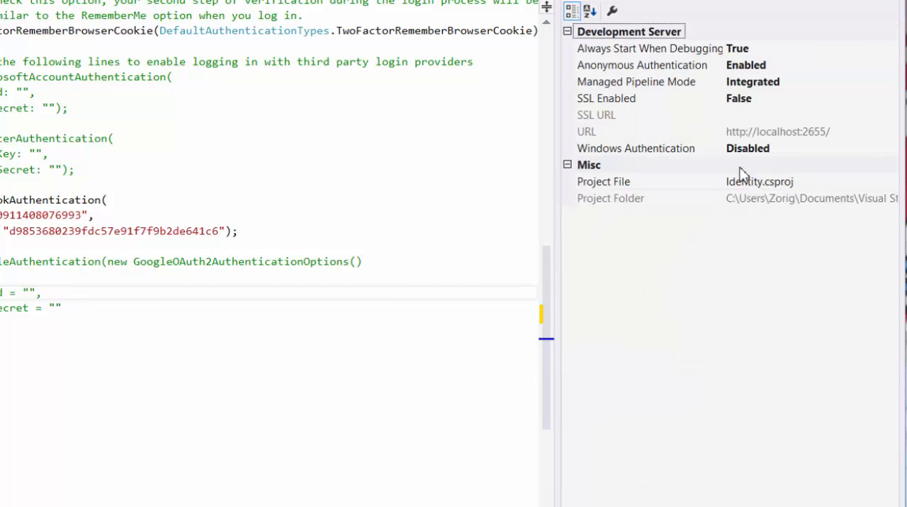
pyautogui.click(586, 132)
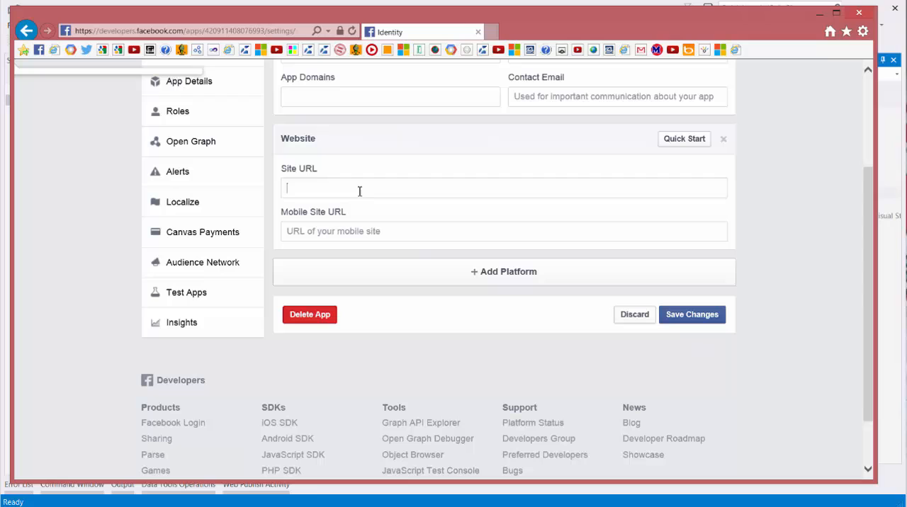
pyautogui.write('http://localhost:2655/')
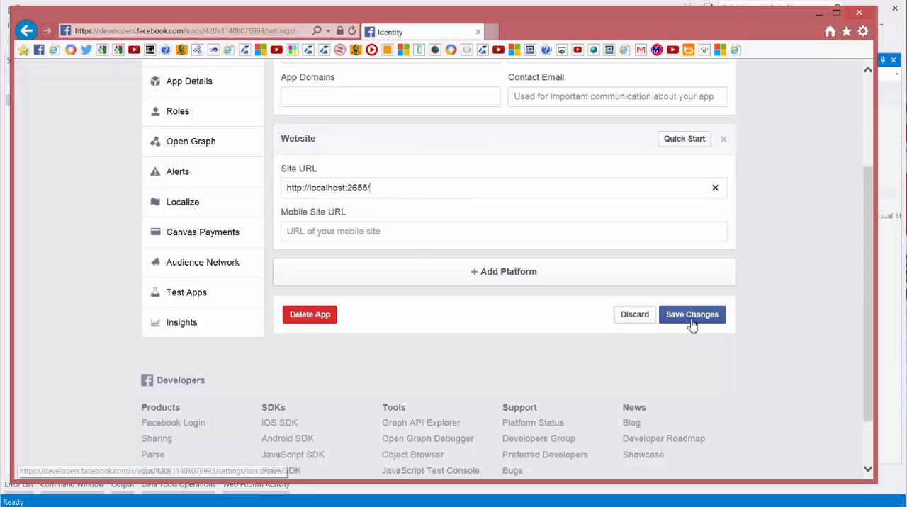
pyautogui.click(692, 315)
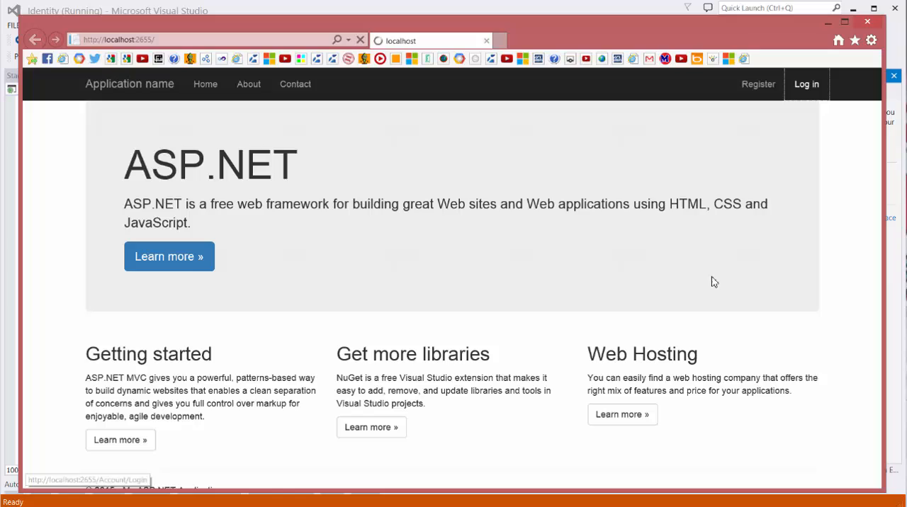
# Go to the app's log-in page and choose Facebook under Use another service.
pyautogui.click(805, 84)
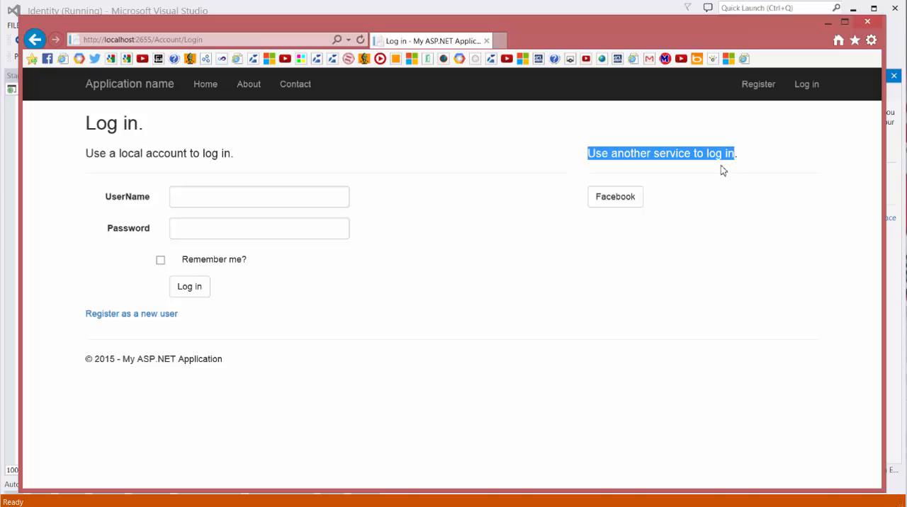
pyautogui.moveTo(650, 191)
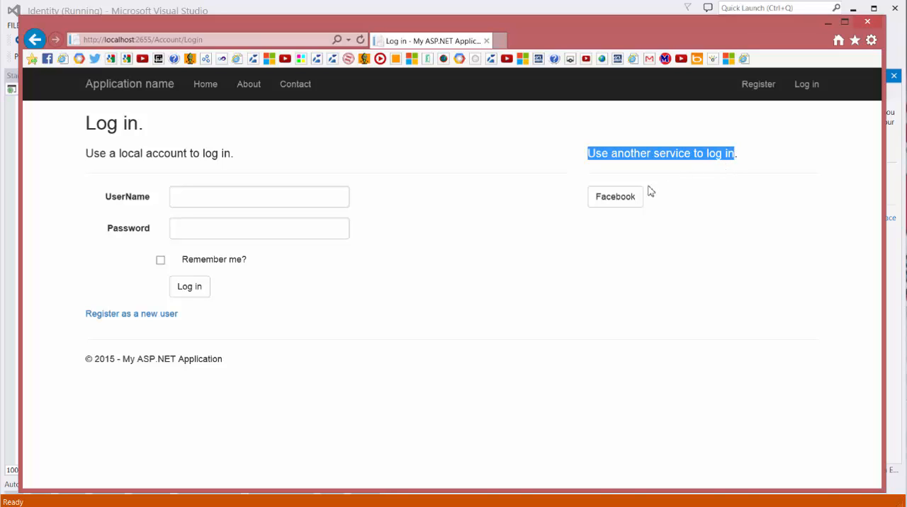
pyautogui.click(615, 195)
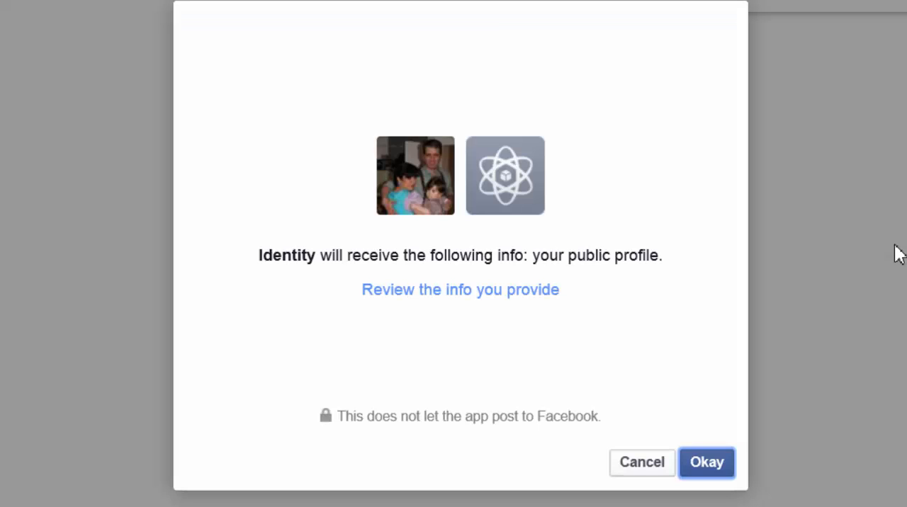
pyautogui.moveTo(272, 333)
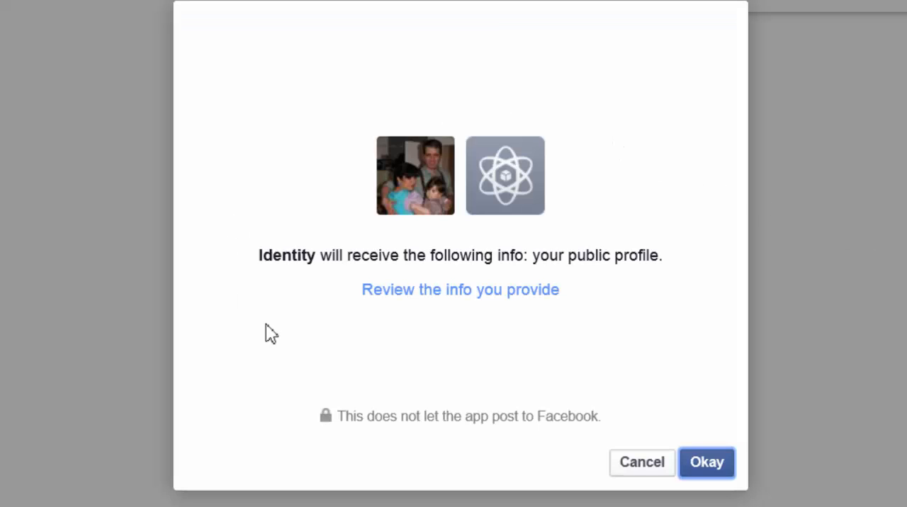
pyautogui.moveTo(776, 343)
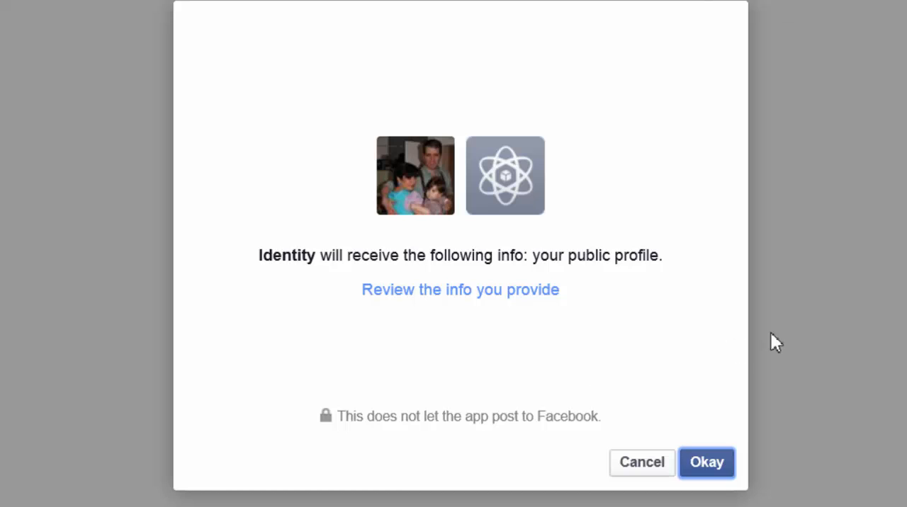
pyautogui.moveTo(705, 462)
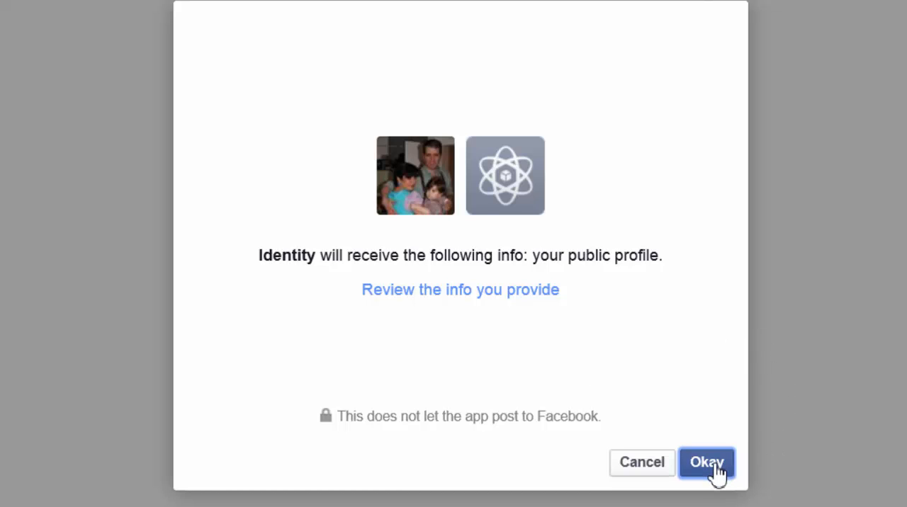
# Accept the Identity app's public-profile permission request with Okay.
pyautogui.click(706, 462)
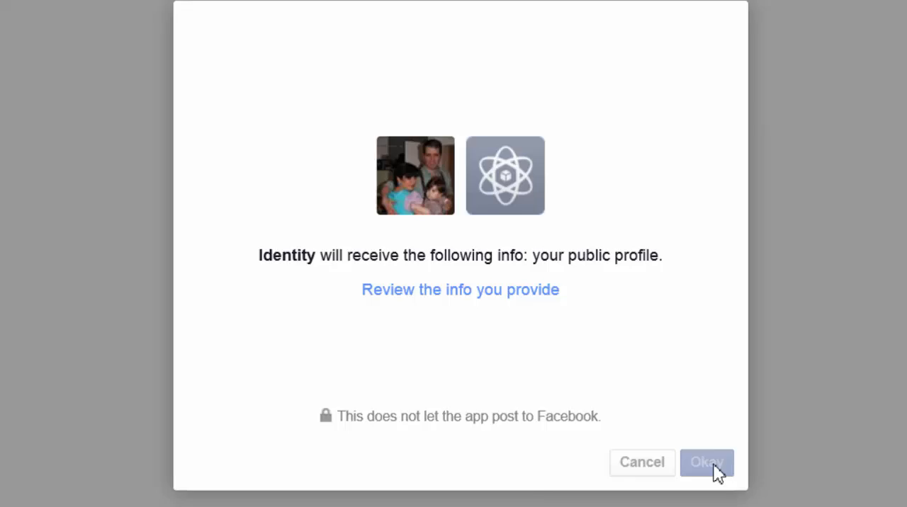
pyautogui.click(706, 462)
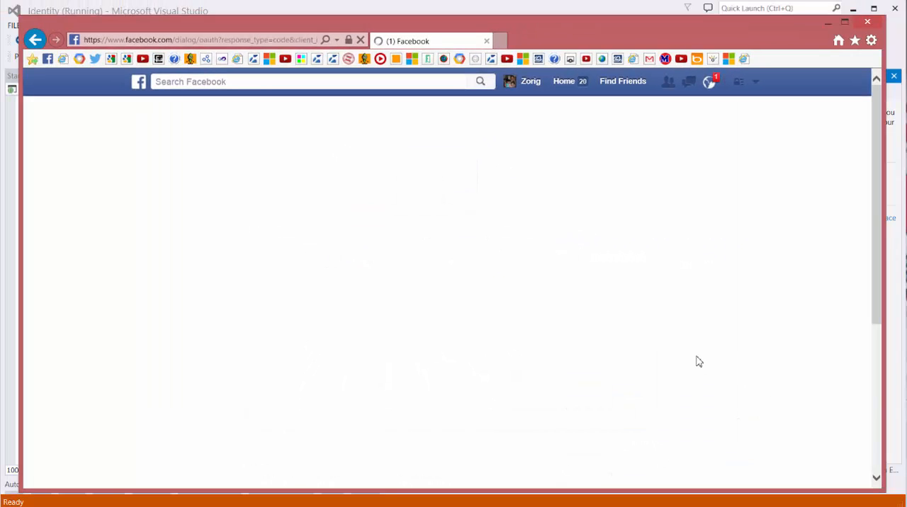
pyautogui.moveTo(705, 360)
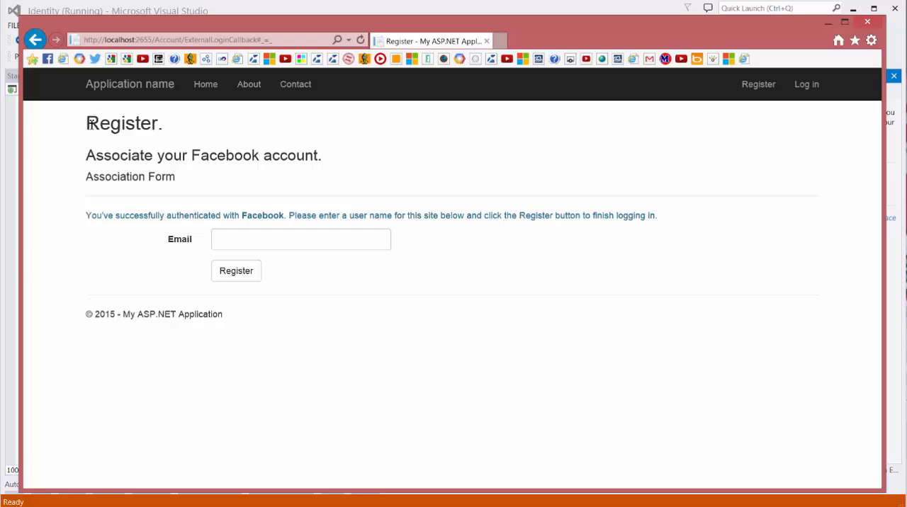
pyautogui.moveTo(380, 209)
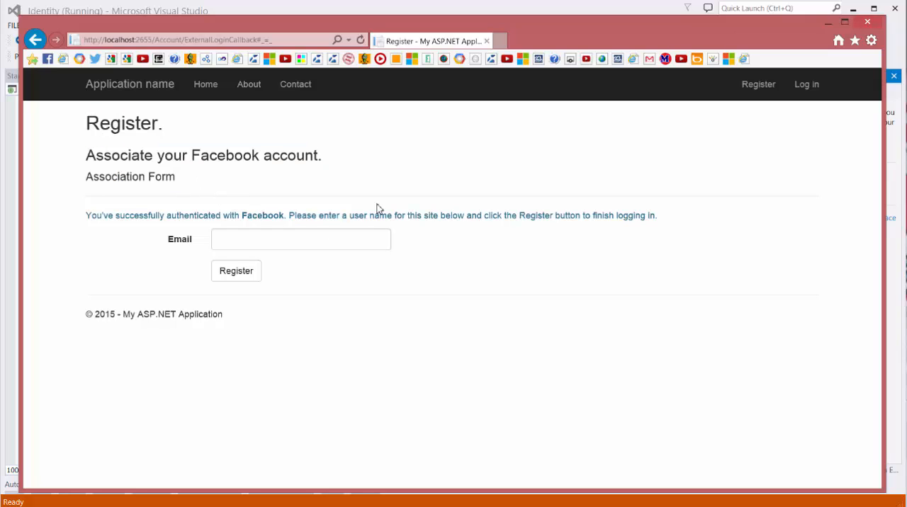
pyautogui.moveTo(188, 246)
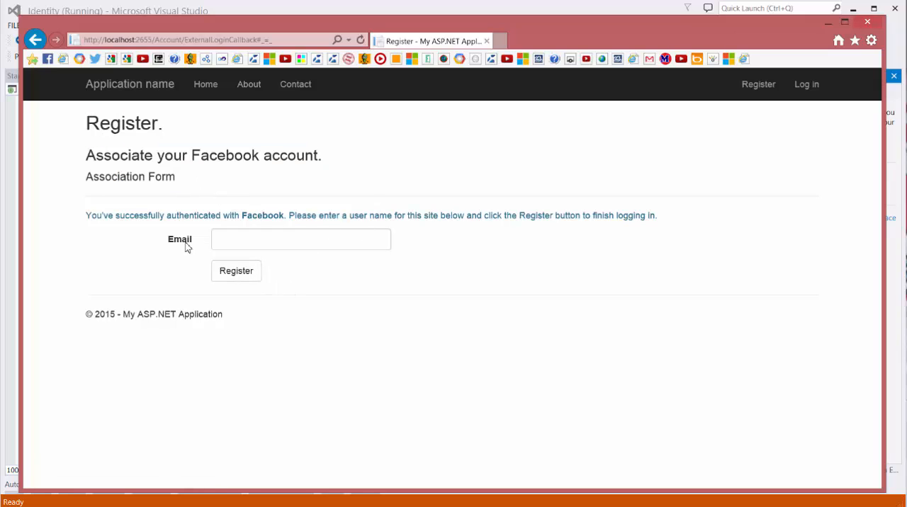
# Focus the Email field on the Associate Facebook account form, then close Internet Explorer.
pyautogui.doubleClick(179, 238)
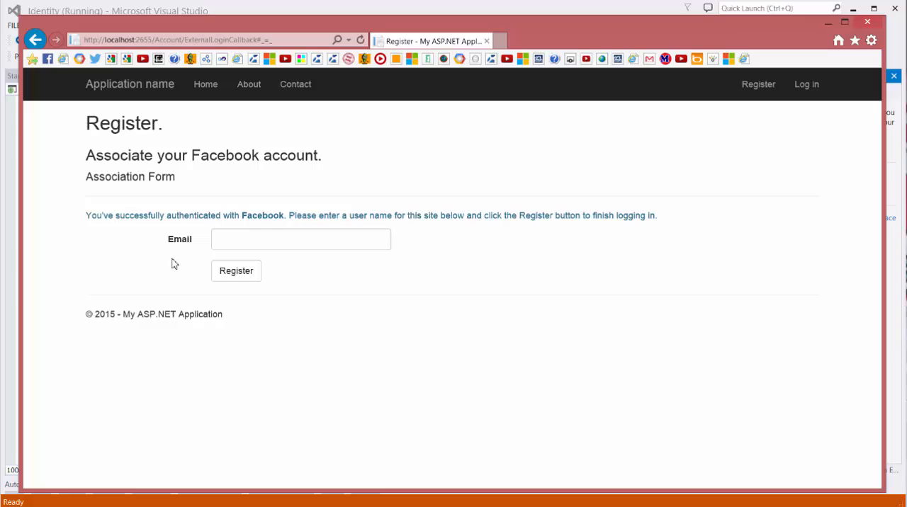
pyautogui.moveTo(170, 246)
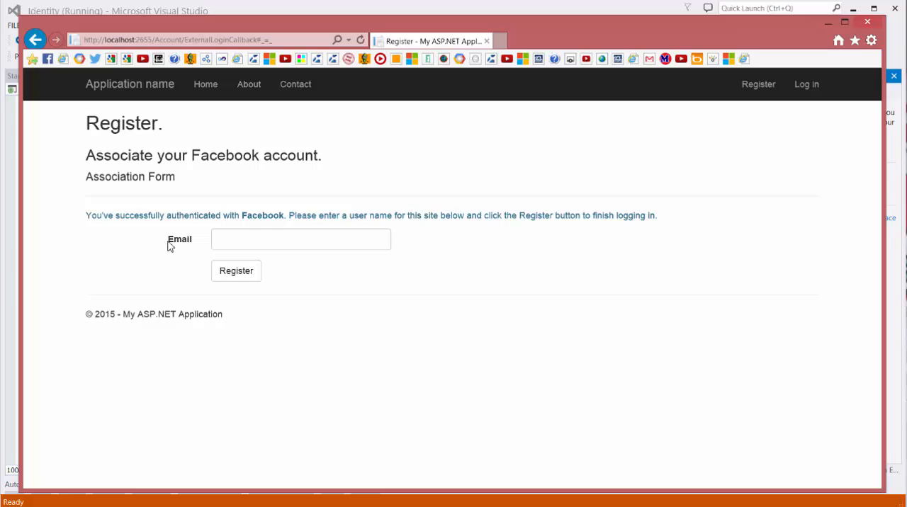
pyautogui.click(301, 238)
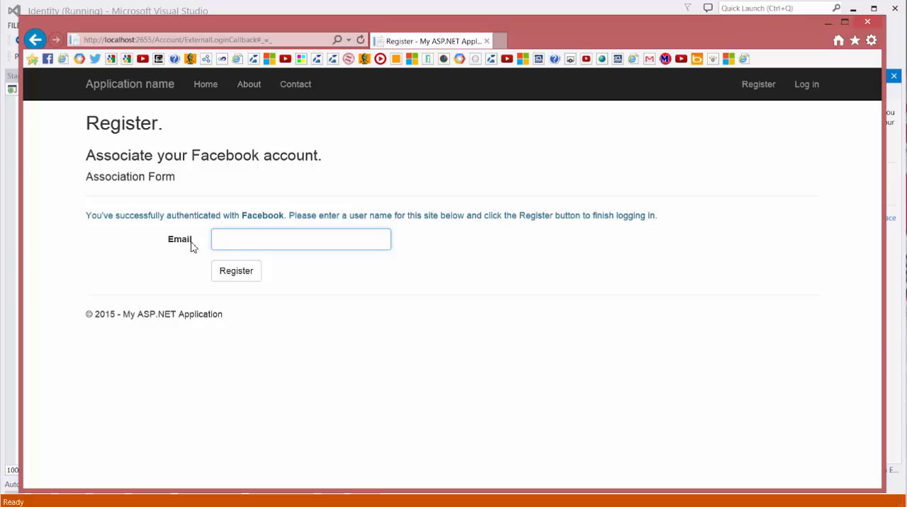
pyautogui.click(300, 238)
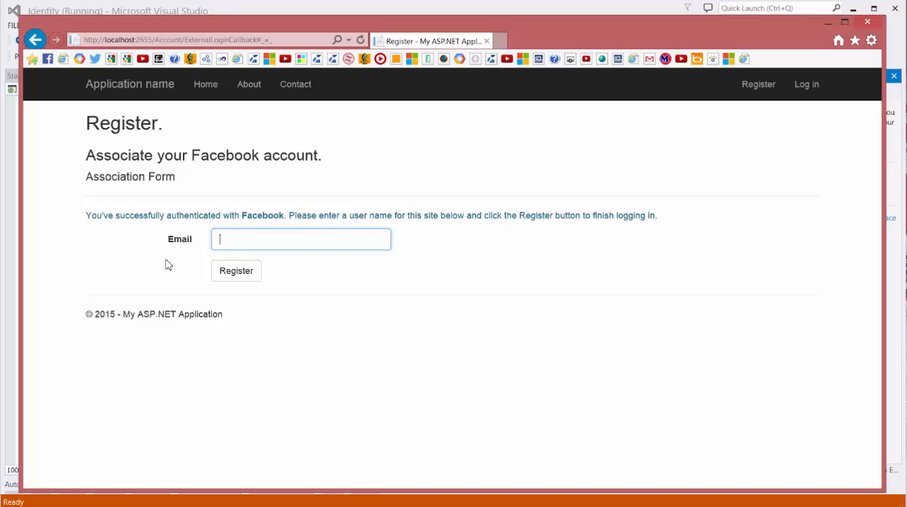
pyautogui.moveTo(192, 243)
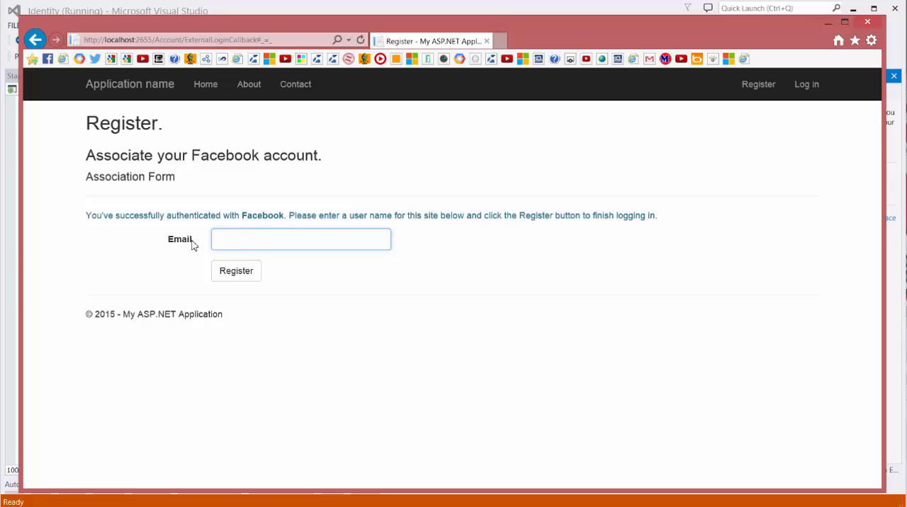
pyautogui.doubleClick(179, 238)
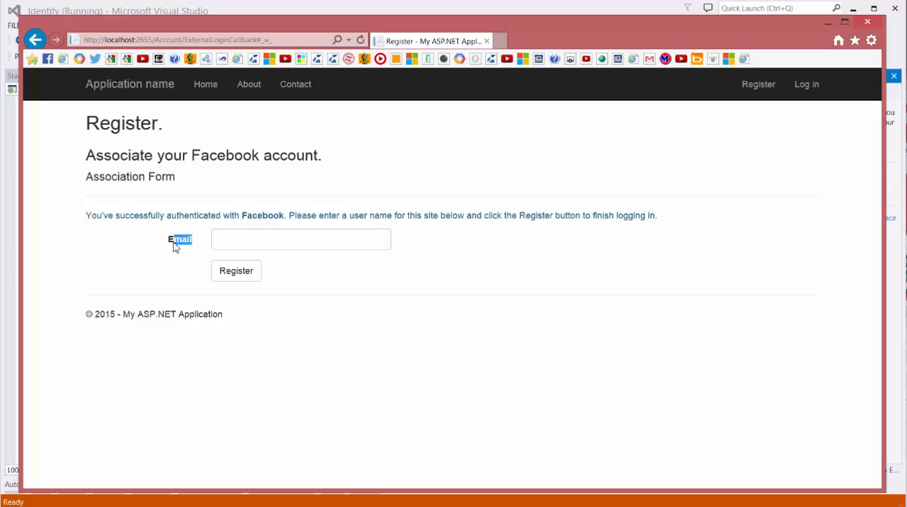
pyautogui.click(301, 238)
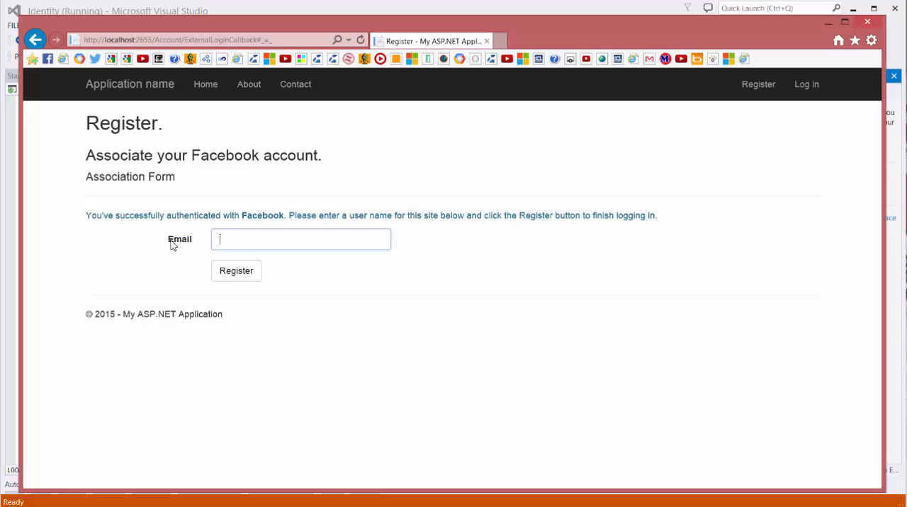
pyautogui.moveTo(758, 84)
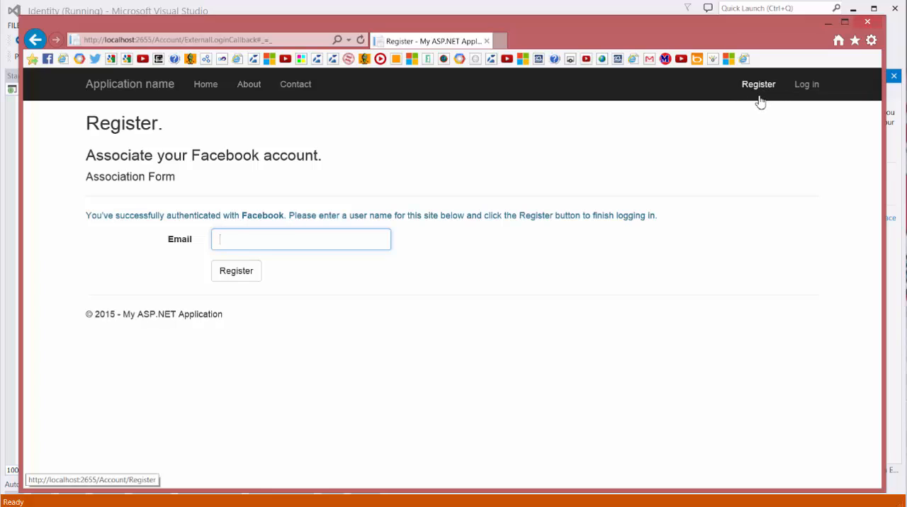
pyautogui.moveTo(751, 181)
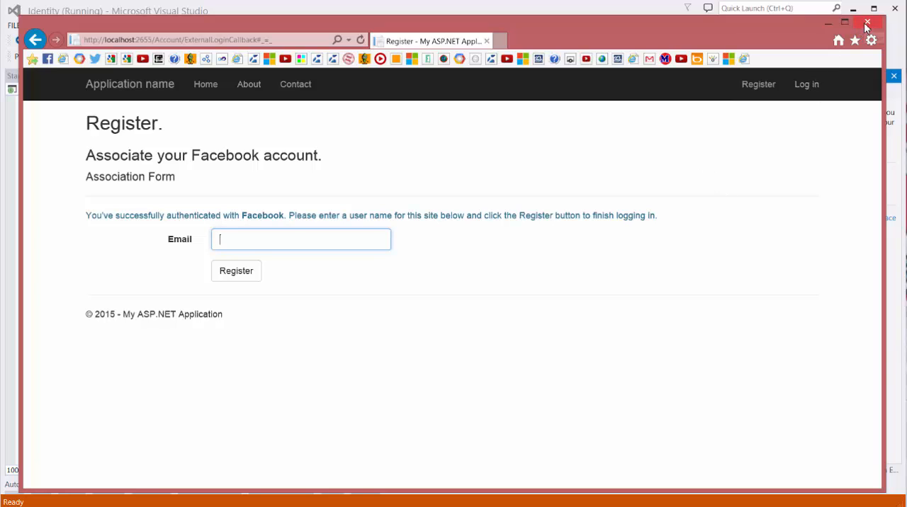
pyautogui.click(867, 23)
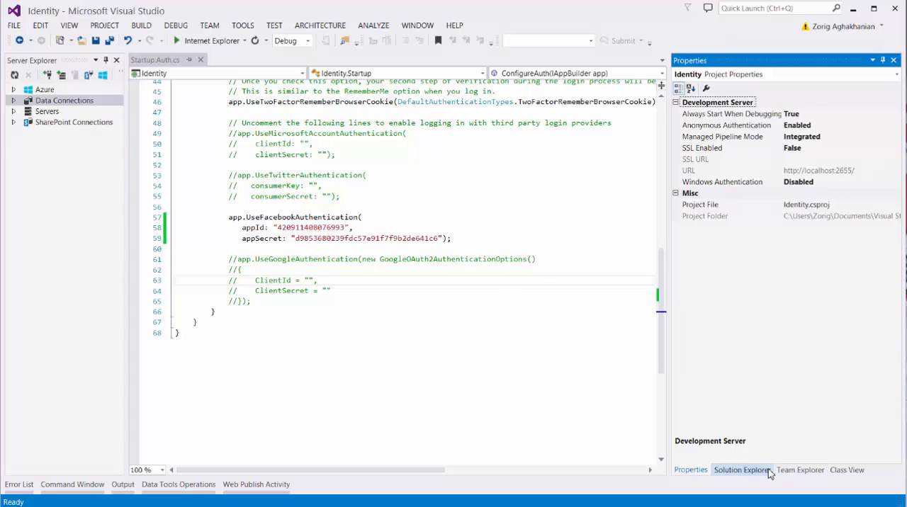
# Open Models/AccountViewModels.cs from Solution Explorer and select the Email property block to copy.
pyautogui.click(741, 470)
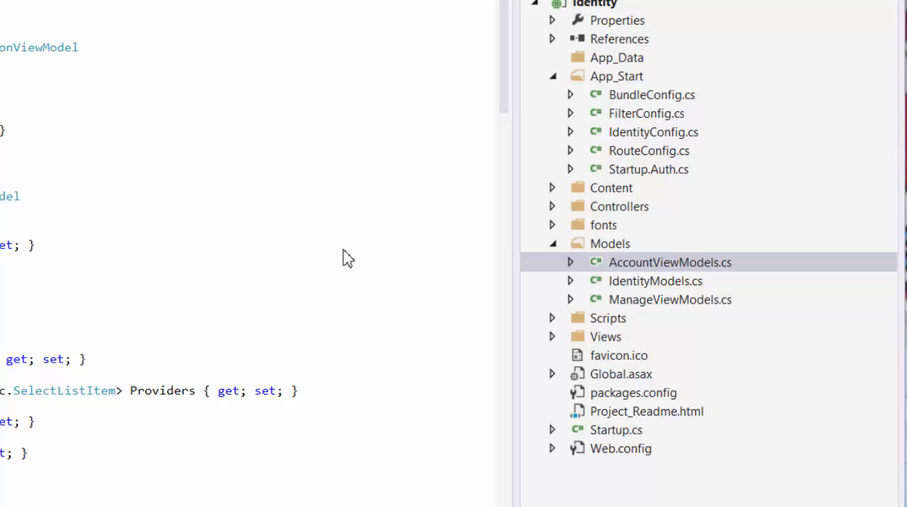
pyautogui.doubleClick(668, 262)
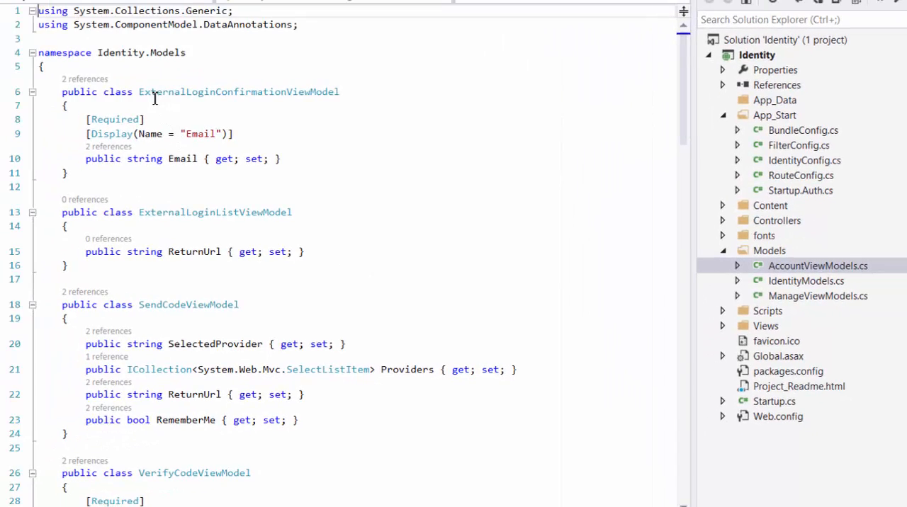
pyautogui.doubleClick(238, 91)
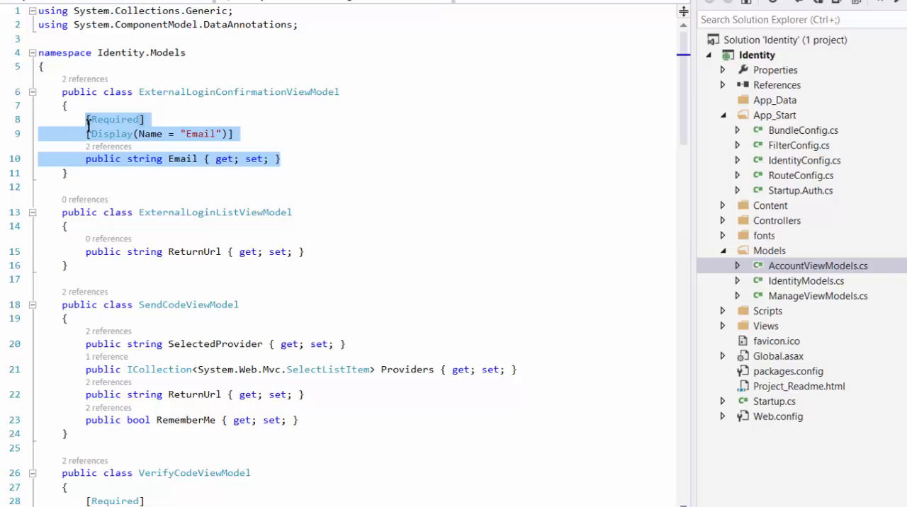
pyautogui.moveTo(79, 126)
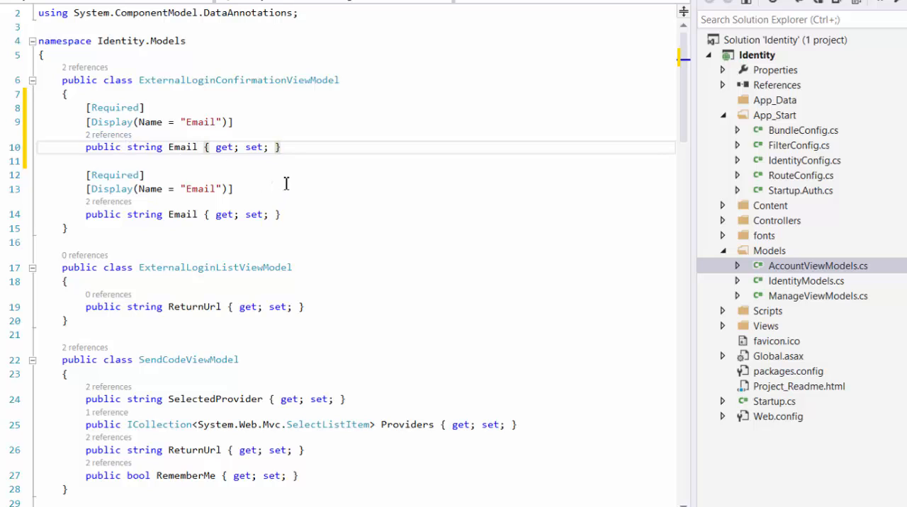
# Rename the copied property to UserName with display name "Username" above Email.
pyautogui.doubleClick(198, 121)
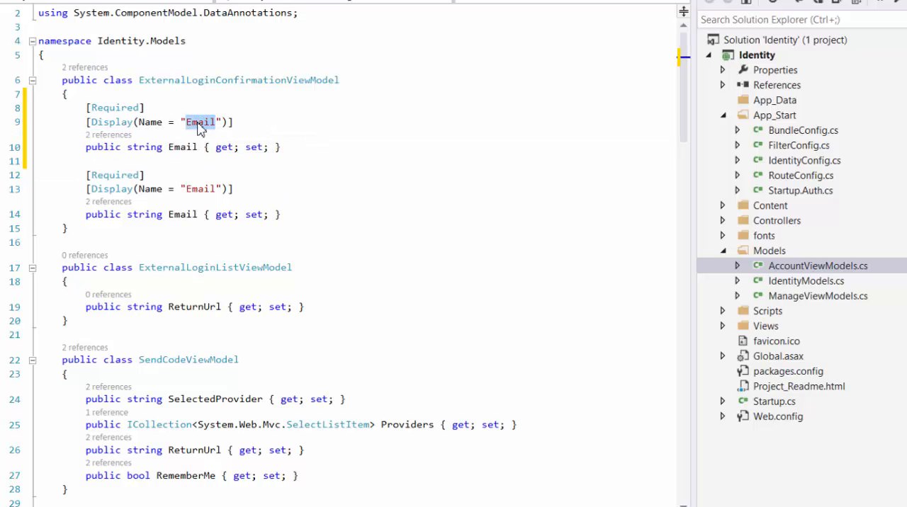
pyautogui.write('User')
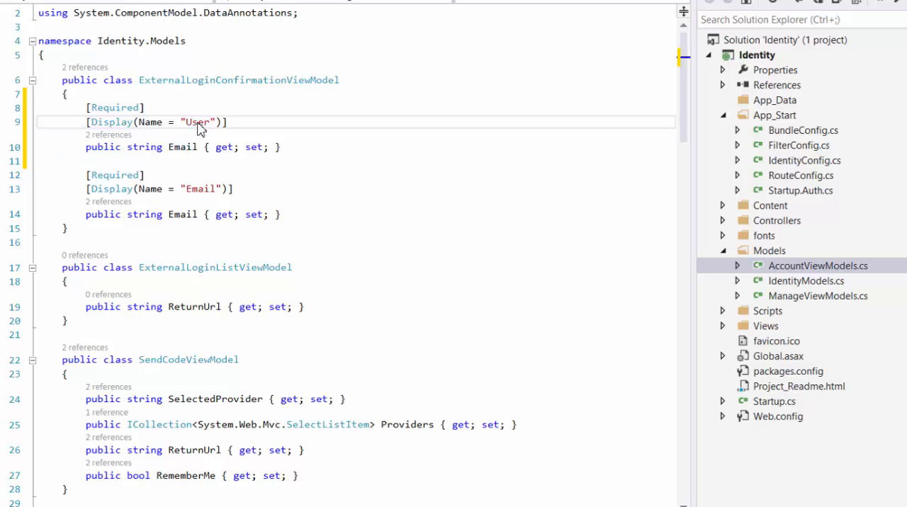
pyautogui.write('N')
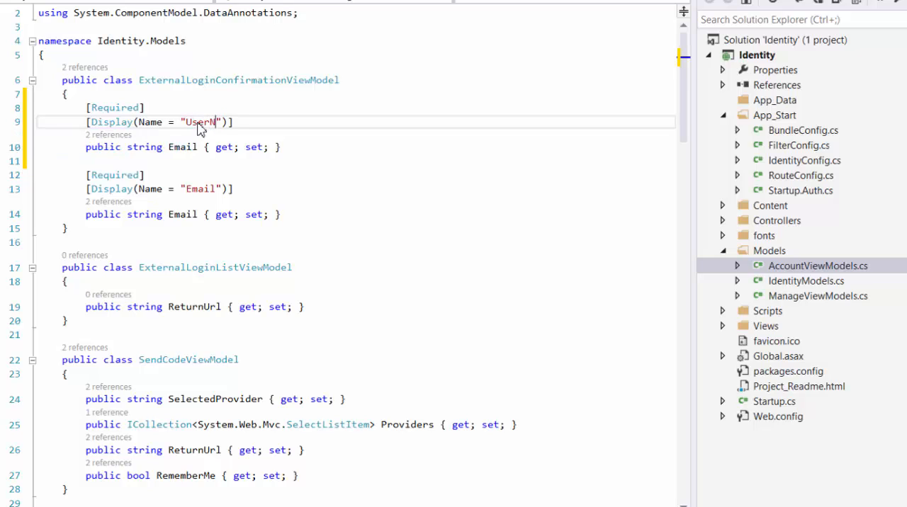
pyautogui.write('am')
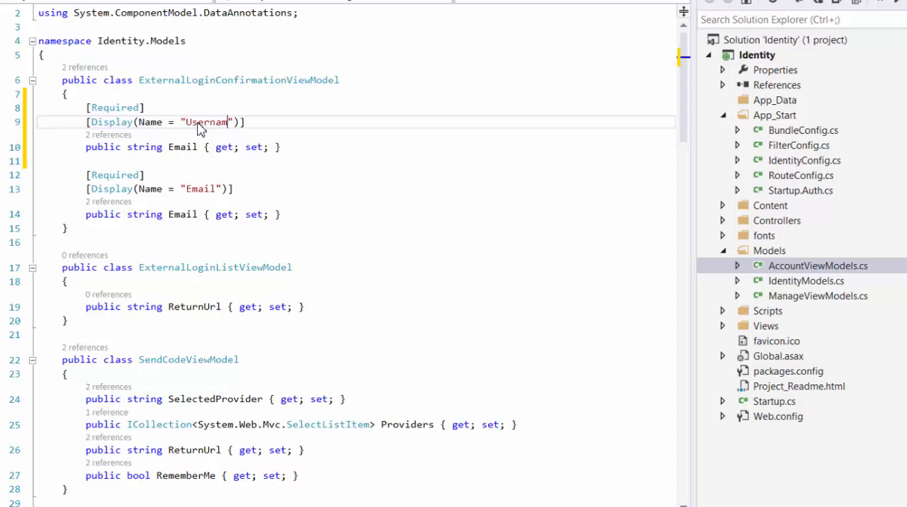
pyautogui.write('e')
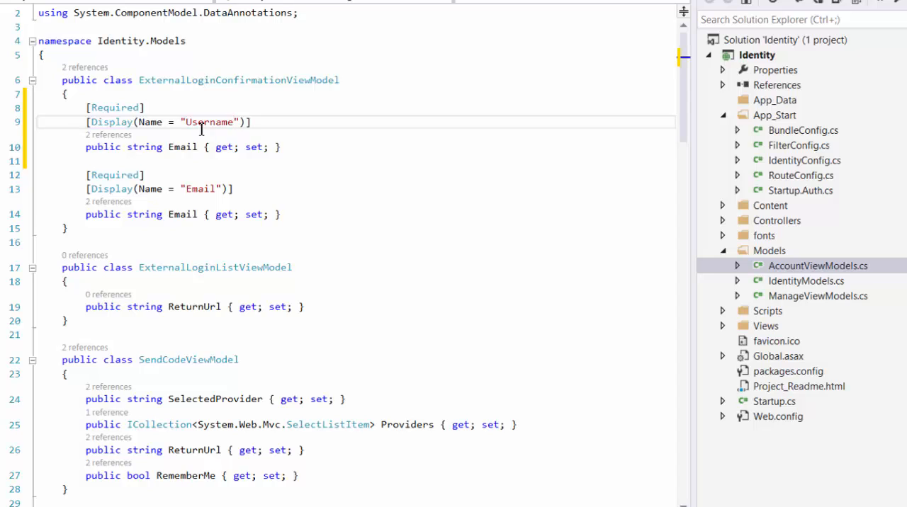
pyautogui.doubleClick(181, 147)
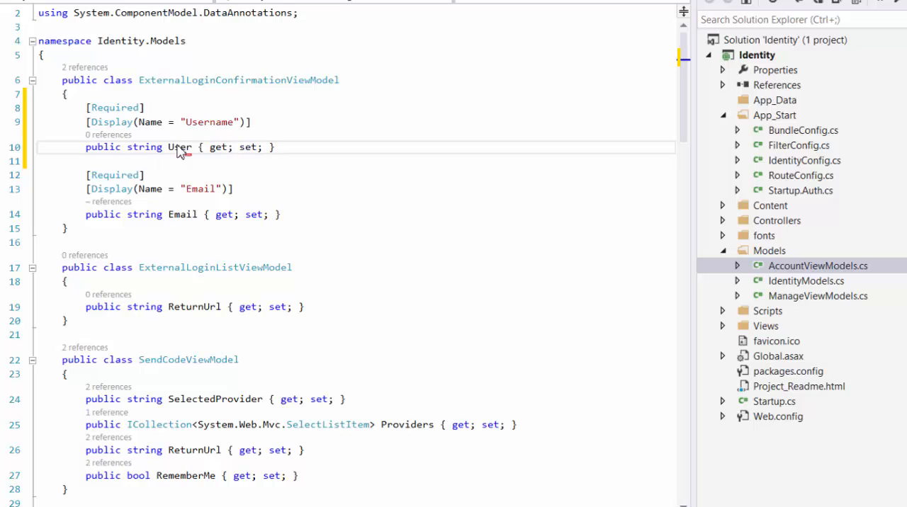
pyautogui.write('Name')
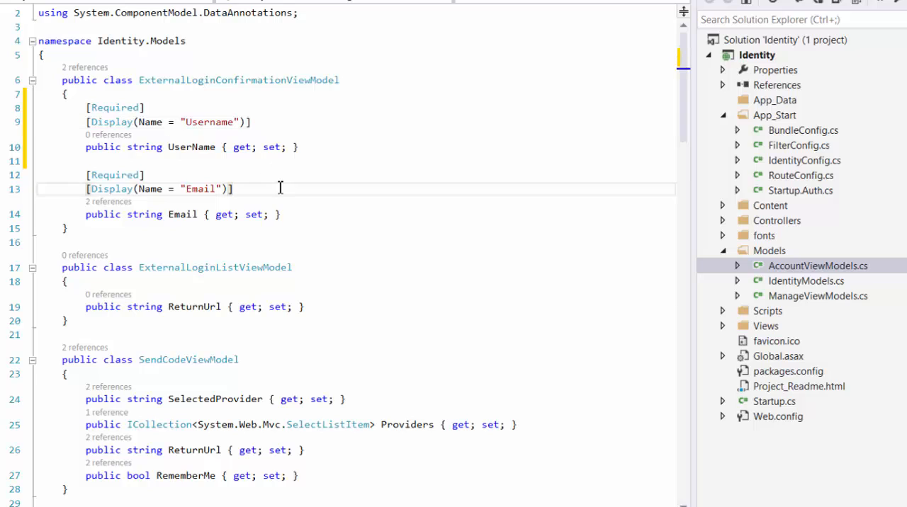
pyautogui.moveTo(476, 235)
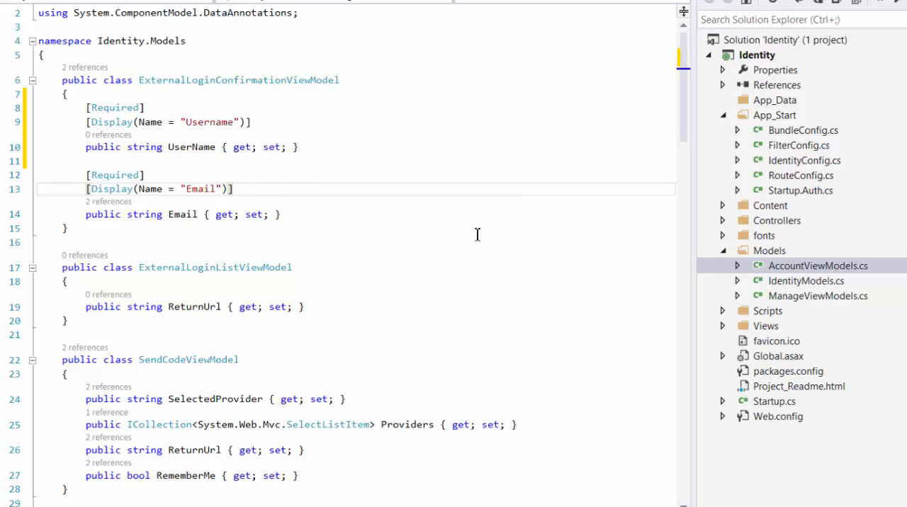
pyautogui.moveTo(736, 219)
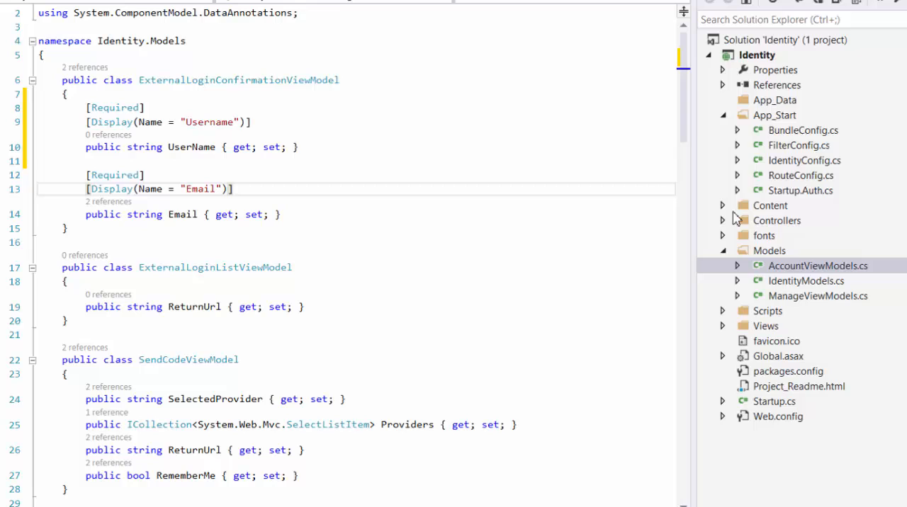
# Expand Controllers and list AccountController.cs members in Solution Explorer.
pyautogui.click(722, 221)
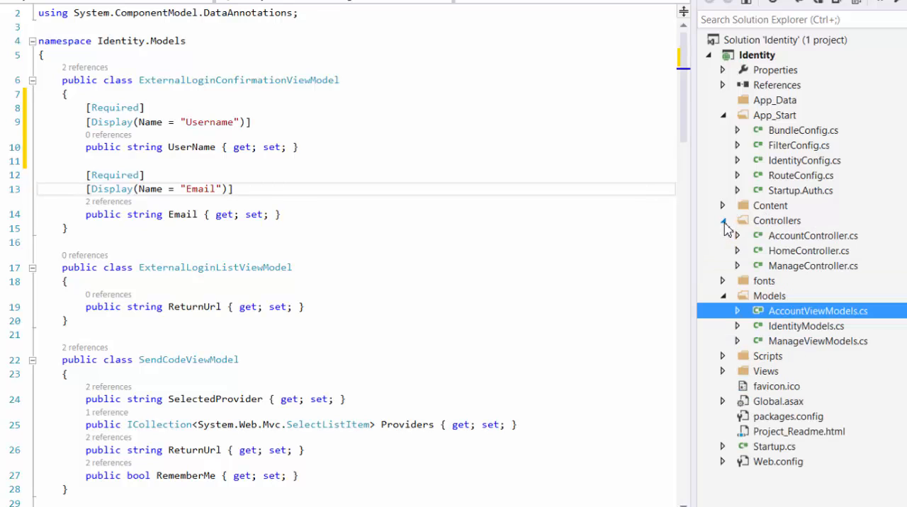
pyautogui.click(737, 235)
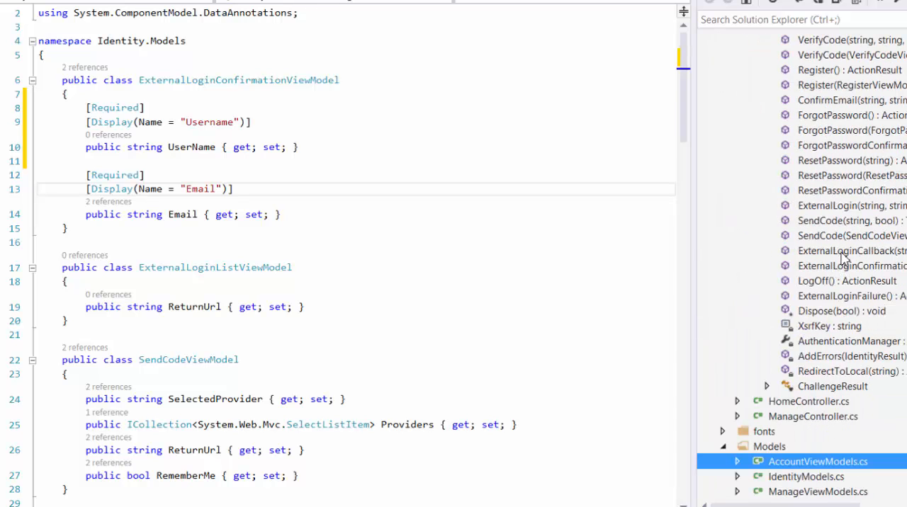
pyautogui.moveTo(851, 251)
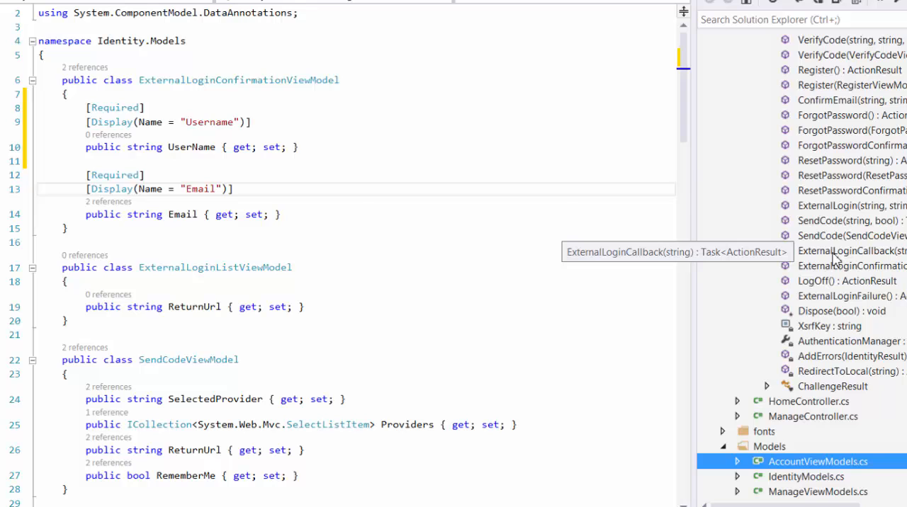
pyautogui.moveTo(884, 257)
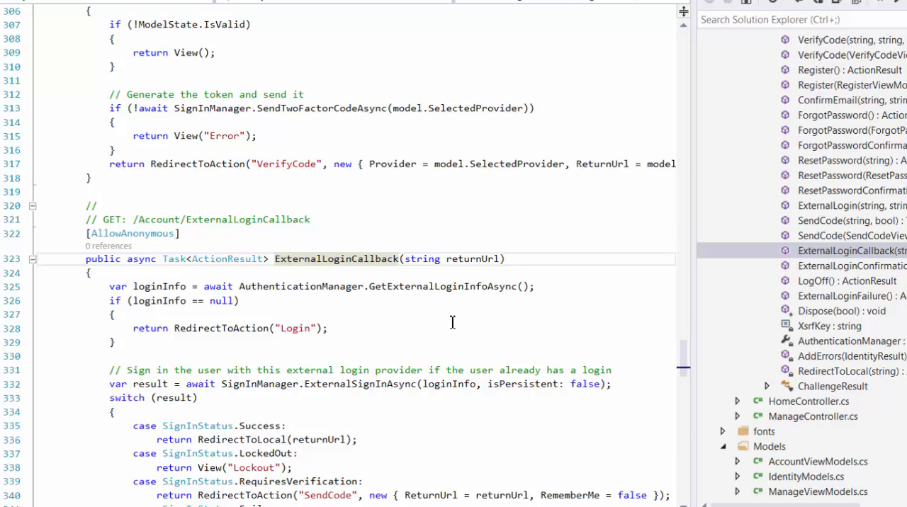
# In ExternalLoginCallback, pass UserName = loginInfo.DefaultUserName into ExternalLoginConfirmationViewModel.
pyautogui.scroll(-3)
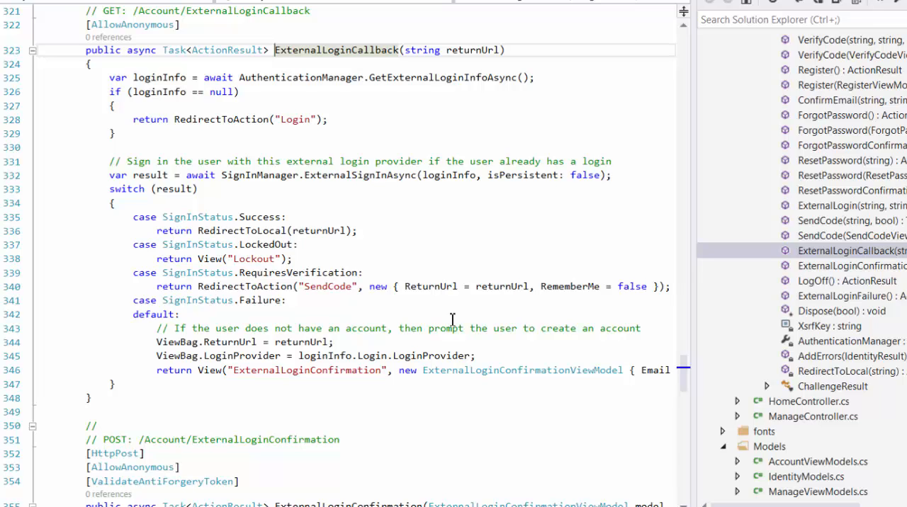
pyautogui.moveTo(490, 315)
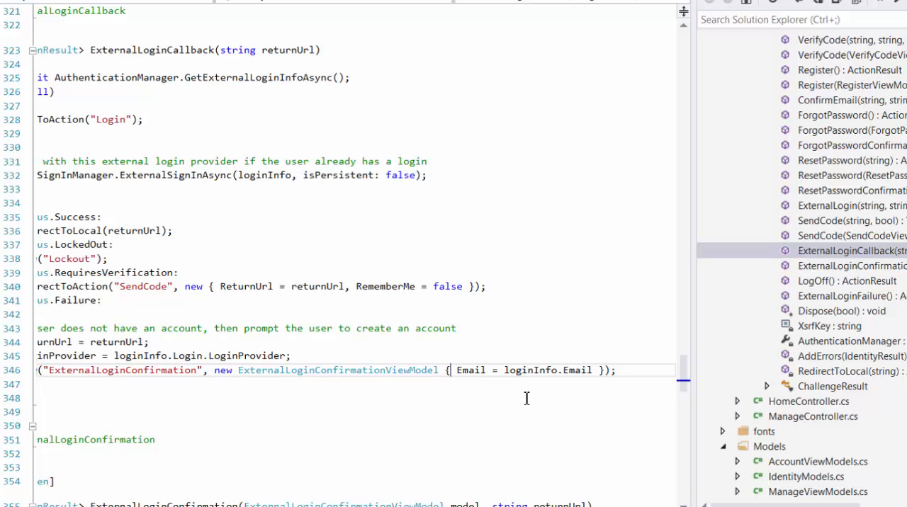
pyautogui.write('UserName =')
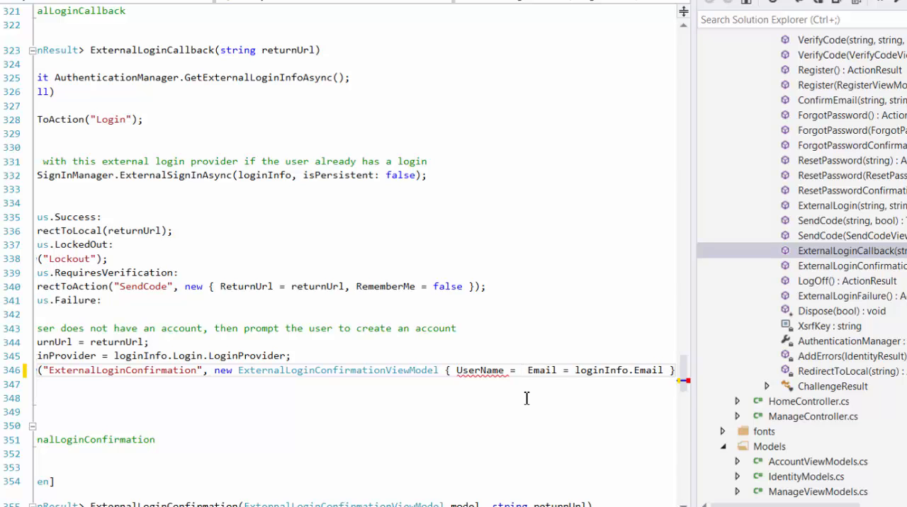
pyautogui.write('loginInfo.DefaultUserName,')
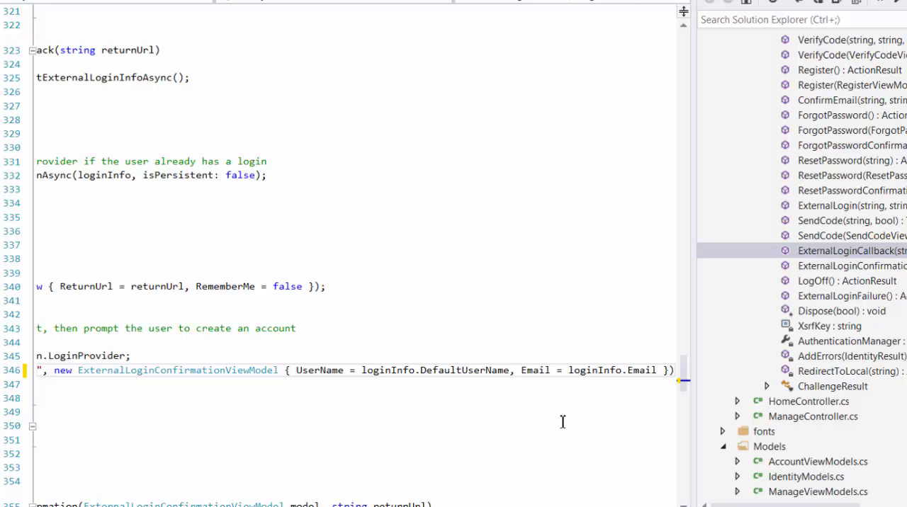
pyautogui.moveTo(448, 385)
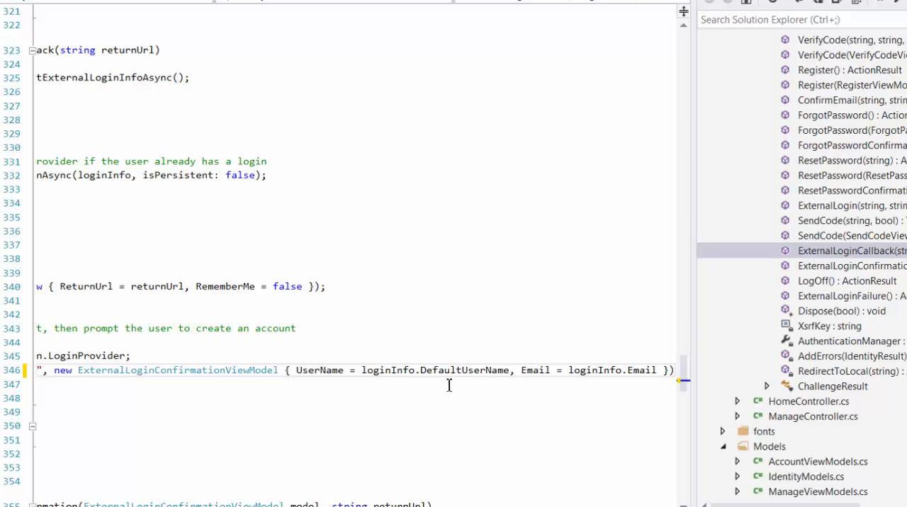
pyautogui.moveTo(454, 370)
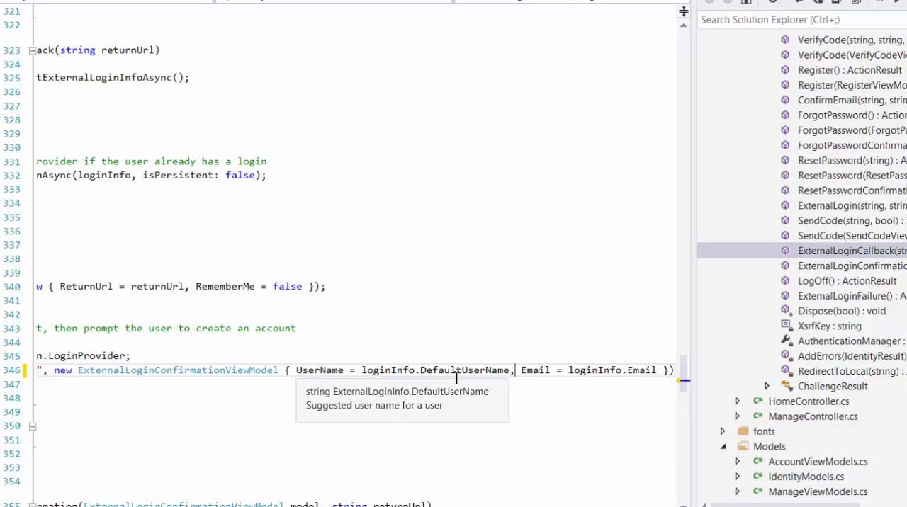
pyautogui.moveTo(482, 375)
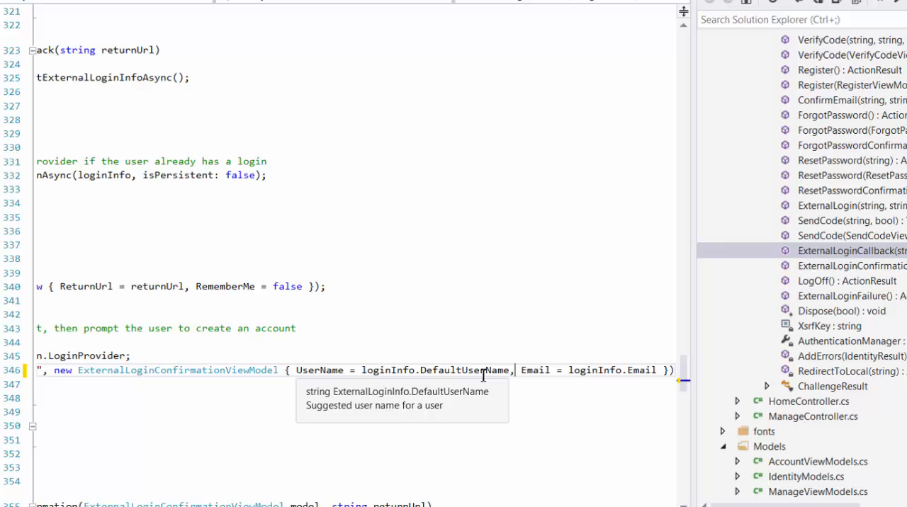
pyautogui.moveTo(360, 433)
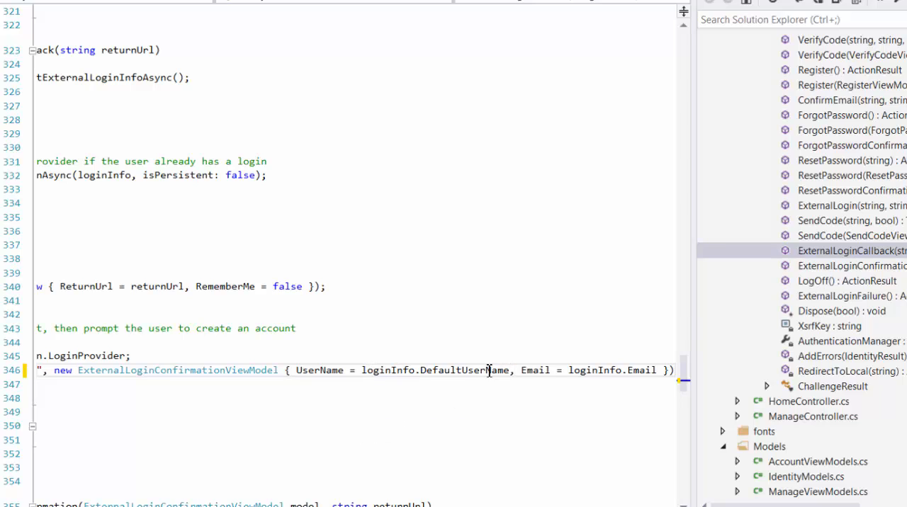
pyautogui.doubleClick(535, 370)
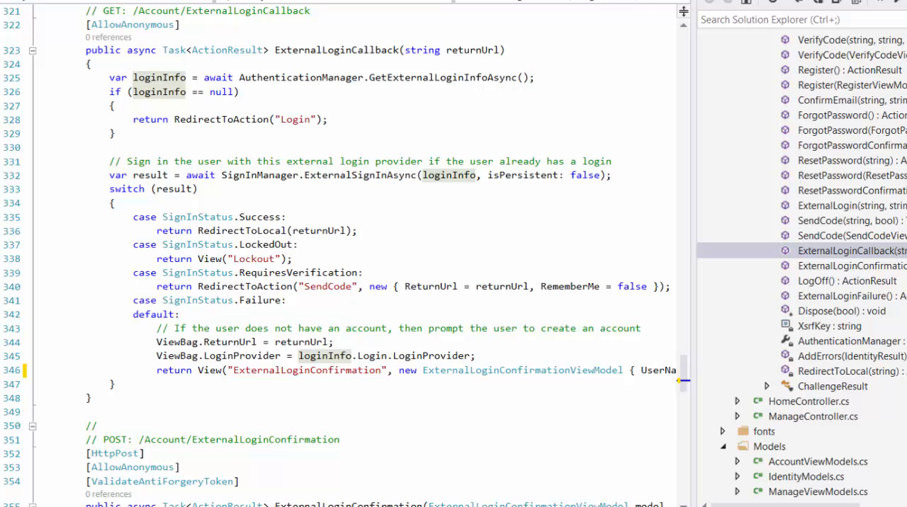
pyautogui.moveTo(425, 431)
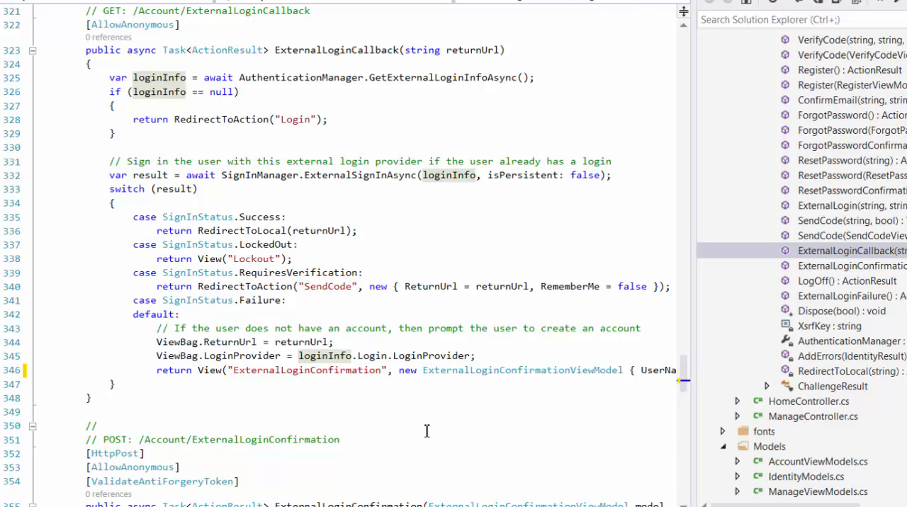
# In ExternalLoginConfirmation, create ApplicationUser with UserName = model.UserName alongside Email = model.Email.
pyautogui.scroll(-3)
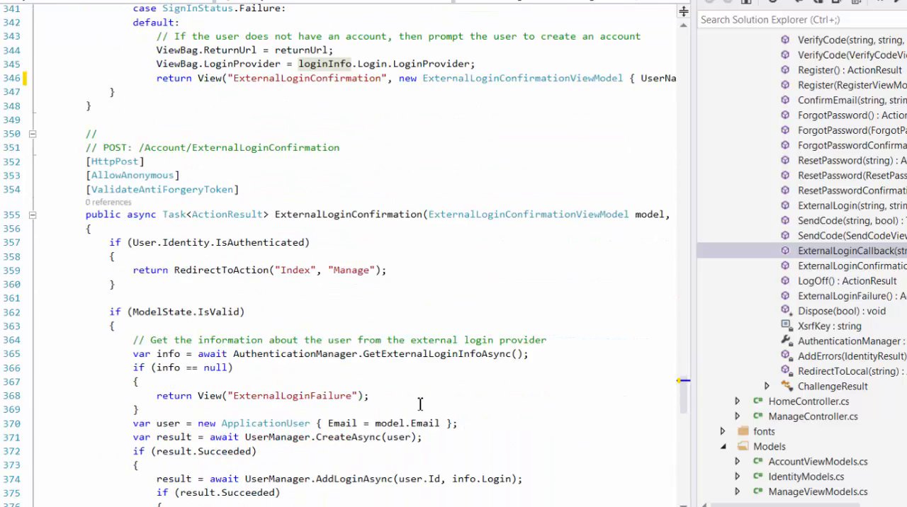
pyautogui.scroll(-3)
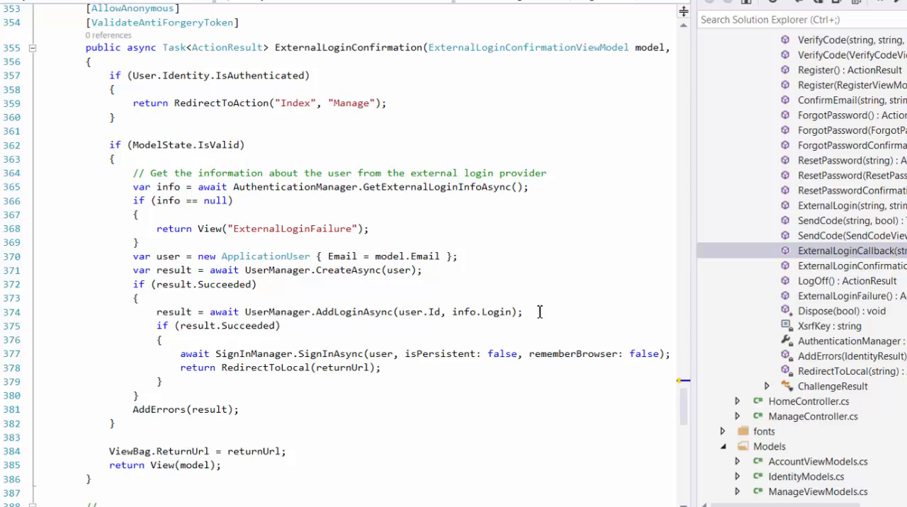
pyautogui.moveTo(536, 309)
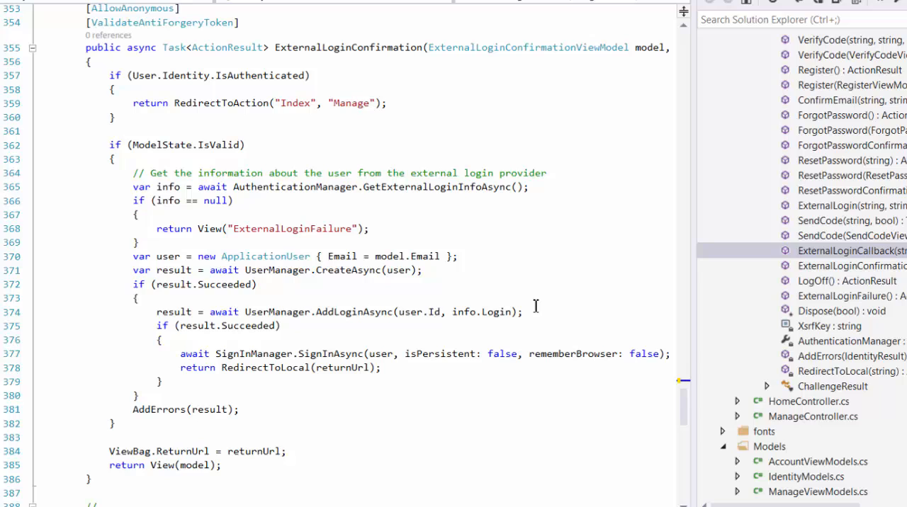
pyautogui.moveTo(367, 255)
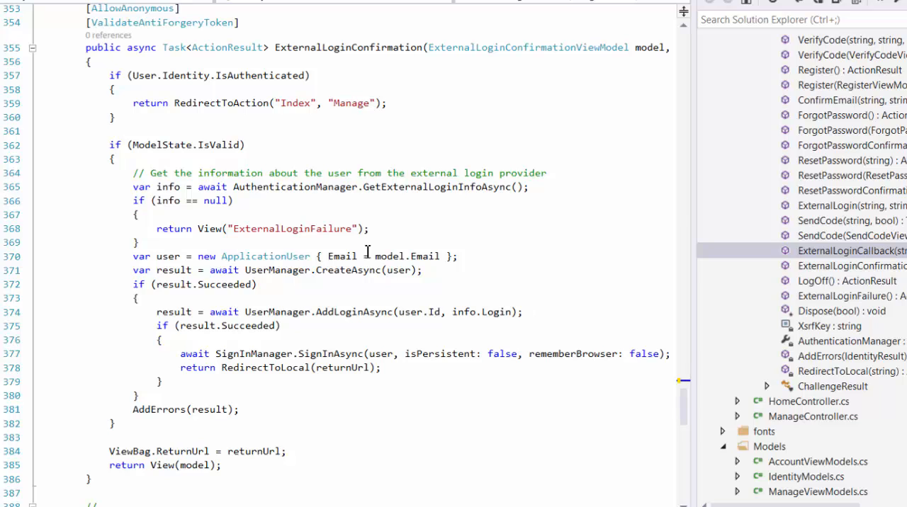
pyautogui.moveTo(277, 270)
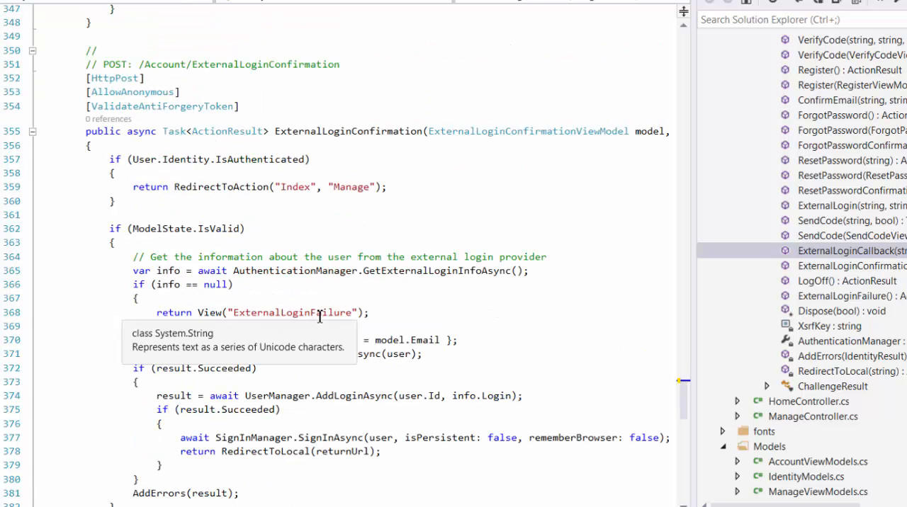
pyautogui.scroll(-3)
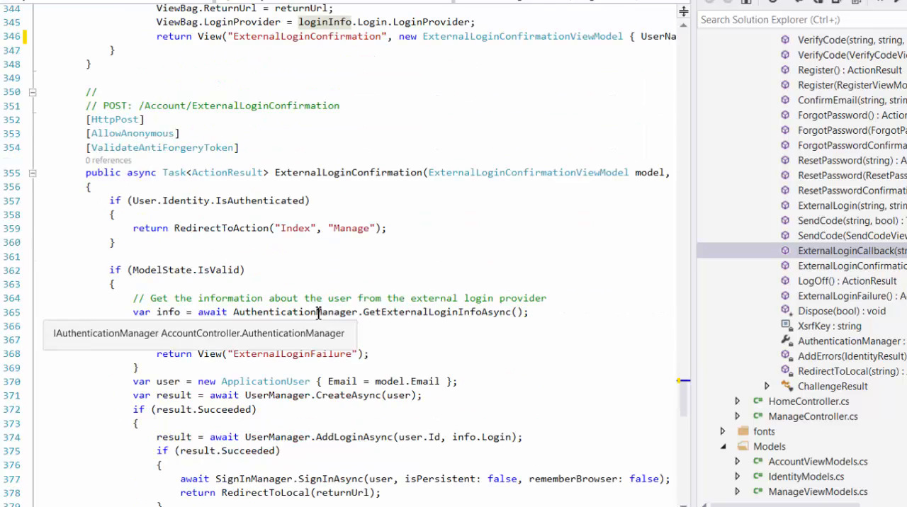
pyautogui.scroll(-3)
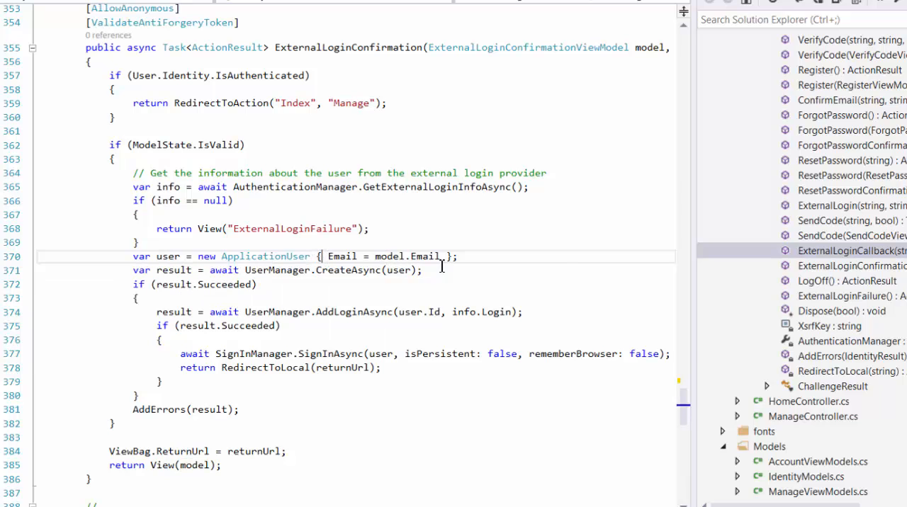
pyautogui.moveTo(567, 269)
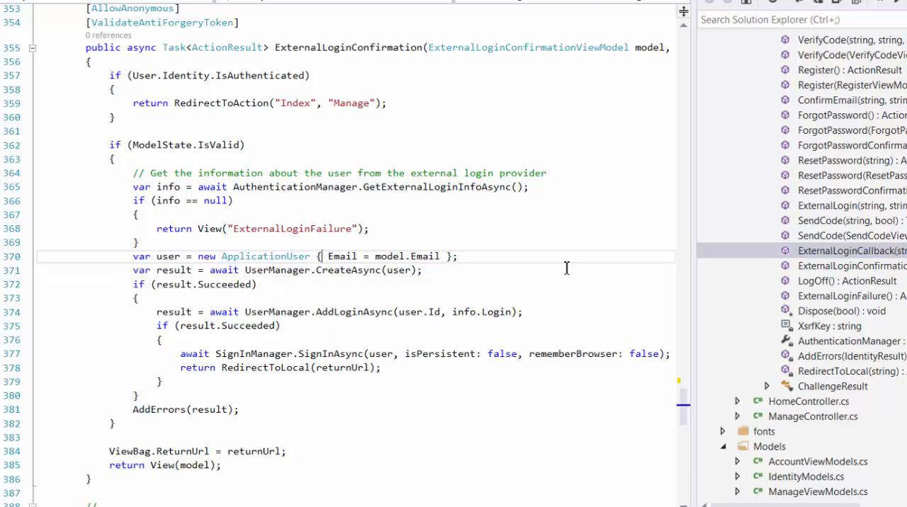
pyautogui.scroll(-3)
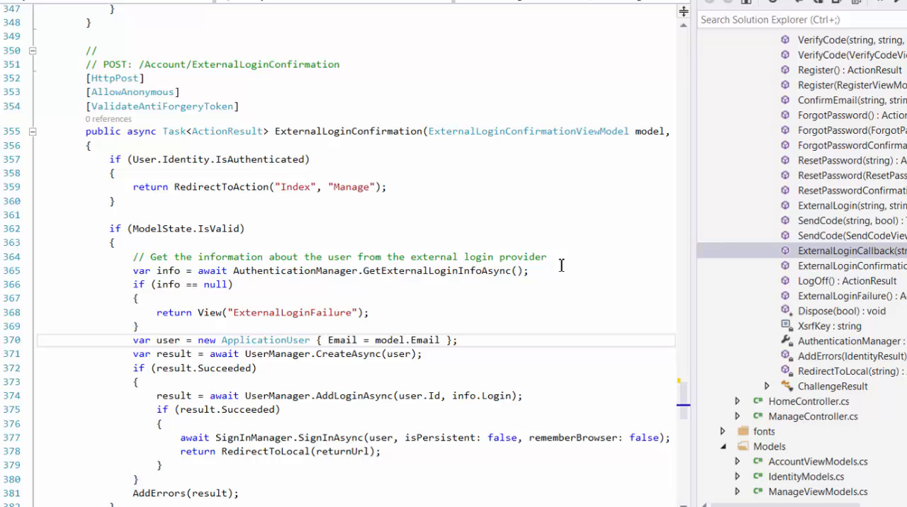
pyautogui.write('UserName =')
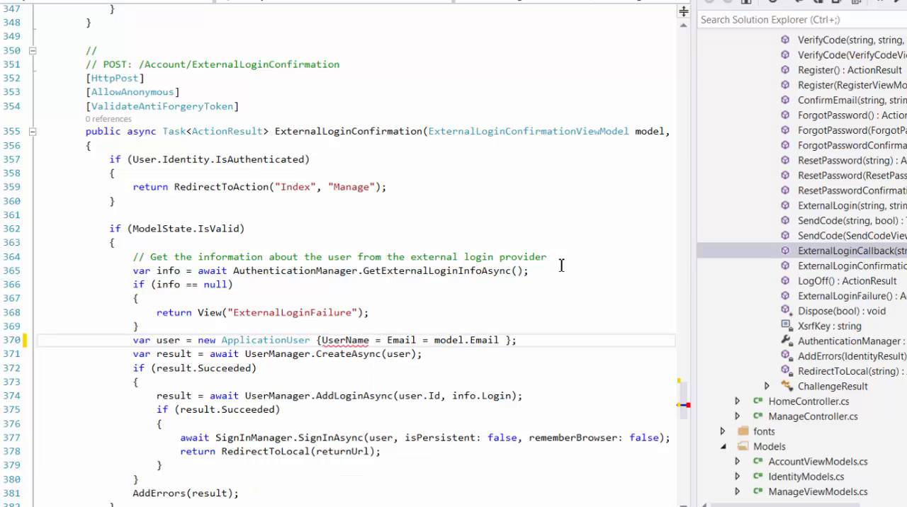
pyautogui.write('model.UserName,')
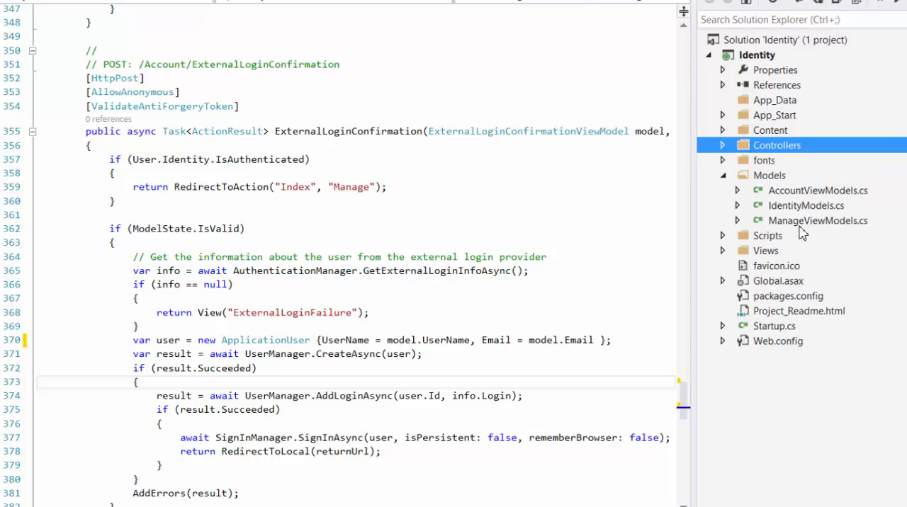
# Collapse Models and open Views/Account/ExternalLoginConfirmation.cshtml in the editor.
pyautogui.click(723, 175)
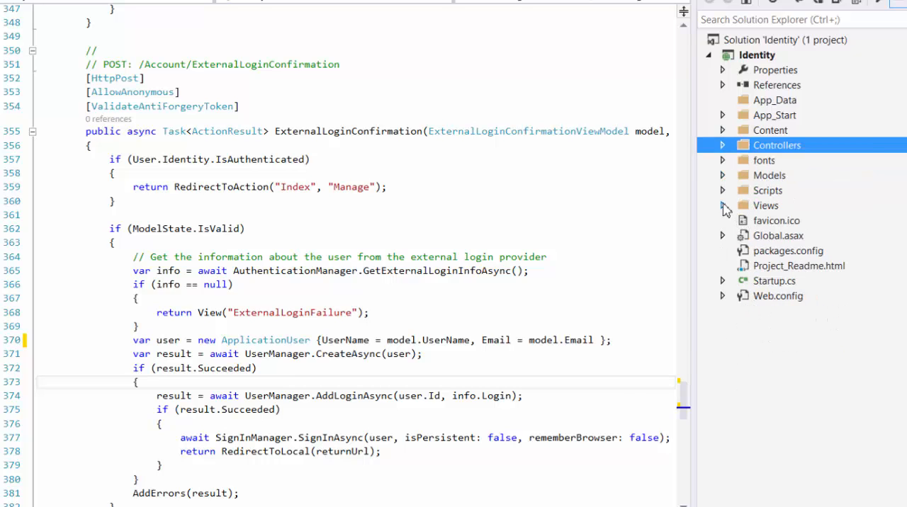
pyautogui.click(723, 205)
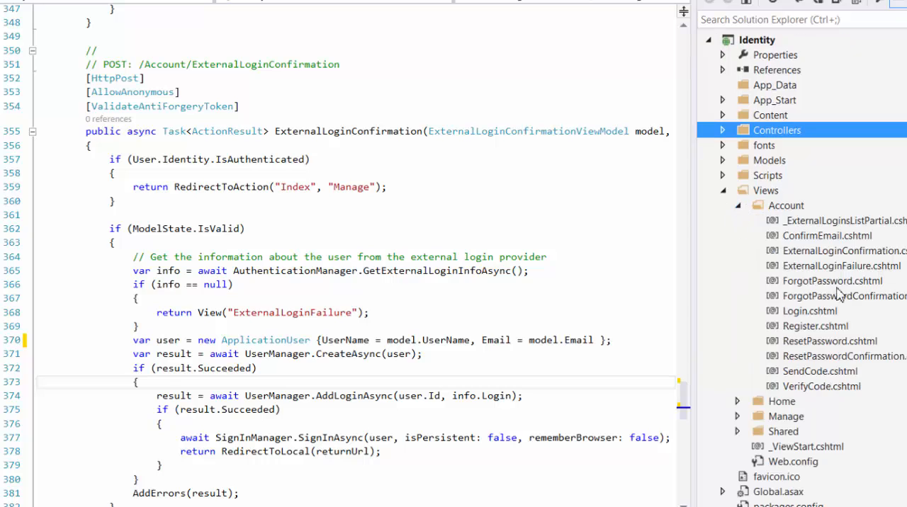
pyautogui.moveTo(876, 275)
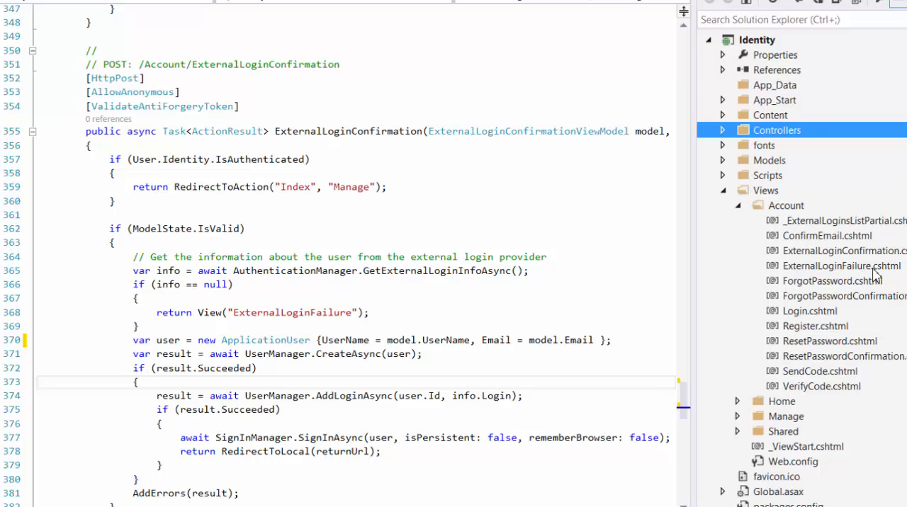
pyautogui.moveTo(836, 315)
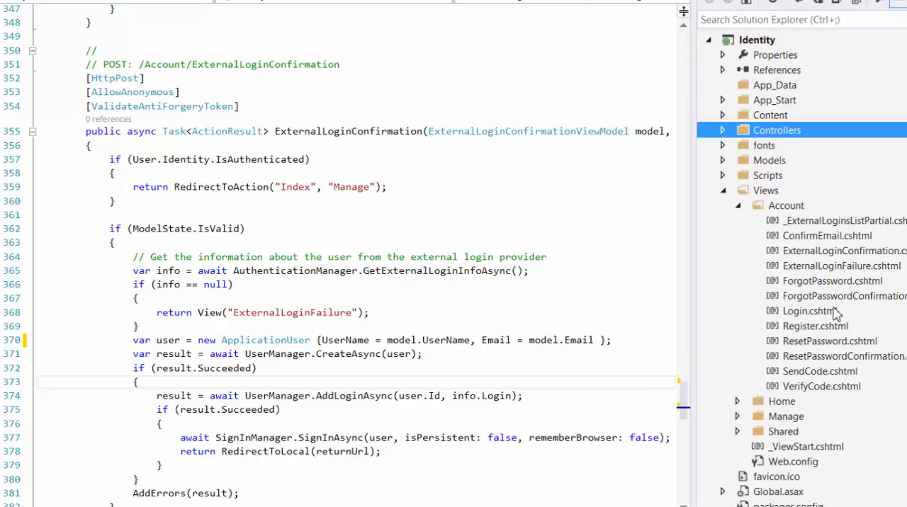
pyautogui.moveTo(822, 263)
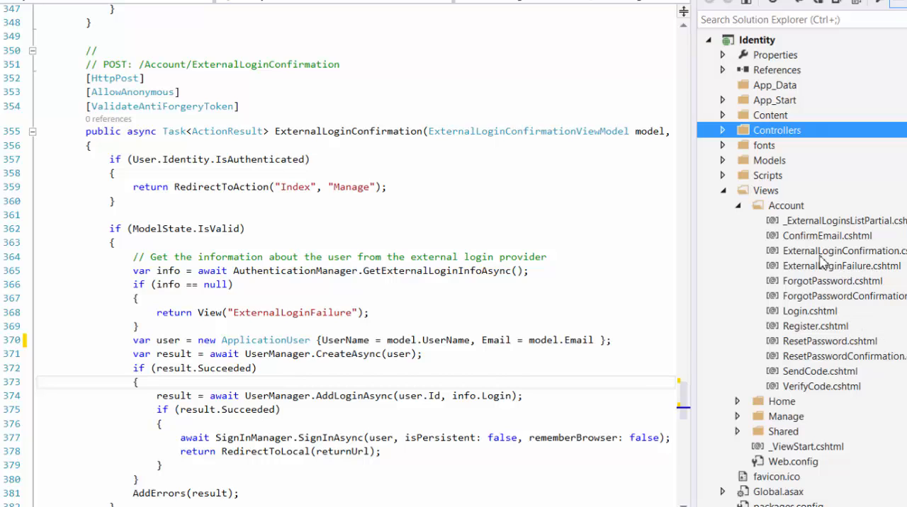
pyautogui.click(839, 251)
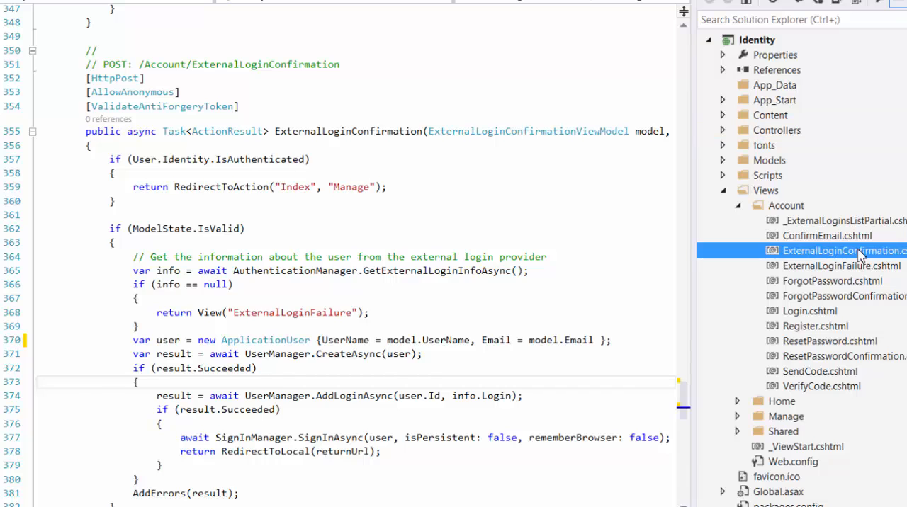
pyautogui.doubleClick(843, 251)
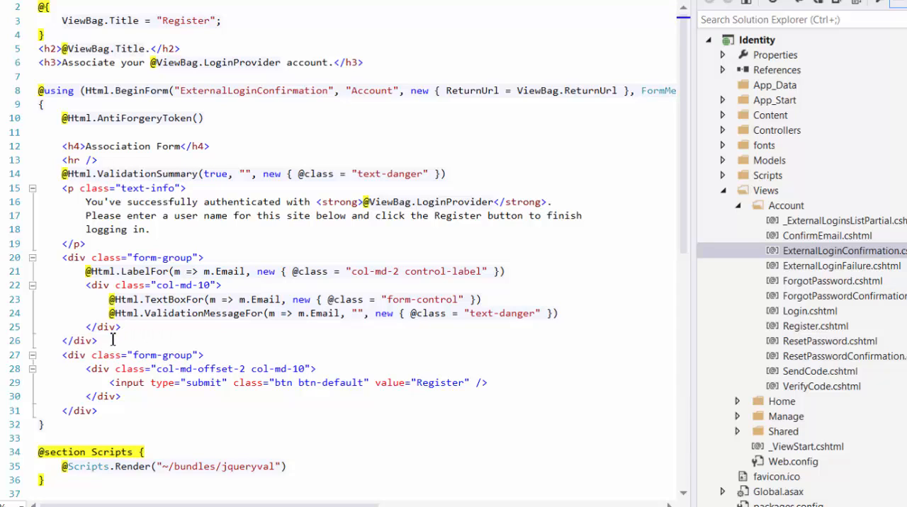
# Duplicate the Email form-group div and bind the first copy's LabelFor to m.UserName.
pyautogui.moveTo(63, 256); pyautogui.dragTo(97, 340)
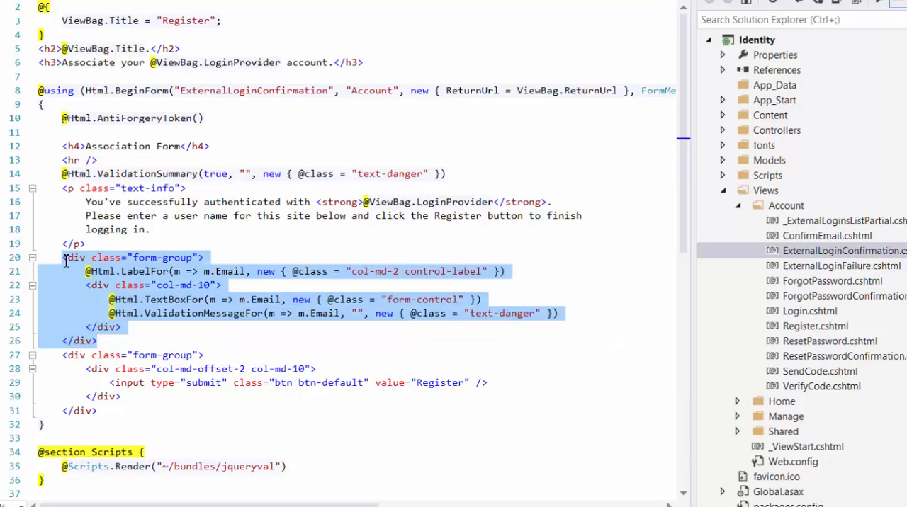
pyautogui.click(87, 244)
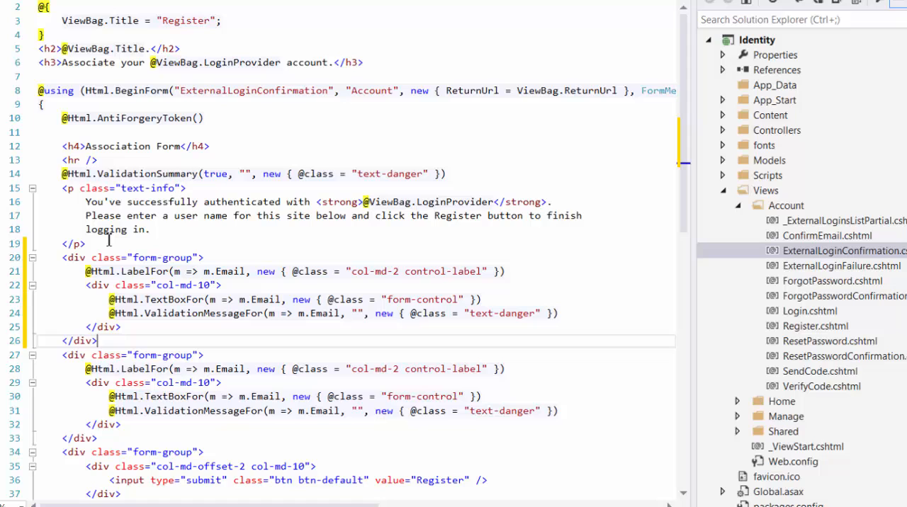
pyautogui.doubleClick(229, 271)
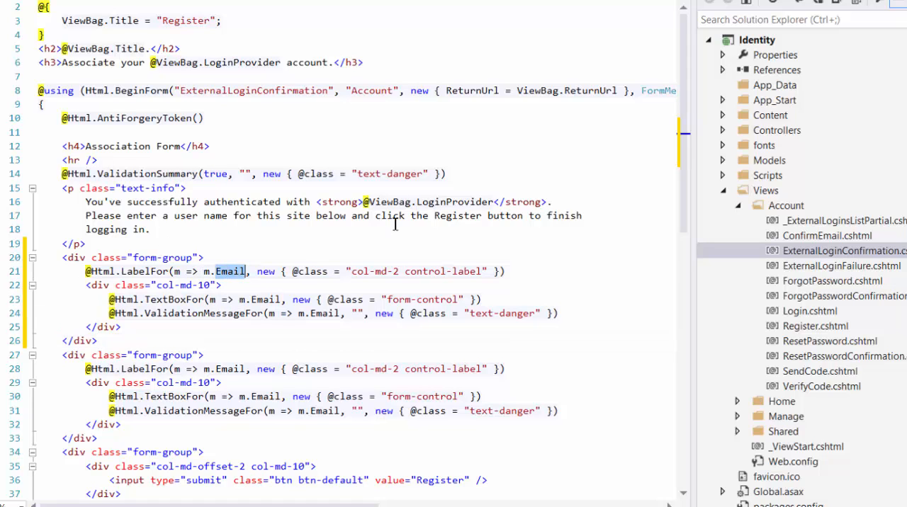
pyautogui.write('Us')
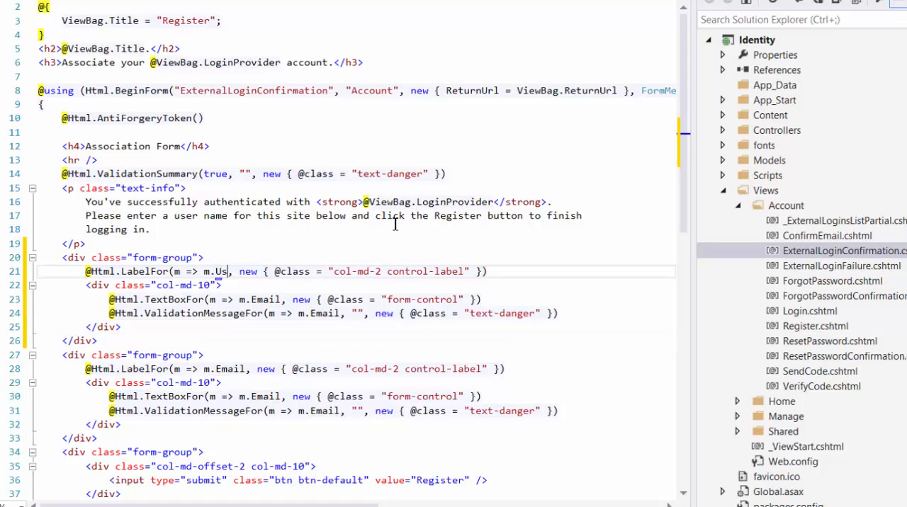
pyautogui.write('erName')
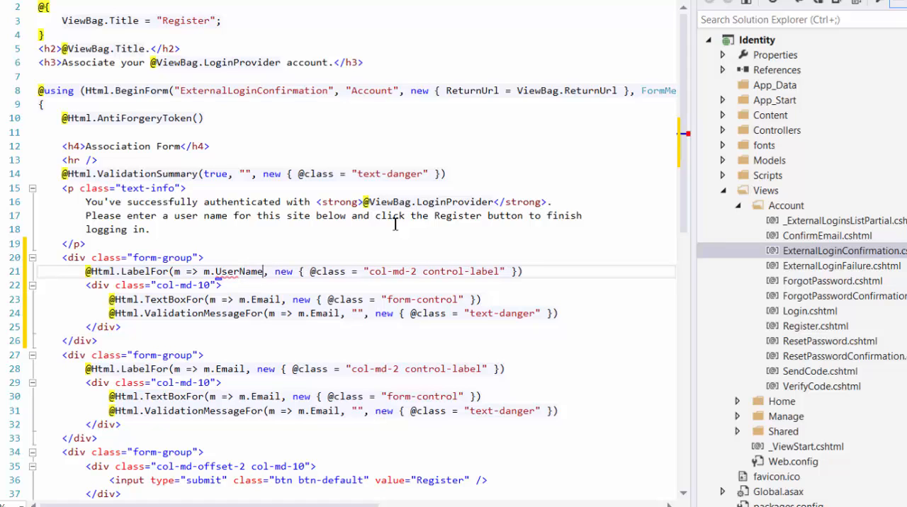
pyautogui.moveTo(238, 272)
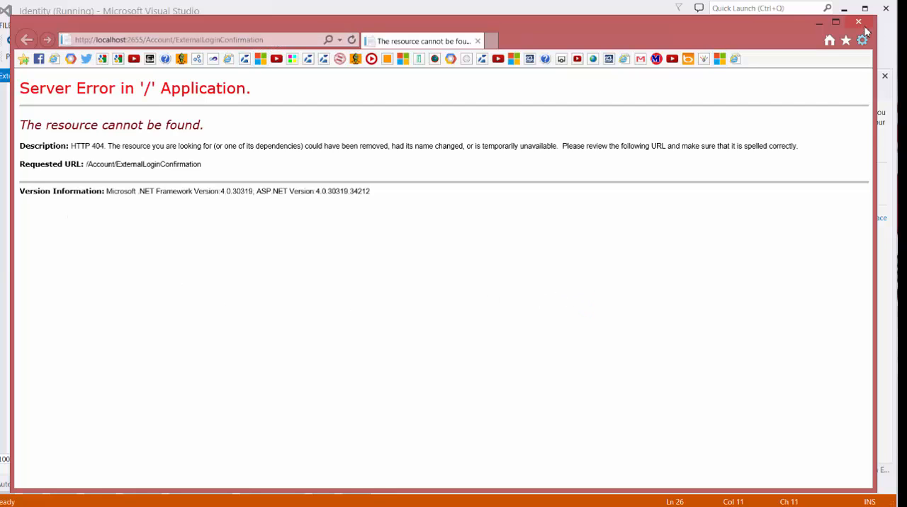
# Close the Internet Explorer window showing the 404 for /Account/ExternalLoginConfirmation.
pyautogui.click(858, 22)
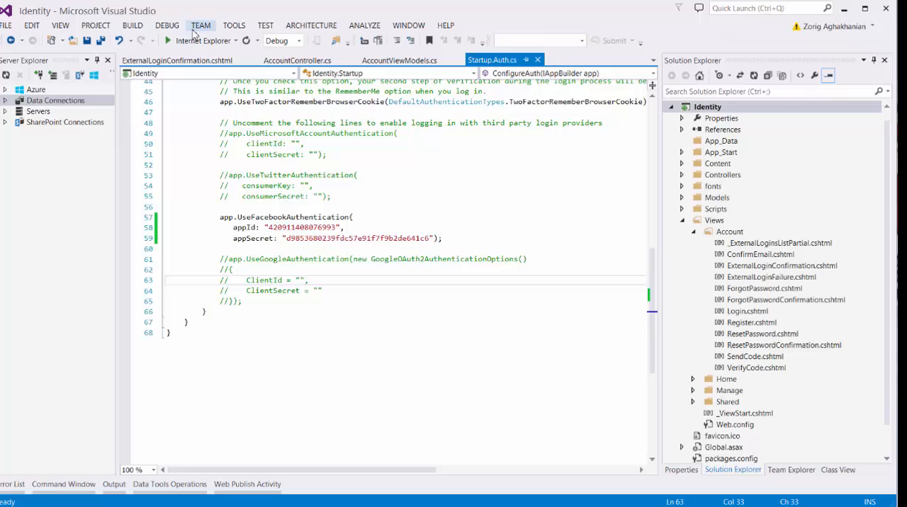
pyautogui.moveTo(201, 40)
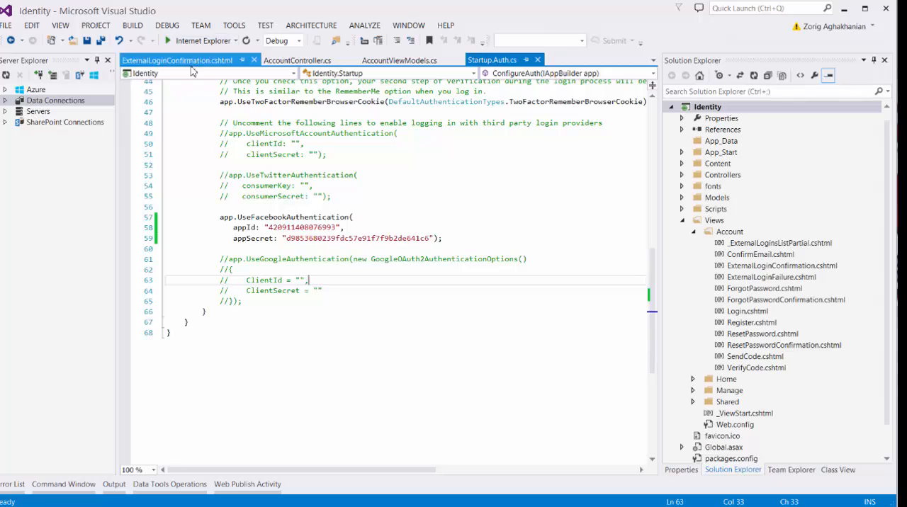
pyautogui.moveTo(202, 39)
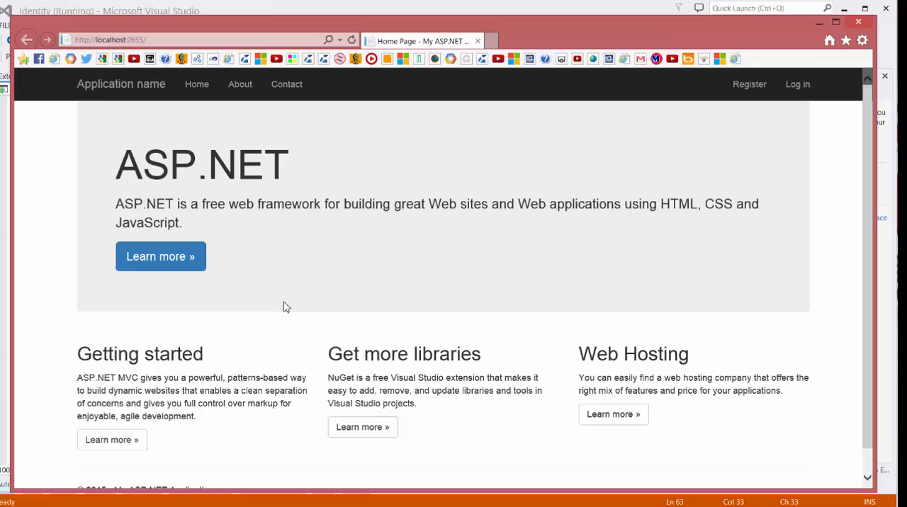
pyautogui.moveTo(796, 84)
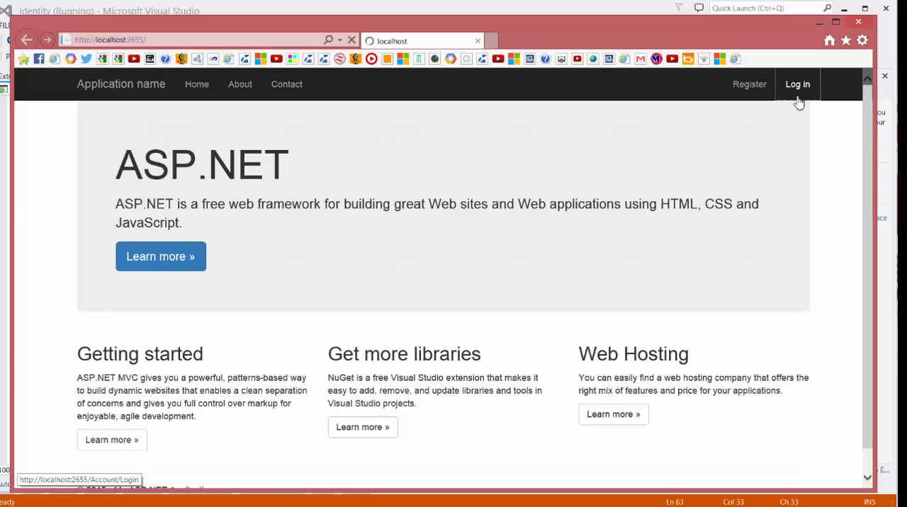
# From the app's Log in page, choose Facebook to reach the account-association Register form.
pyautogui.click(797, 83)
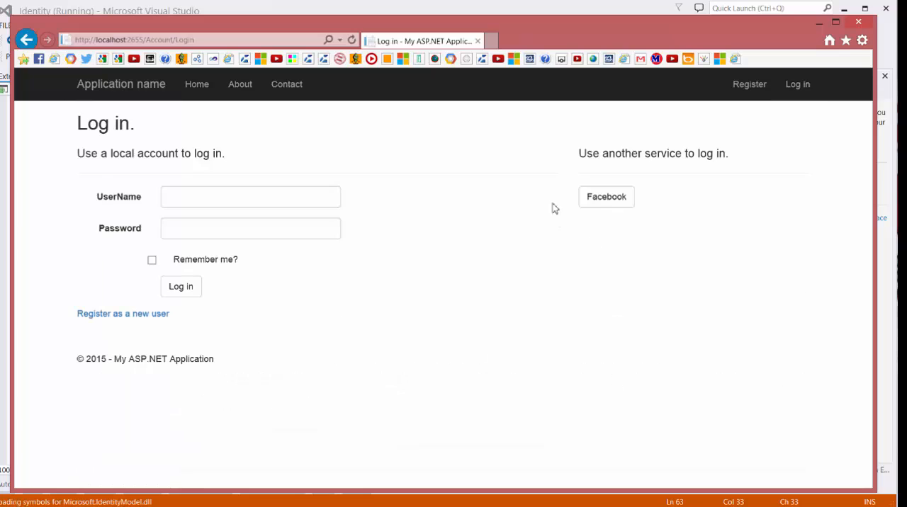
pyautogui.click(606, 195)
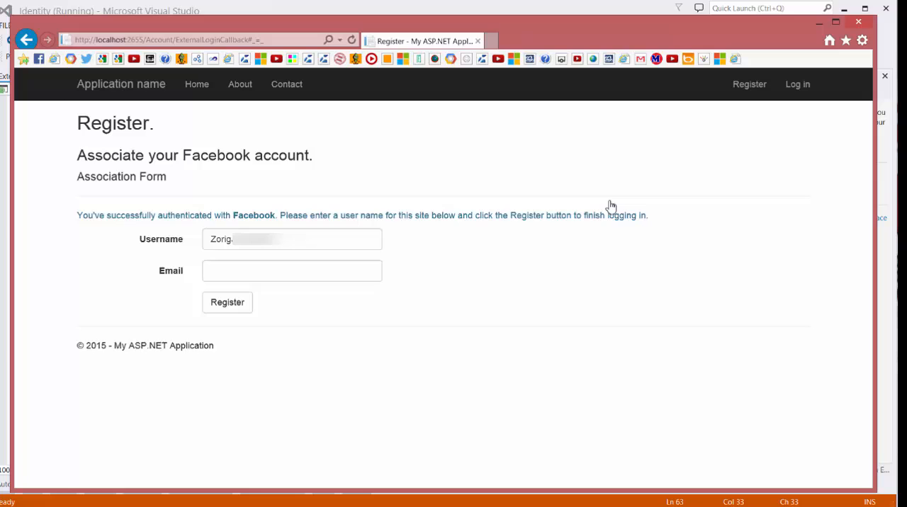
pyautogui.moveTo(751, 336)
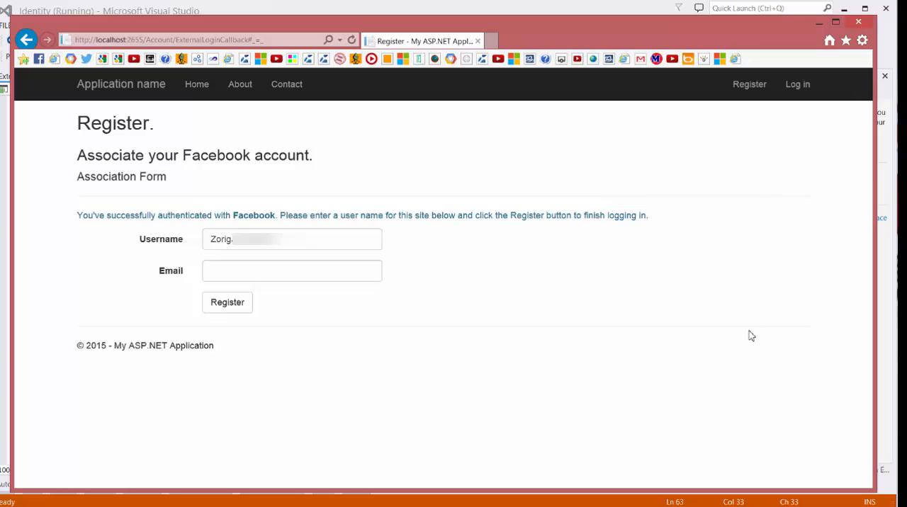
pyautogui.moveTo(162, 275)
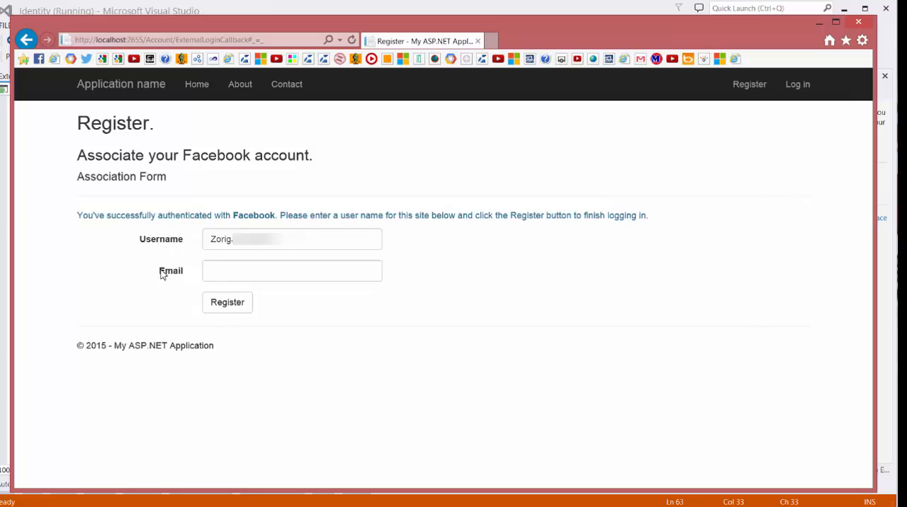
# Fill the Email field from autocomplete and register the new local account linked to Facebook.
pyautogui.click(292, 271)
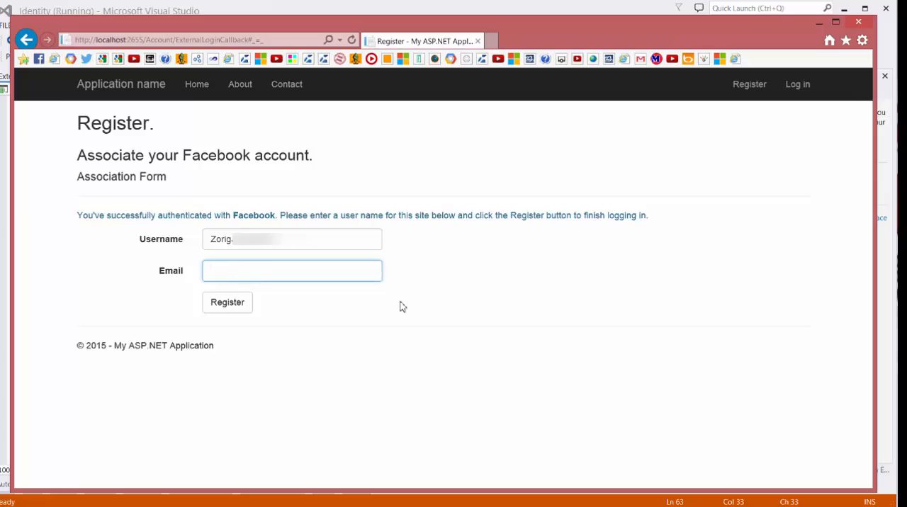
pyautogui.write('o')
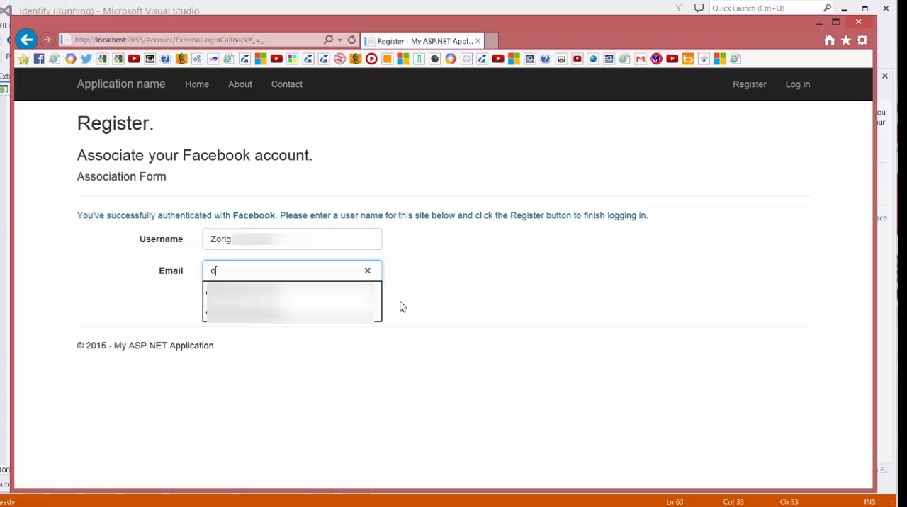
pyautogui.write('ff')
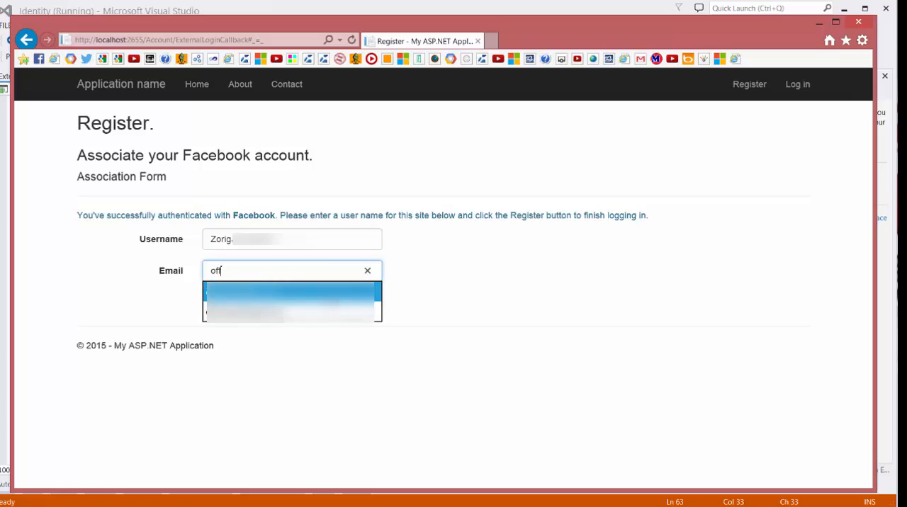
pyautogui.click(226, 303)
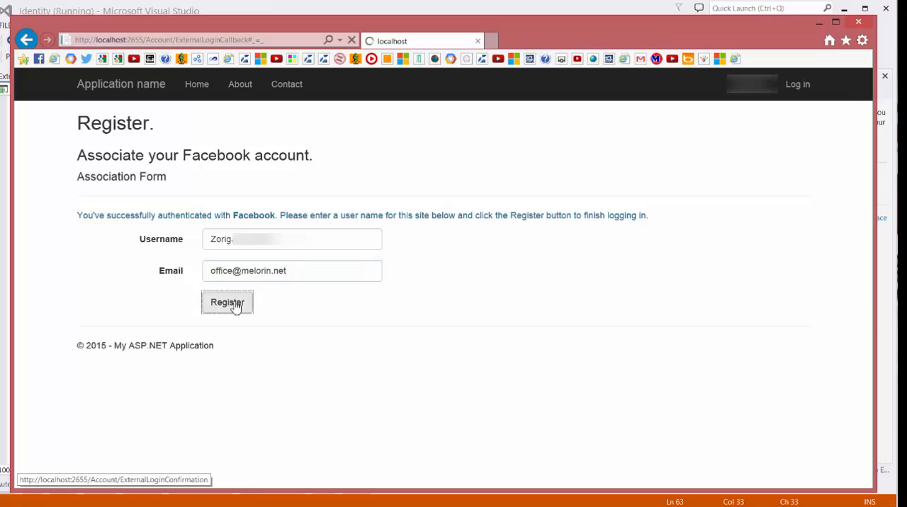
pyautogui.click(227, 303)
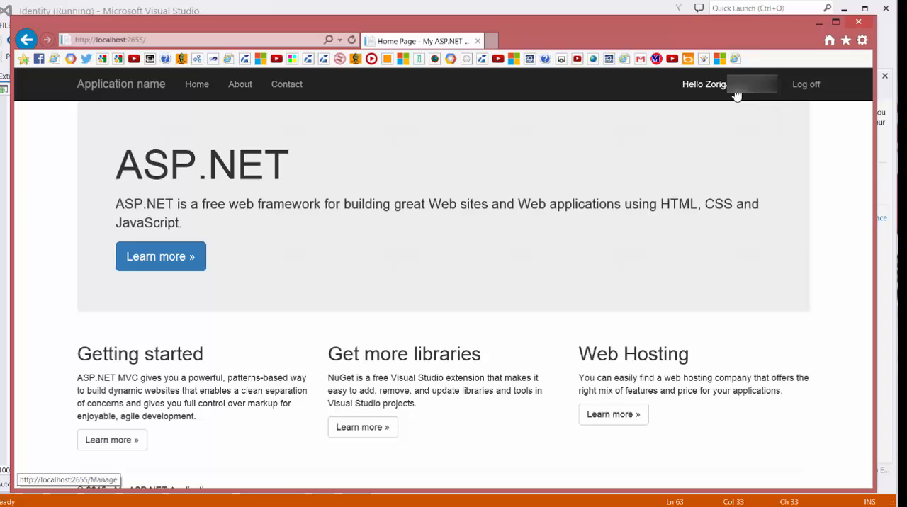
pyautogui.moveTo(740, 99)
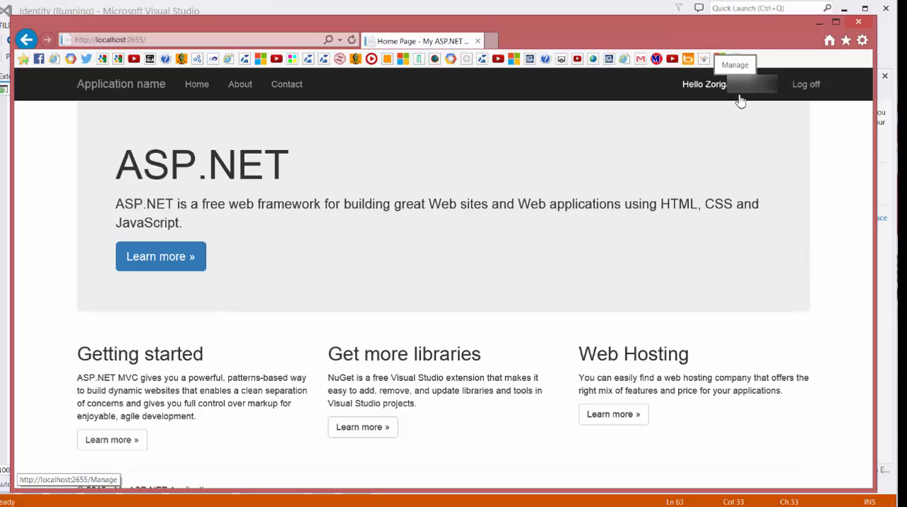
pyautogui.moveTo(739, 97)
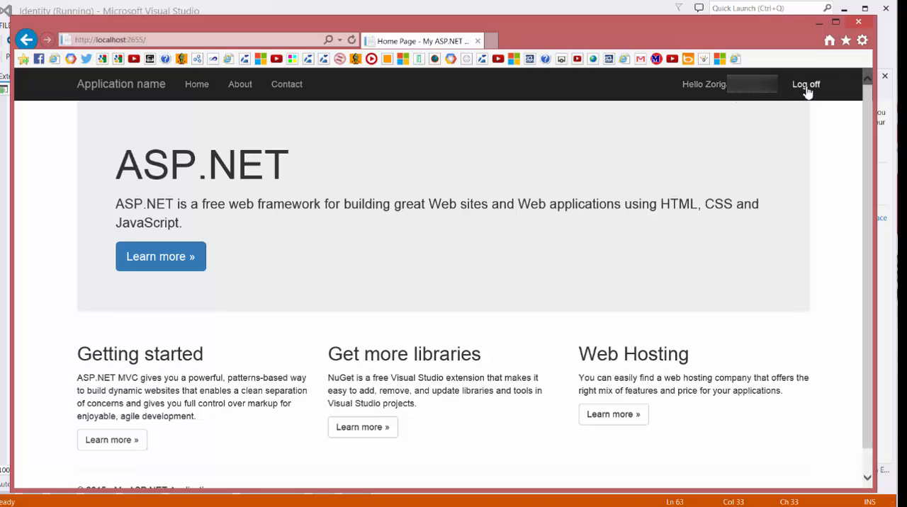
pyautogui.moveTo(778, 150)
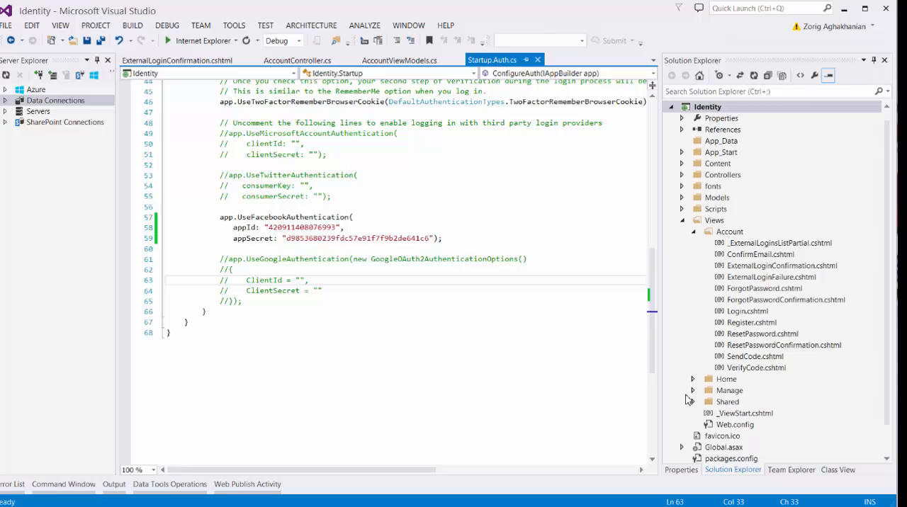
pyautogui.moveTo(486, 428)
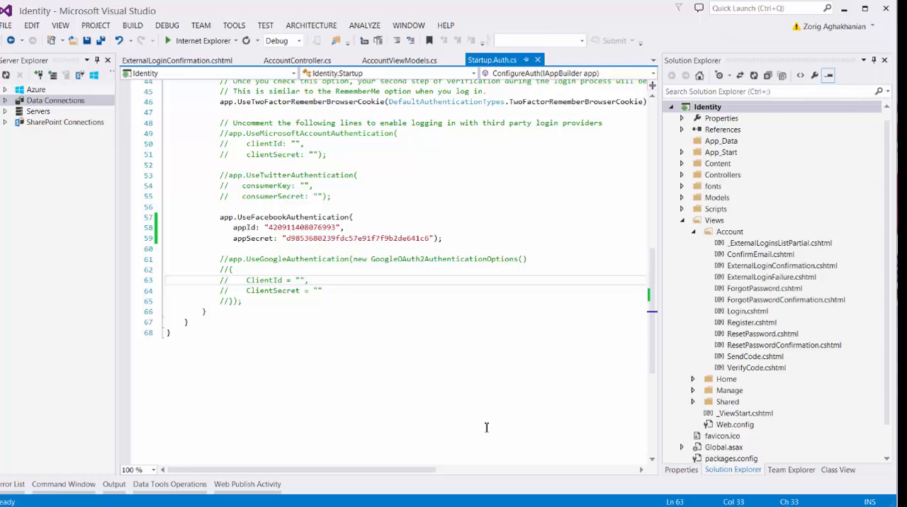
pyautogui.moveTo(476, 414)
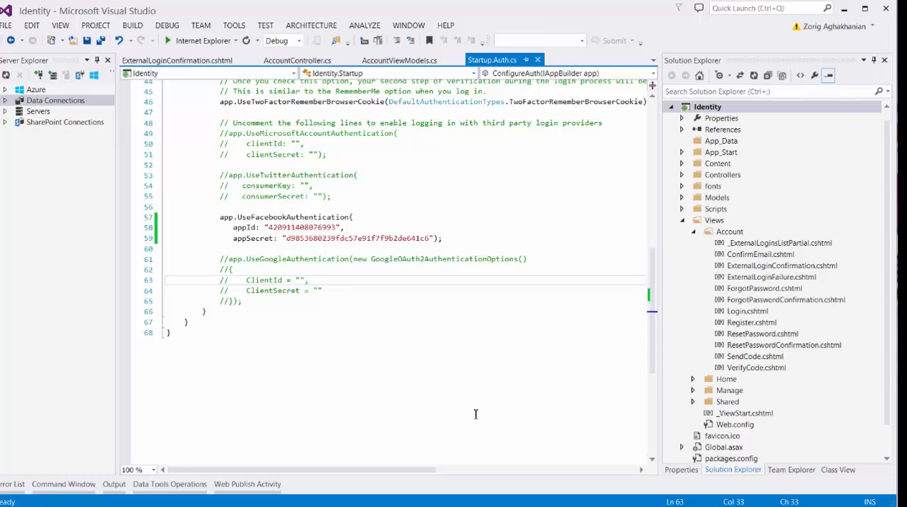
pyautogui.click(309, 280)
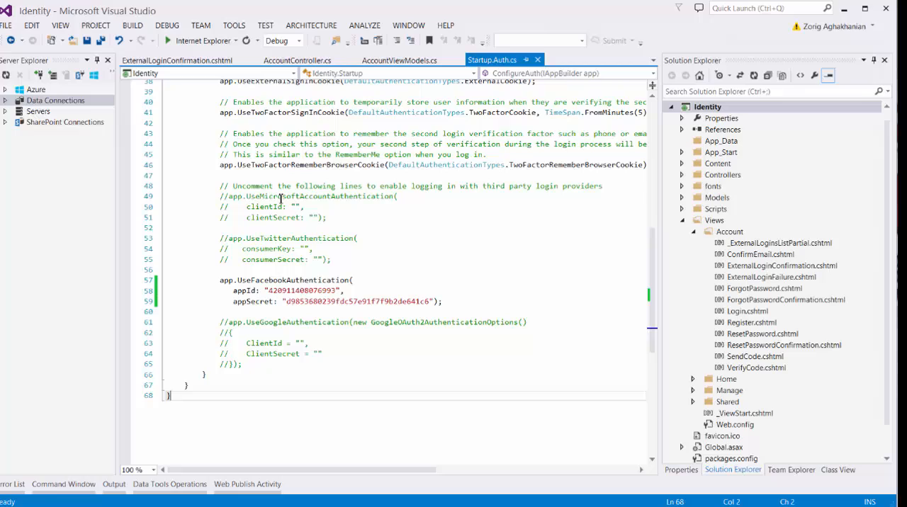
pyautogui.doubleClick(329, 196)
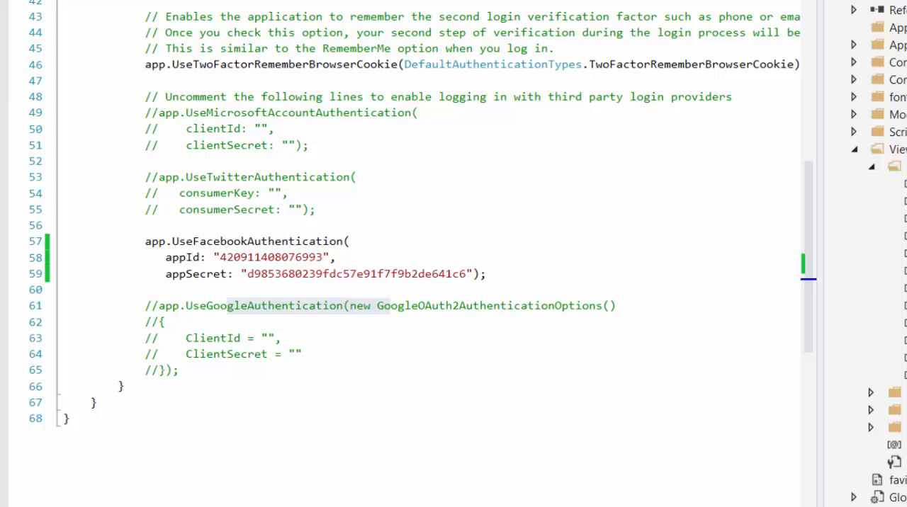
pyautogui.scroll(-3)
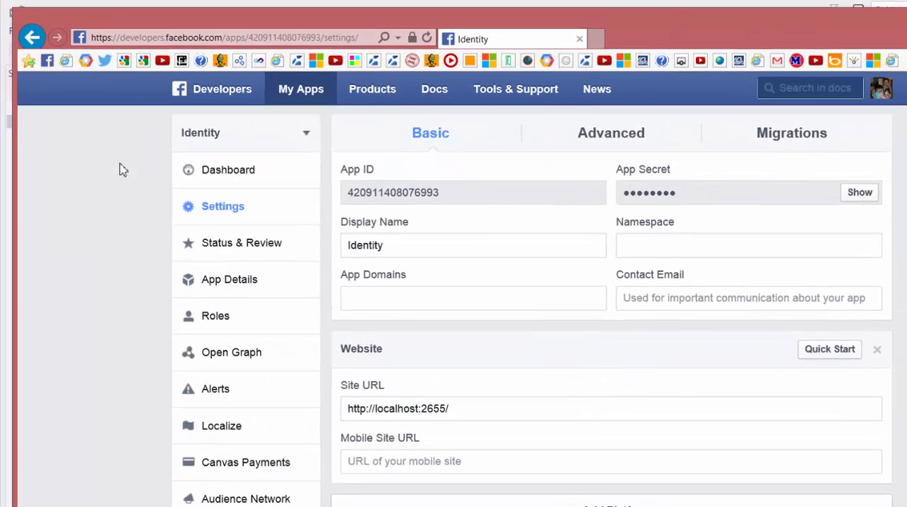
pyautogui.moveTo(105, 59)
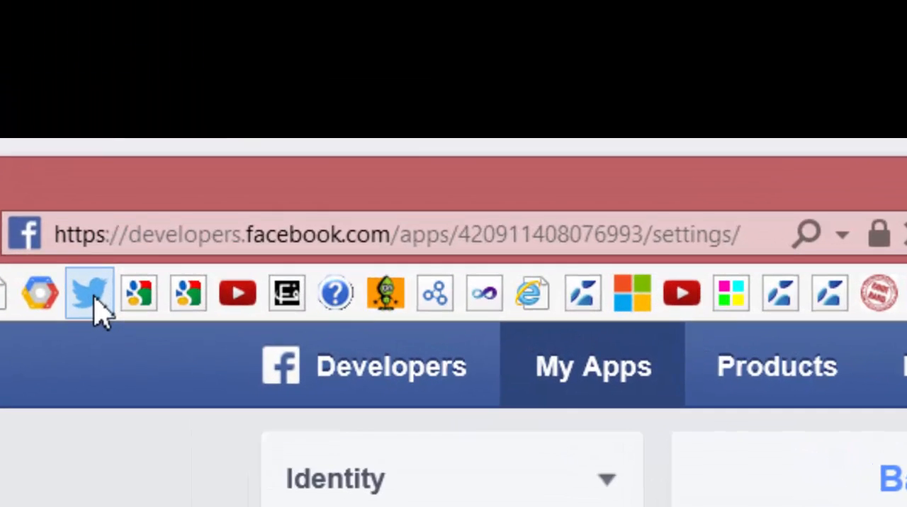
# Visit Twitter Application Management, Microsoft Developer Center, then the Google Developers Console projects page.
pyautogui.click(88, 292)
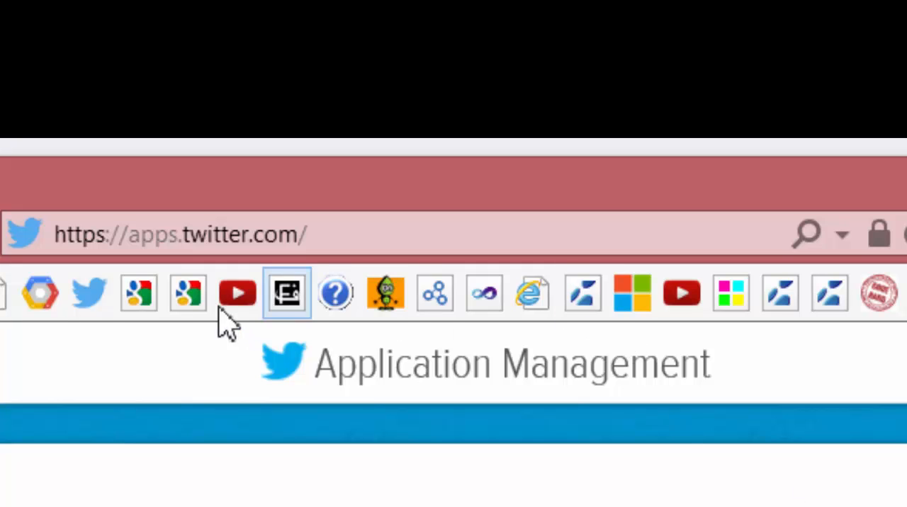
pyautogui.moveTo(7, 292)
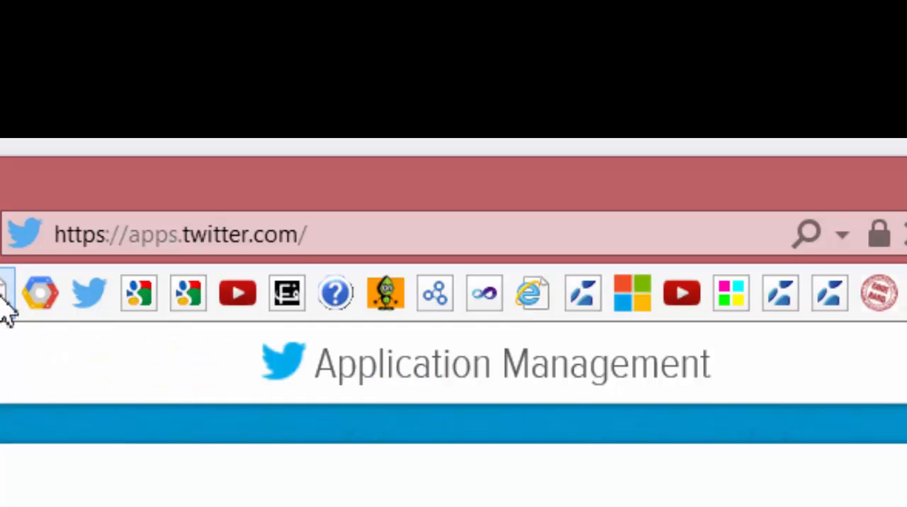
pyautogui.click(7, 292)
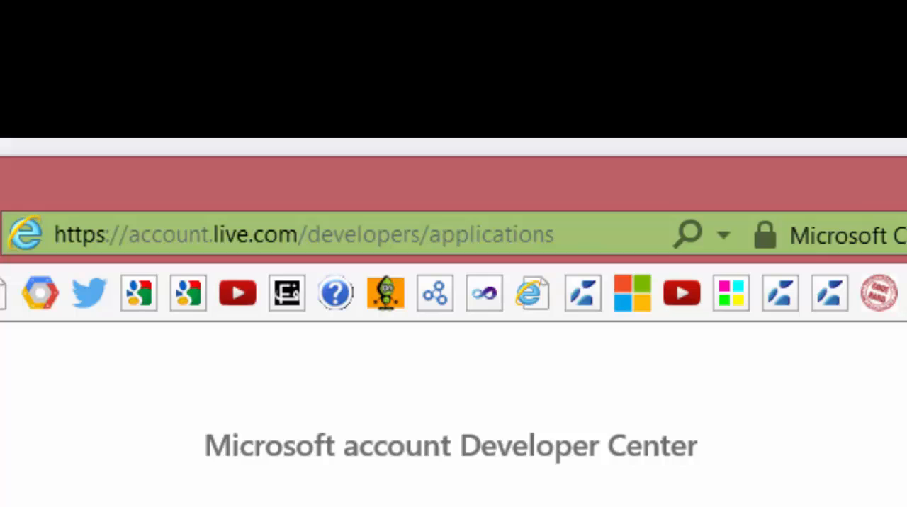
pyautogui.moveTo(139, 284)
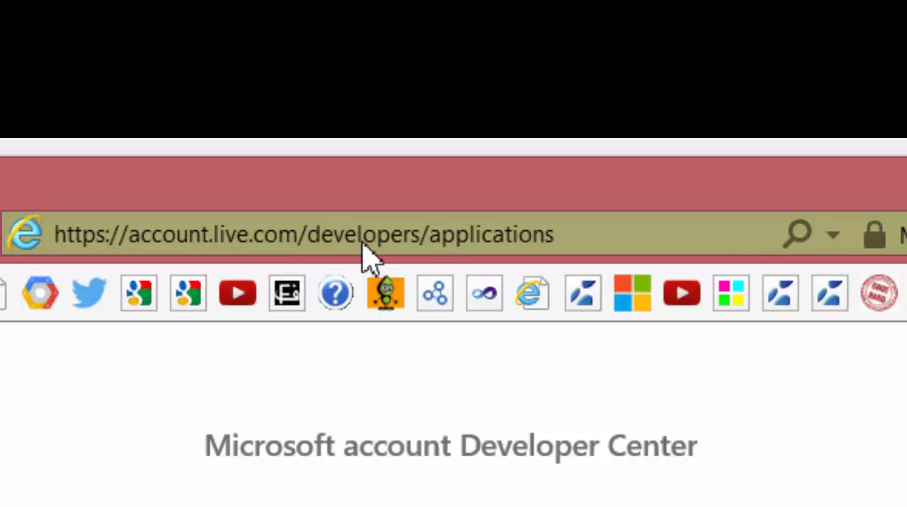
pyautogui.moveTo(437, 266)
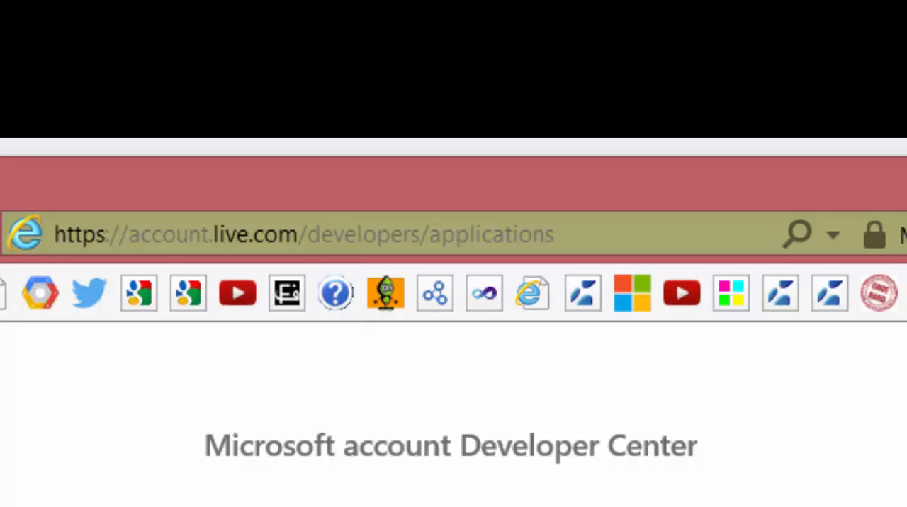
pyautogui.moveTo(54, 437)
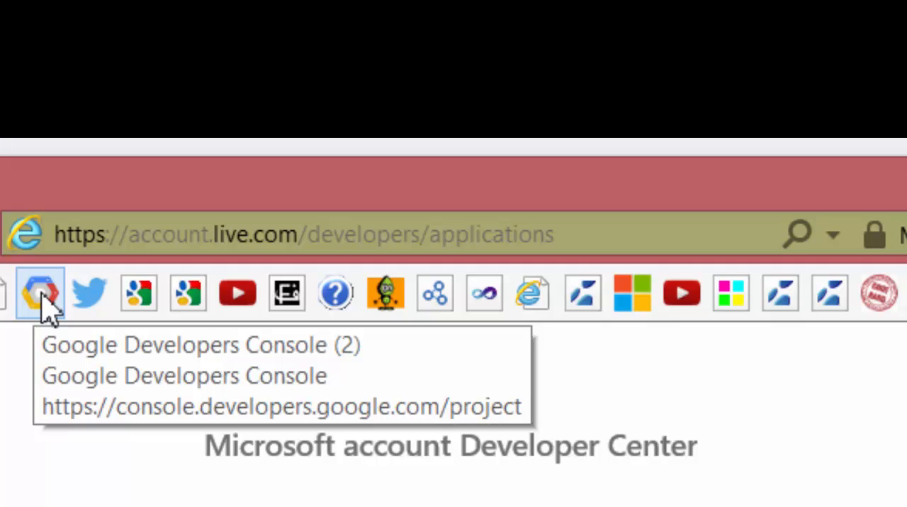
pyautogui.click(40, 292)
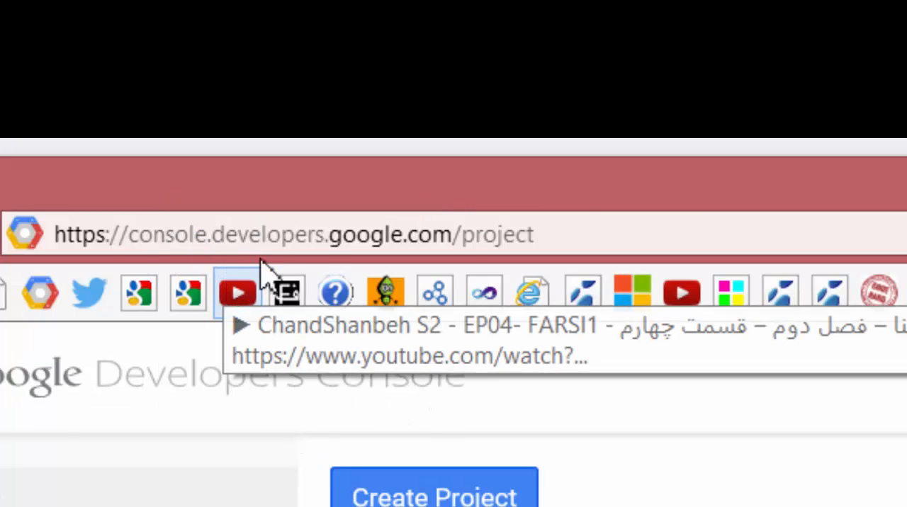
pyautogui.moveTo(454, 284)
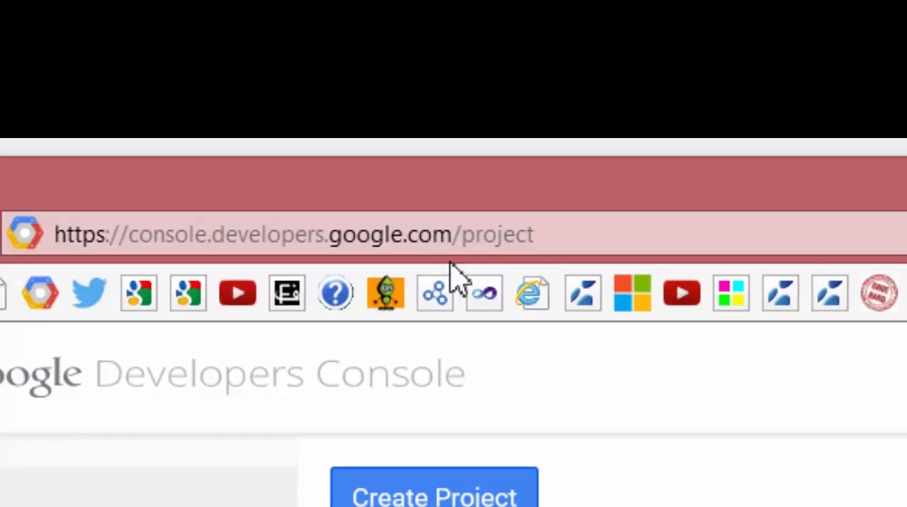
pyautogui.moveTo(616, 269)
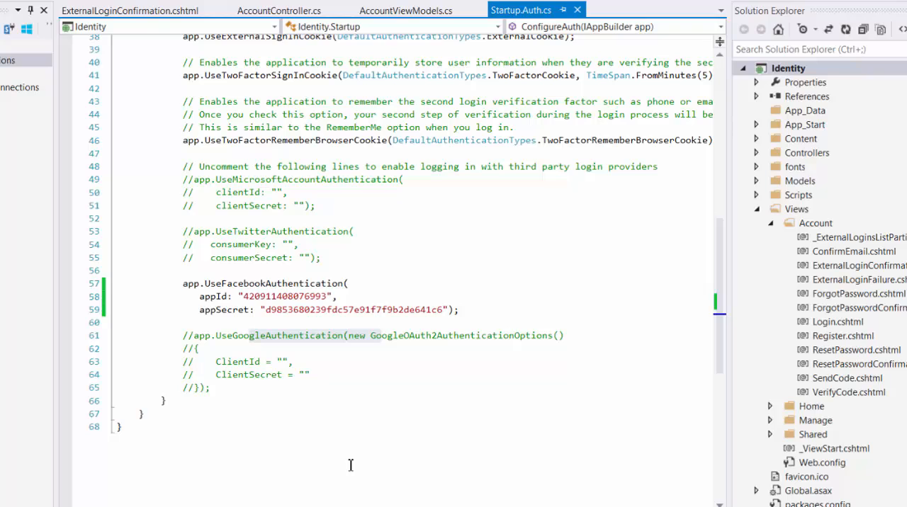
pyautogui.moveTo(379, 396)
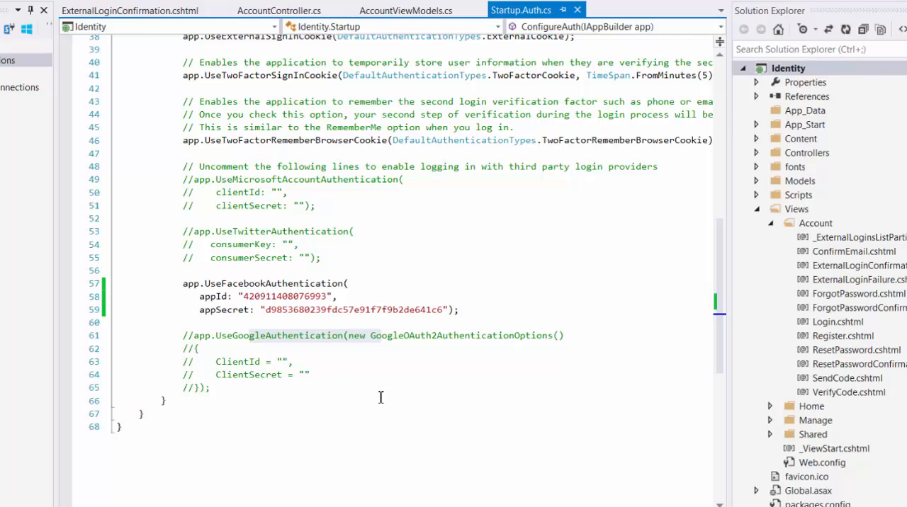
pyautogui.moveTo(795, 71)
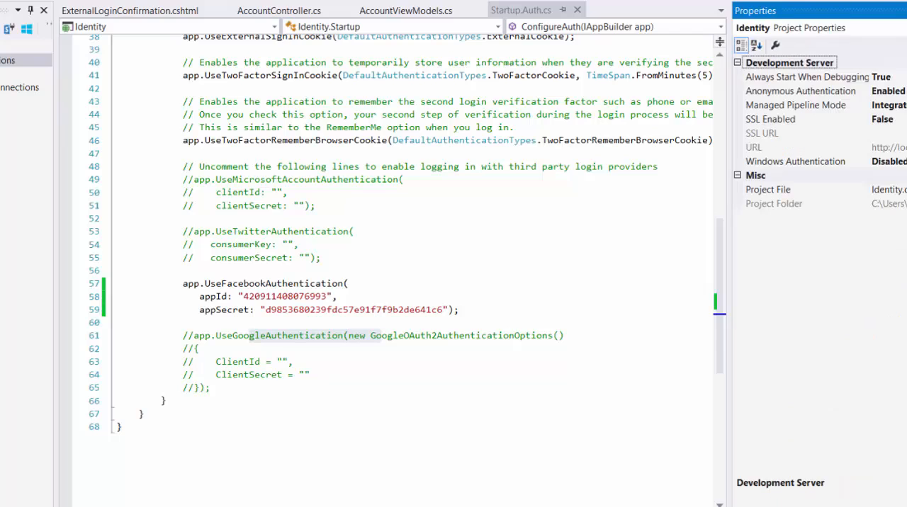
pyautogui.click(805, 147)
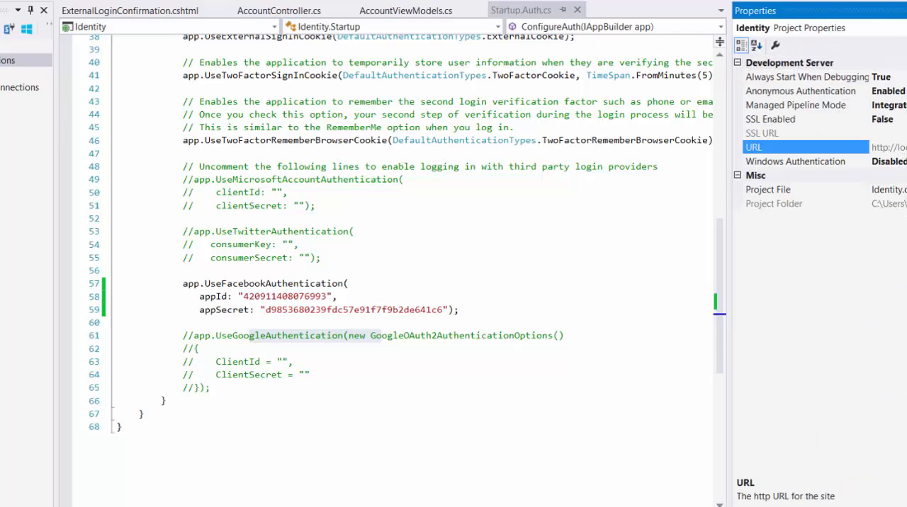
pyautogui.click(890, 147)
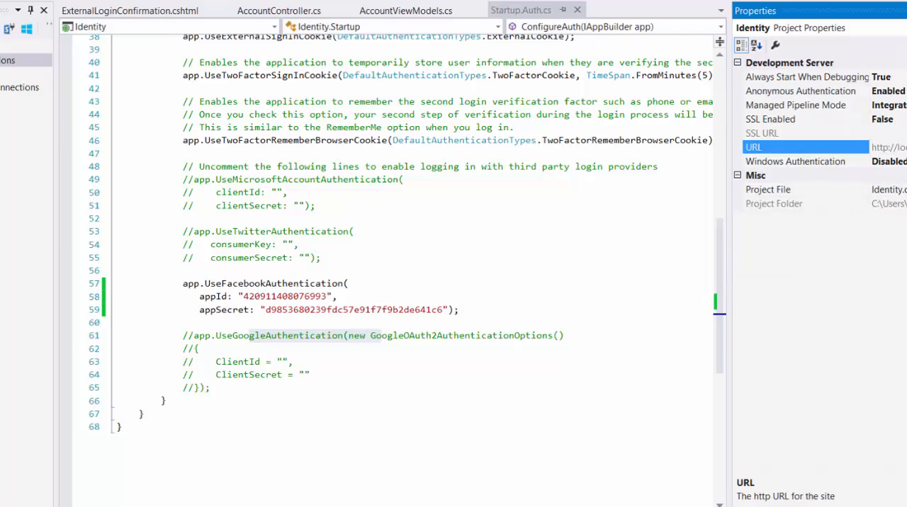
pyautogui.click(889, 147)
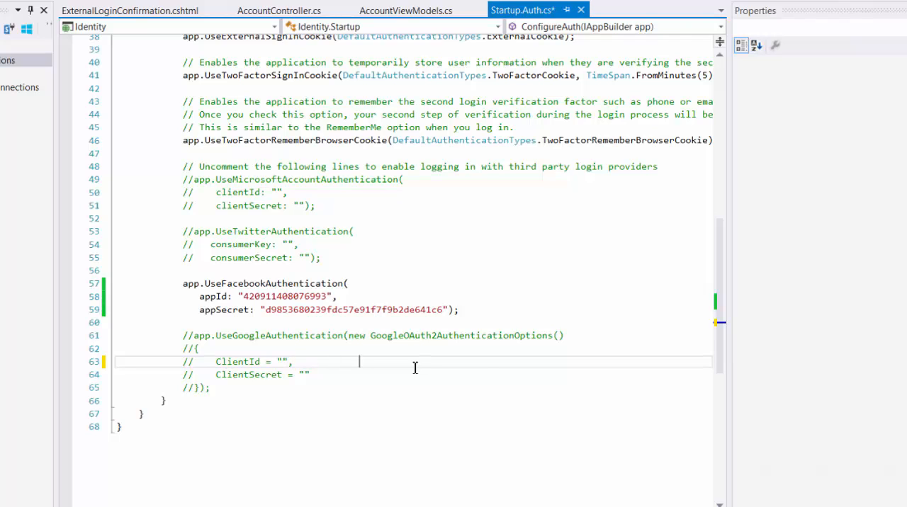
pyautogui.write('http://localhost:2655/')
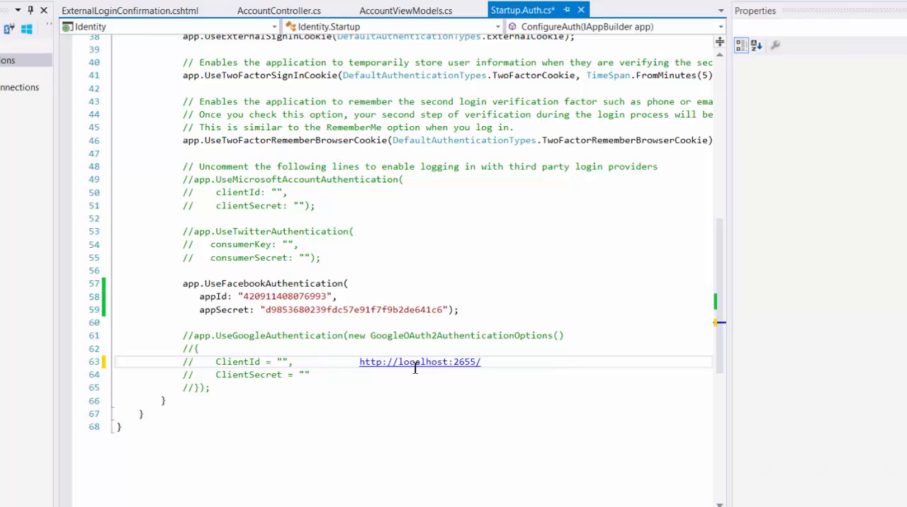
pyautogui.write('g')
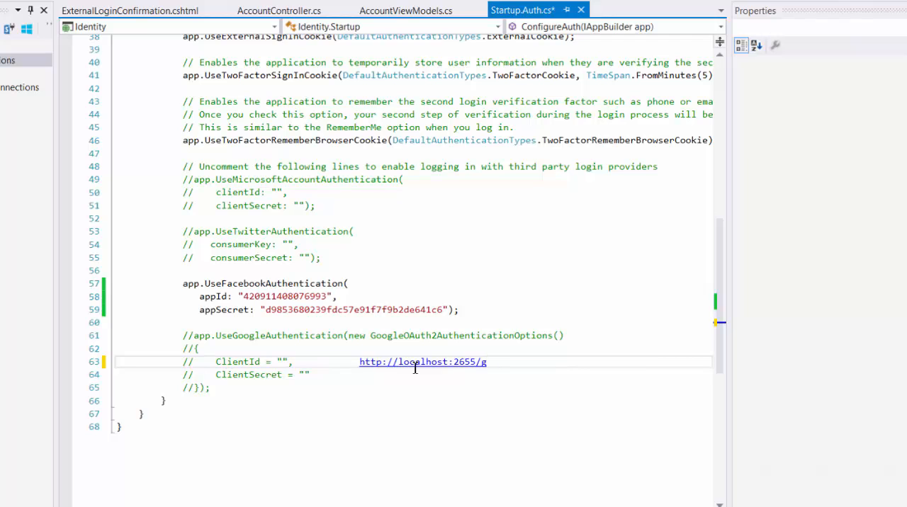
pyautogui.write('oog')
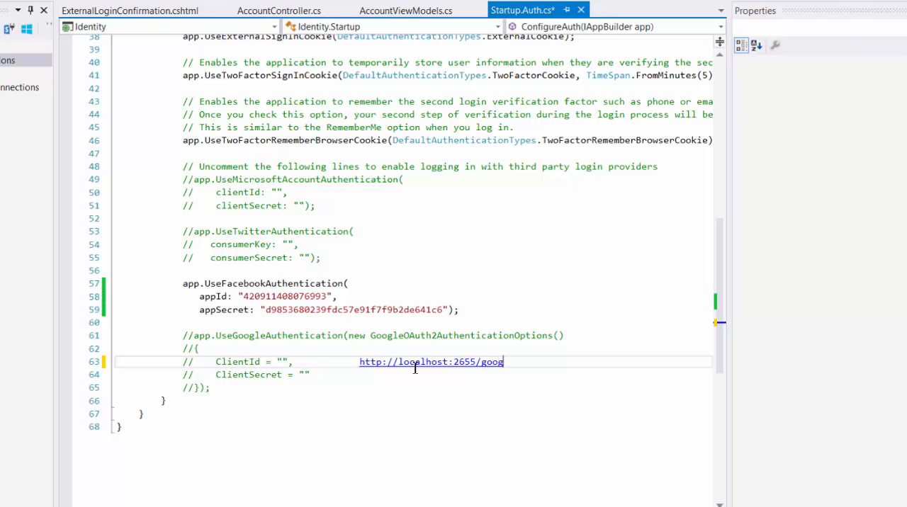
pyautogui.write('le-')
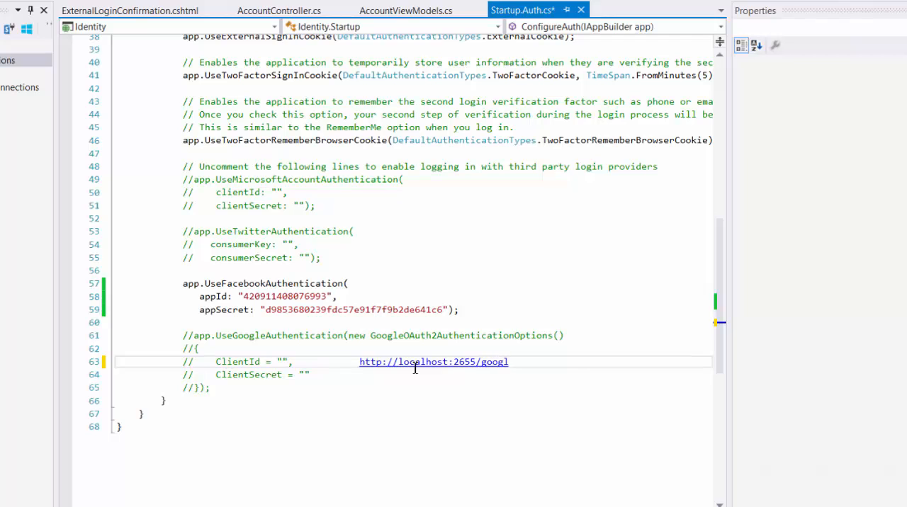
pyautogui.press('Backspace')
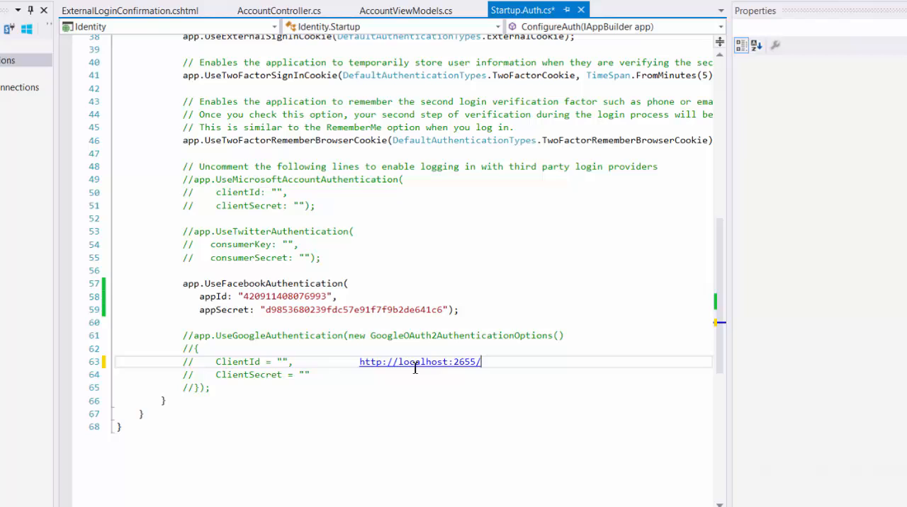
pyautogui.write('si')
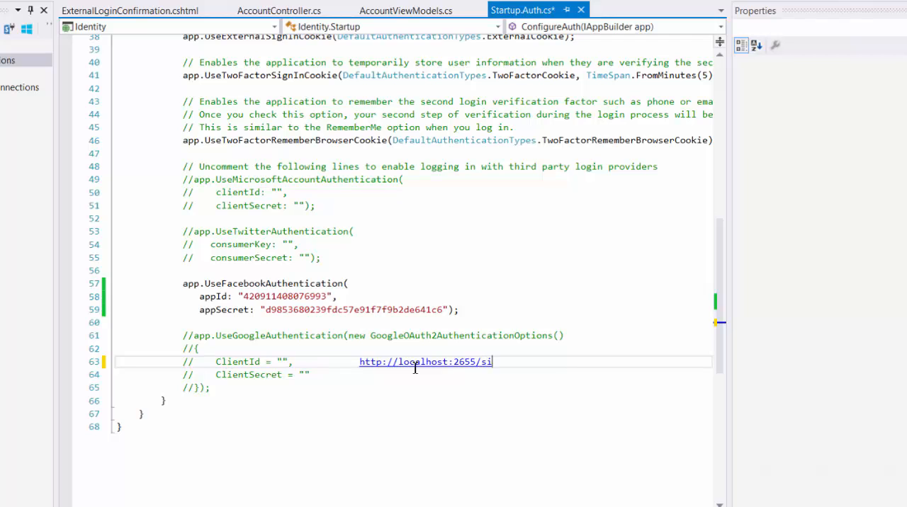
pyautogui.write('gn')
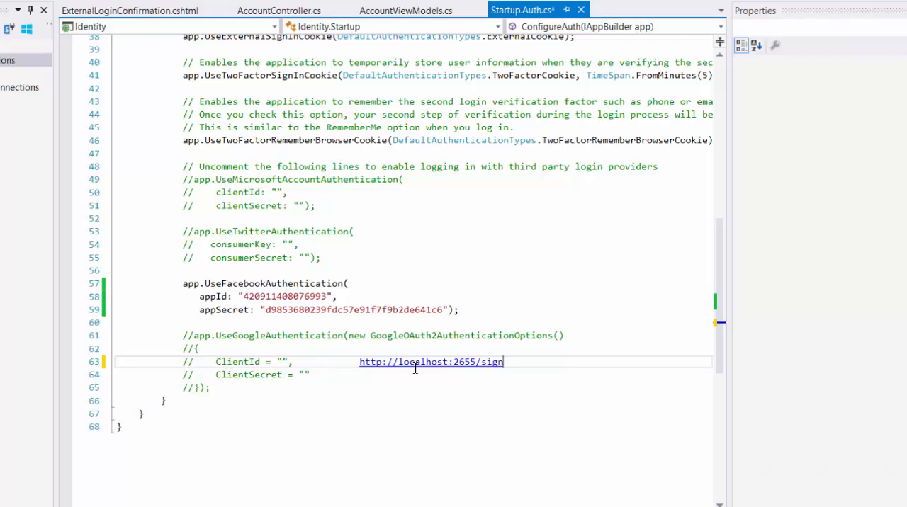
pyautogui.write('in')
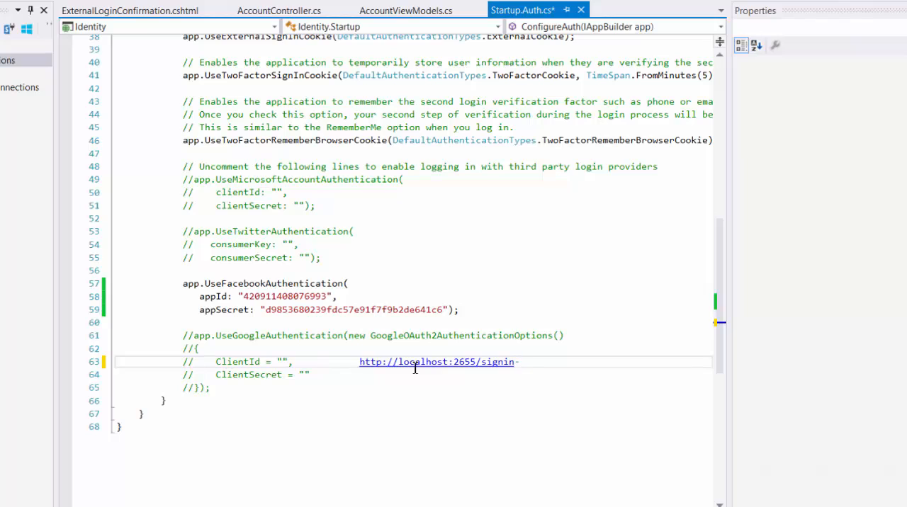
pyautogui.write('-gool')
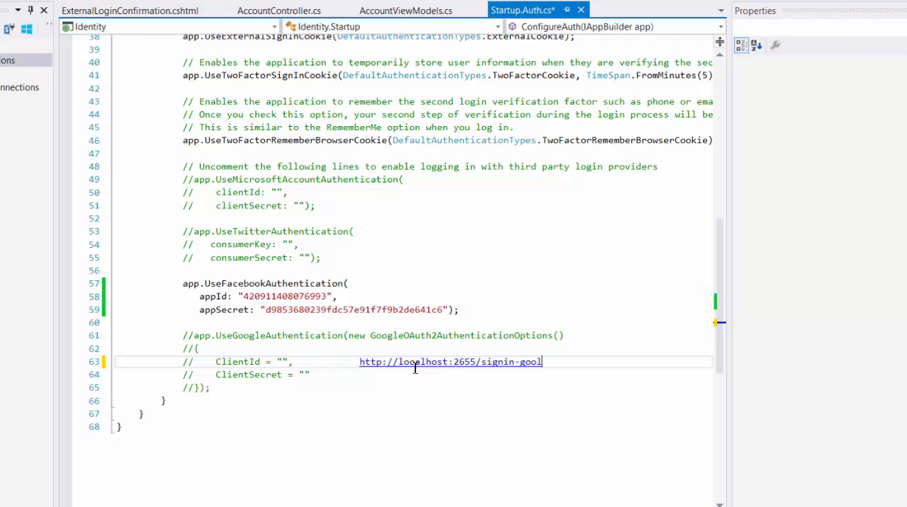
pyautogui.write('e')
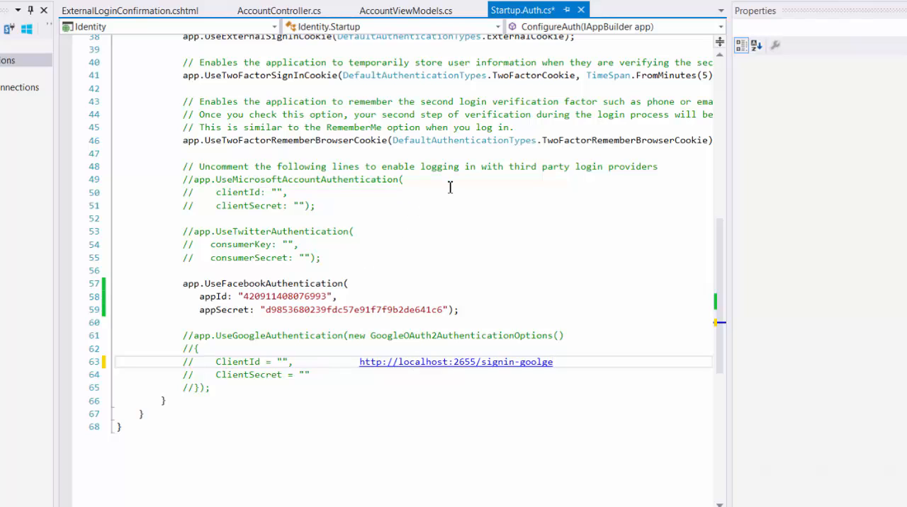
pyautogui.click(286, 193)
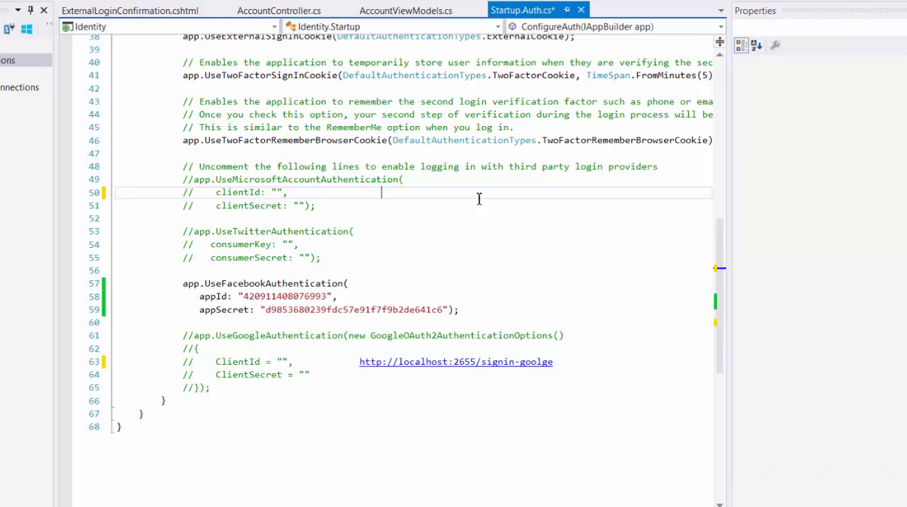
pyautogui.write('http://localhost:2655/')
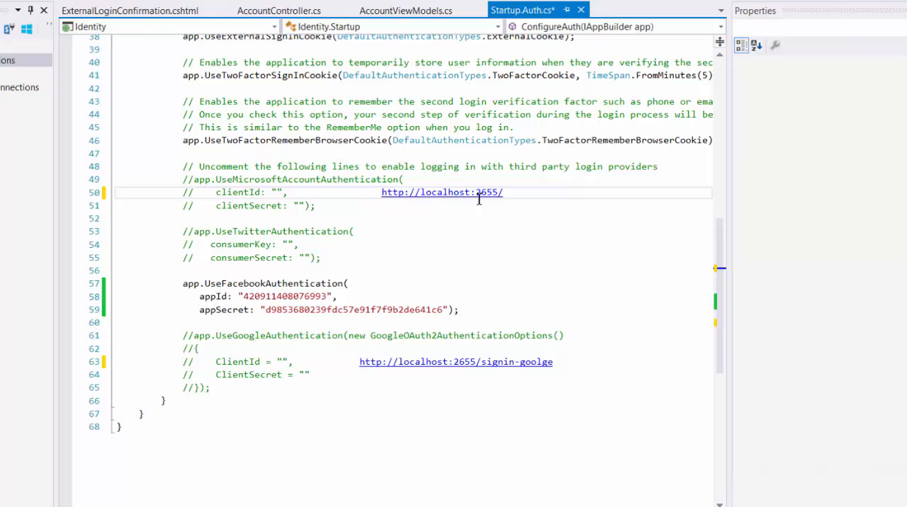
pyautogui.write('sign')
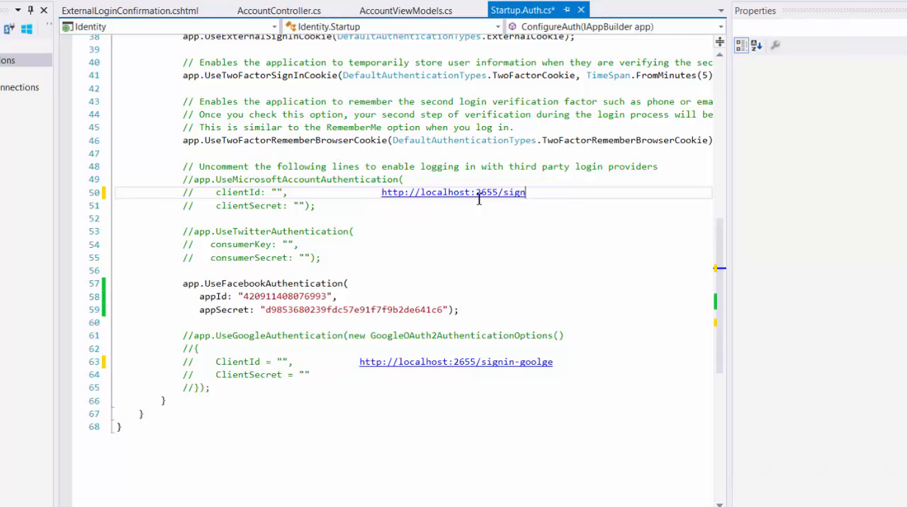
pyautogui.write('in')
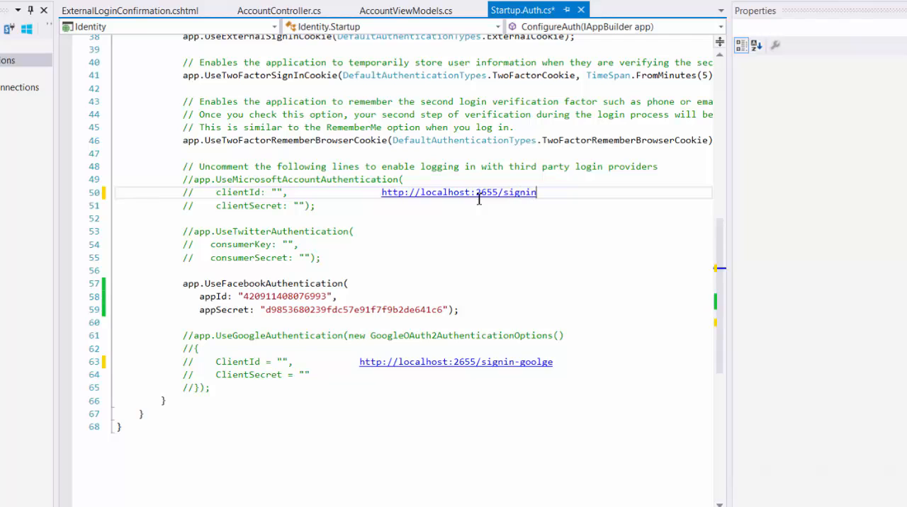
pyautogui.write('-')
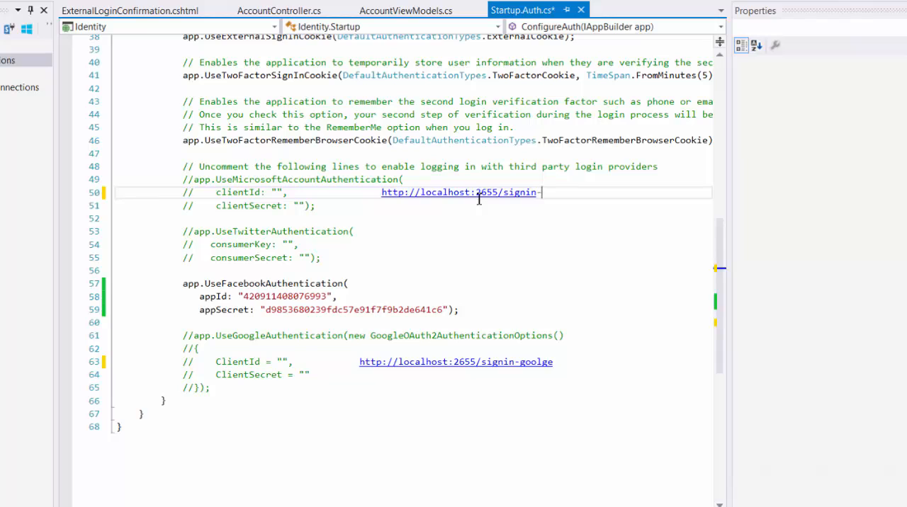
pyautogui.write('micro')
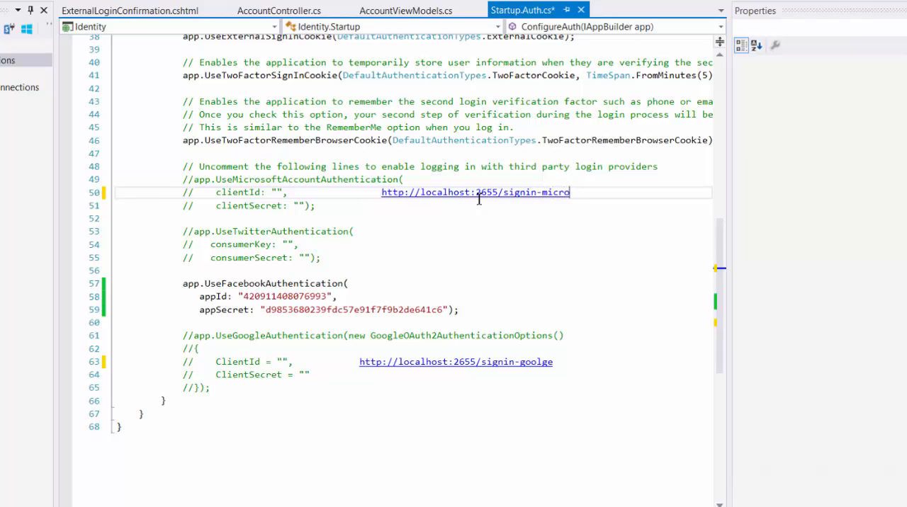
pyautogui.write('soft')
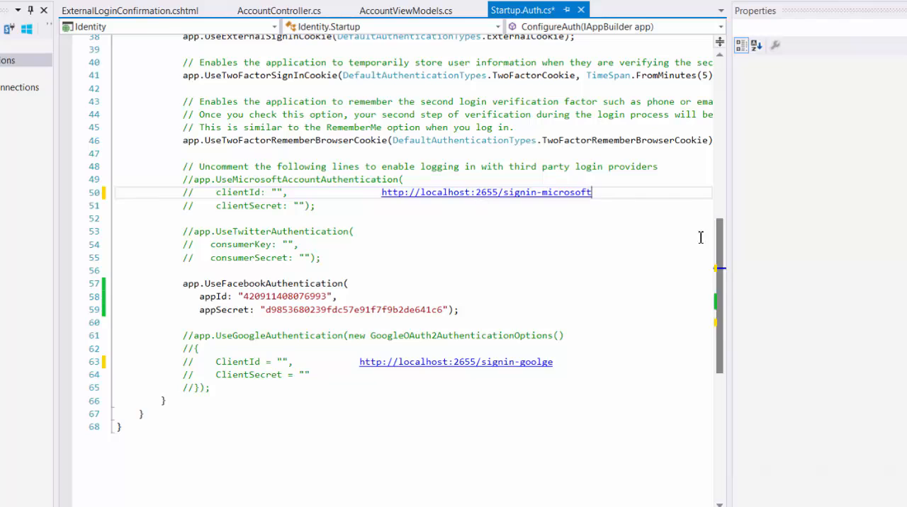
pyautogui.doubleClick(564, 192)
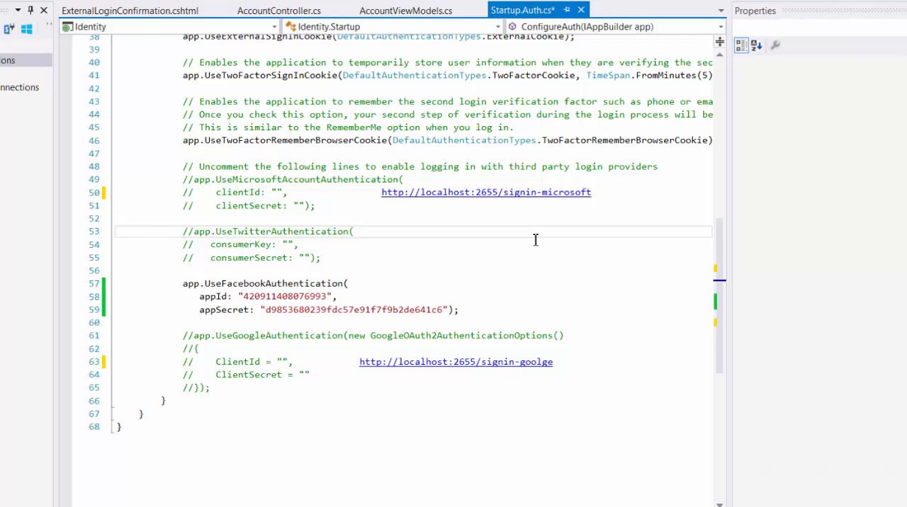
pyautogui.moveTo(567, 364)
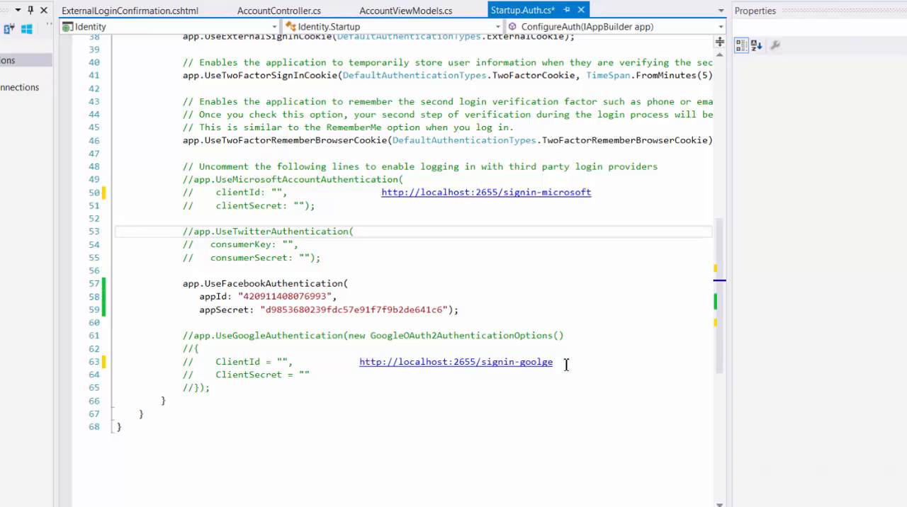
pyautogui.moveTo(546, 364)
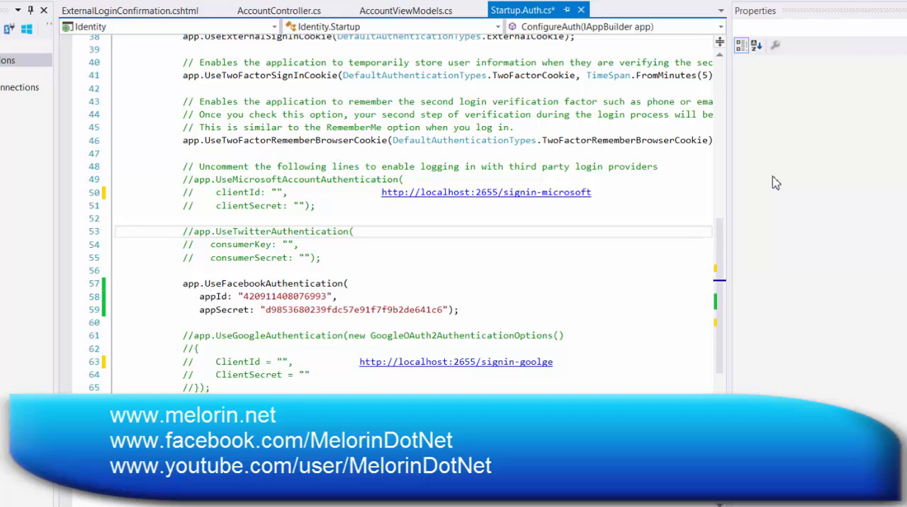
pyautogui.click(353, 231)
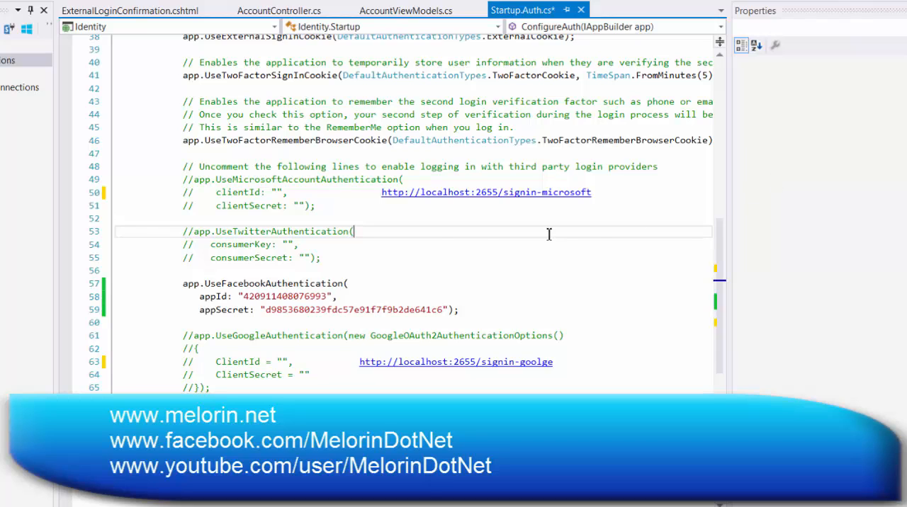
pyautogui.moveTo(439, 236)
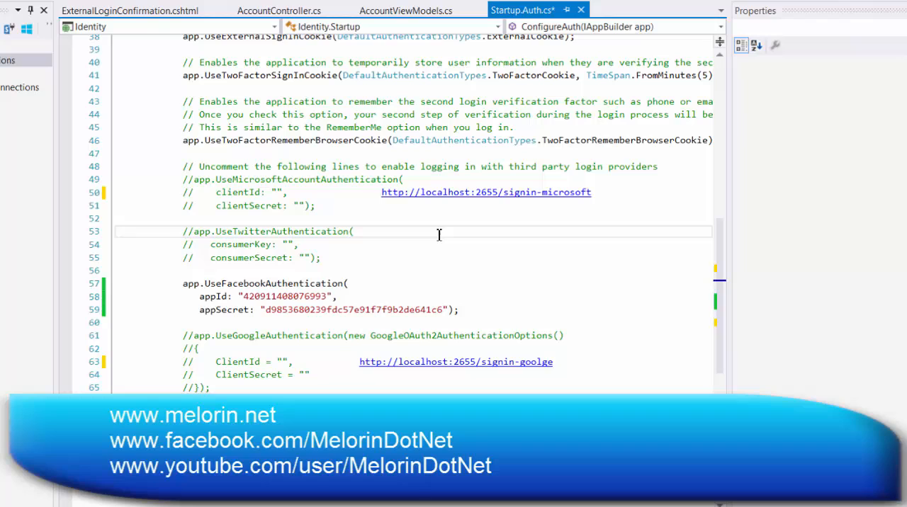
pyautogui.click(353, 232)
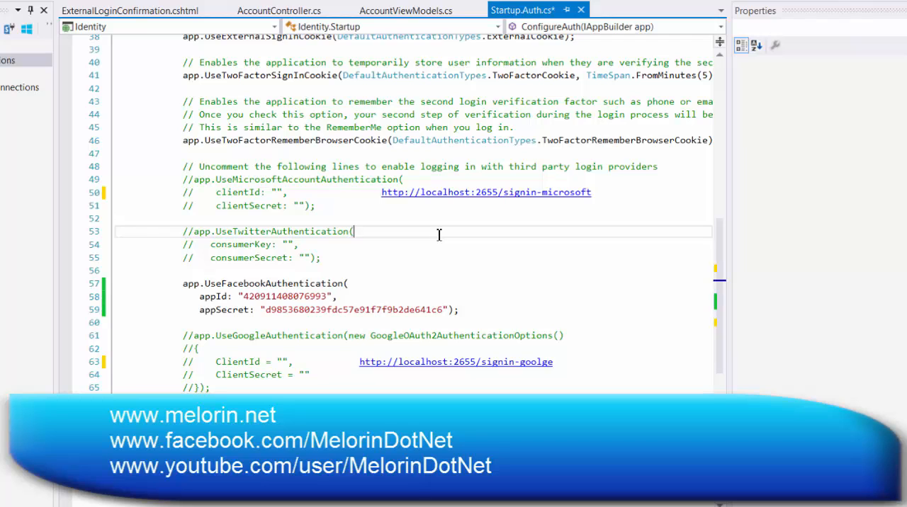